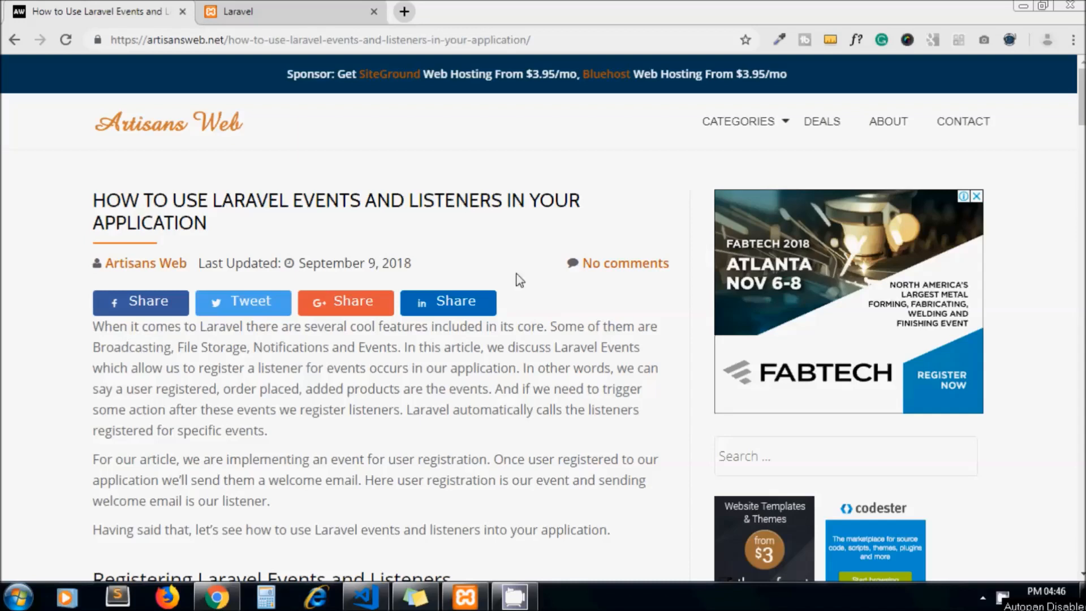
- Check the app's register and login pages in the browser, then return to the events article
scroll("down", 3)
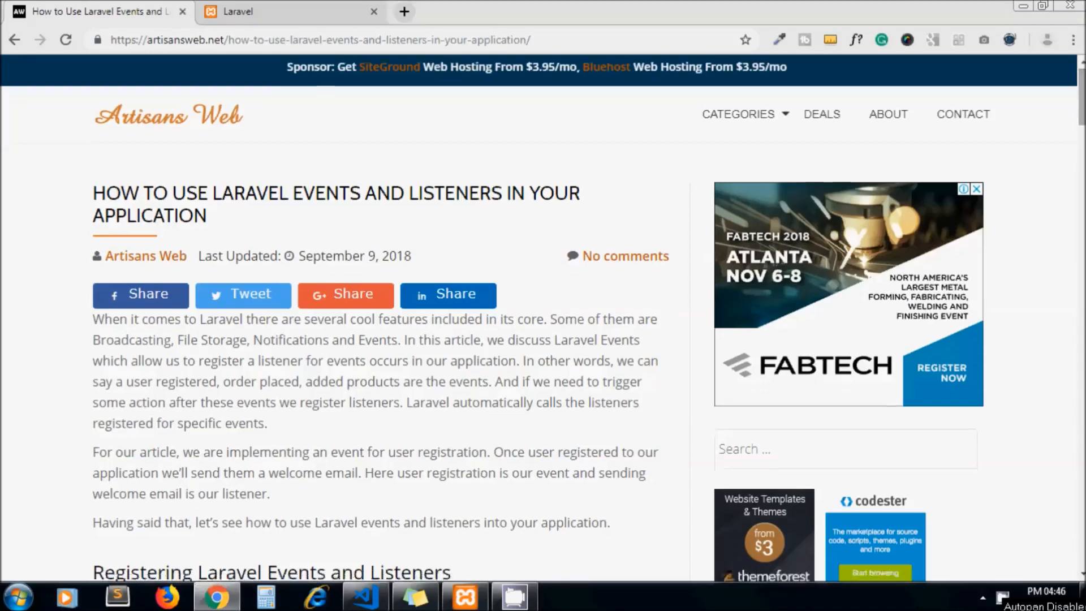
scroll("down", 3)
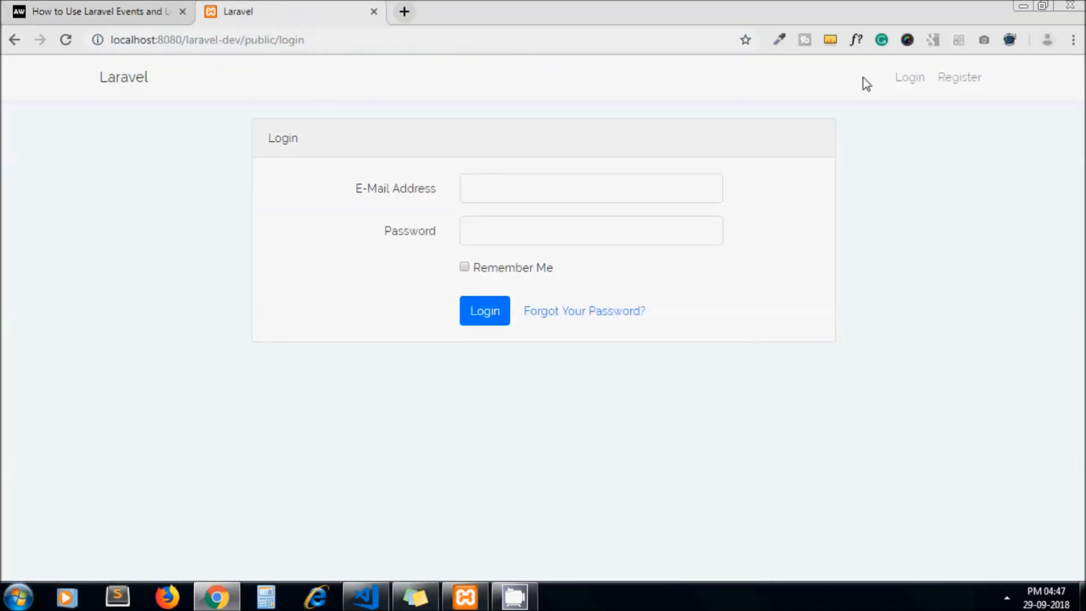
left_click(959, 77)
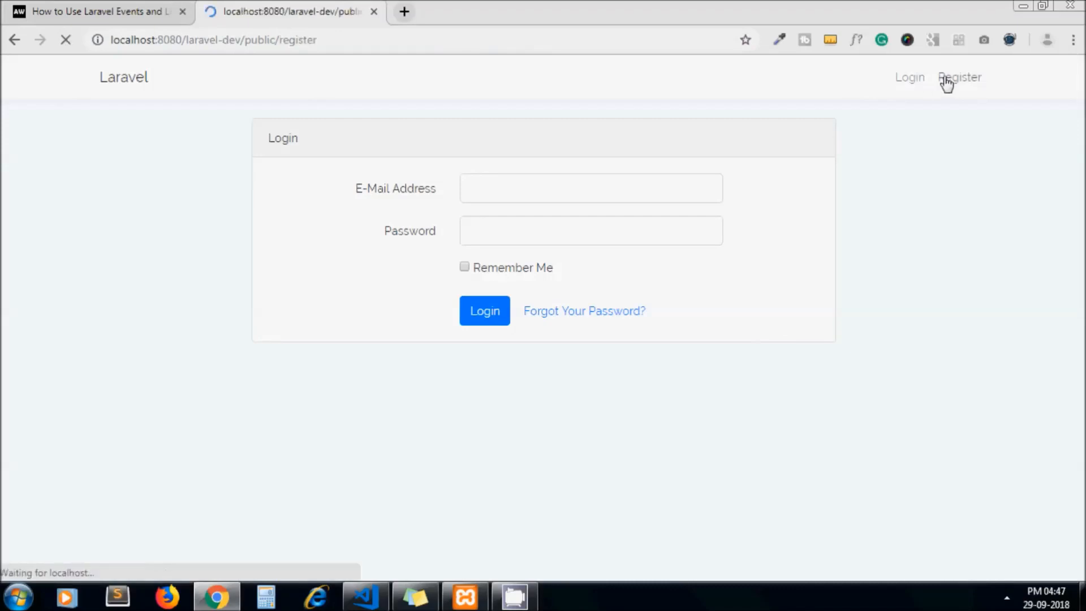
left_click(959, 77)
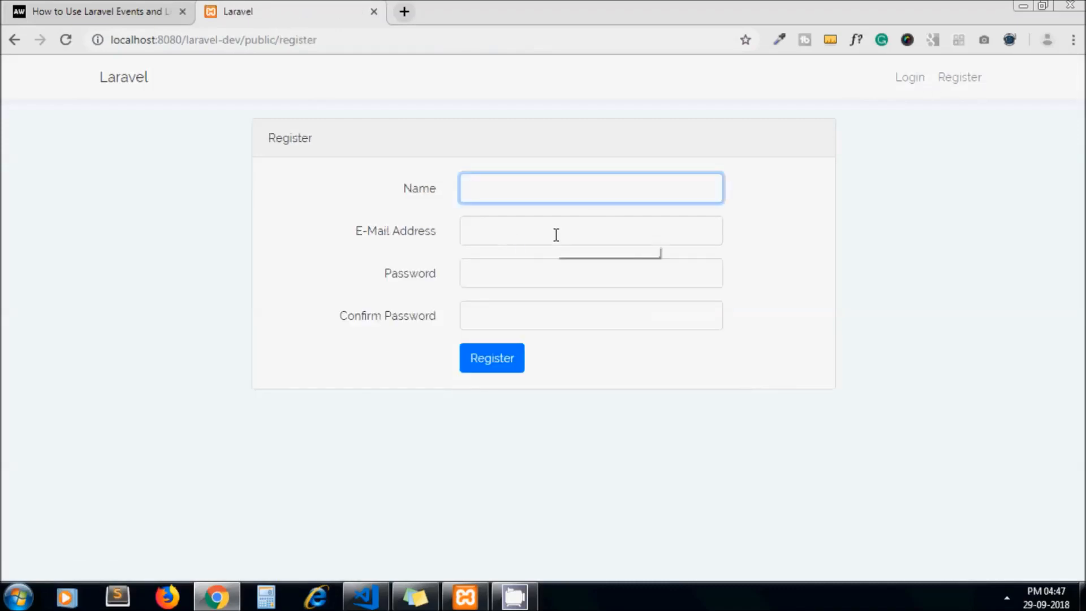
left_click(909, 77)
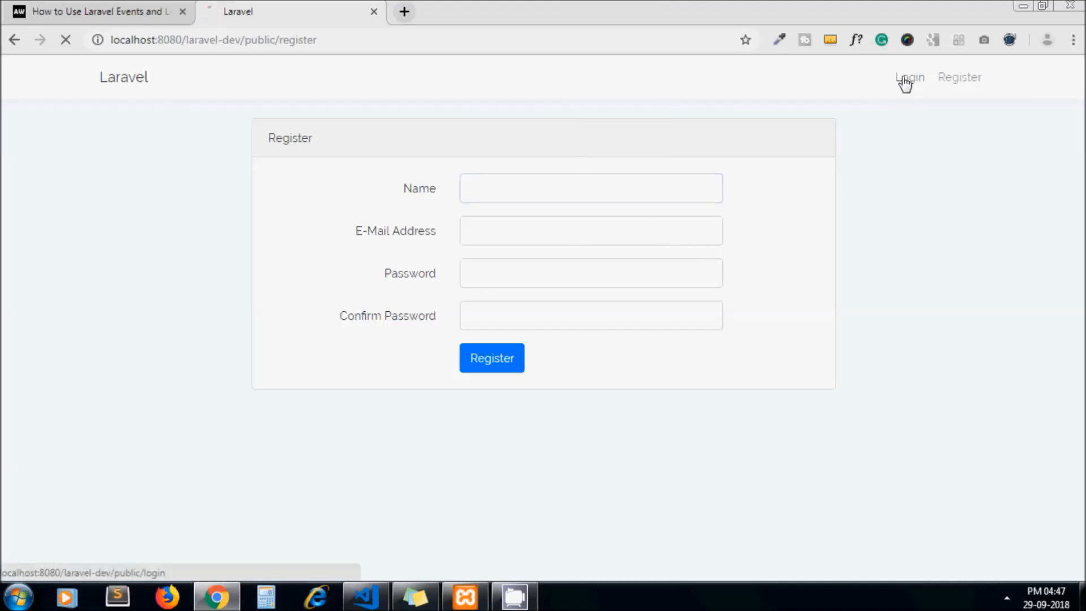
left_click(96, 11)
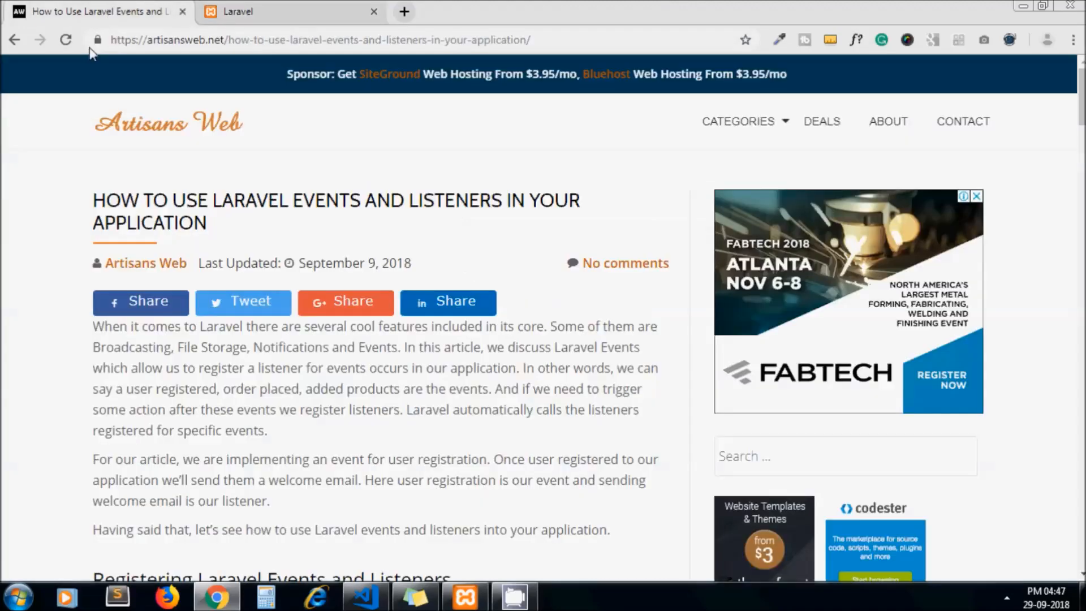
- Locate EventServiceProvider.php in the laravel-dev project via the quick file finder
scroll("down", 3)
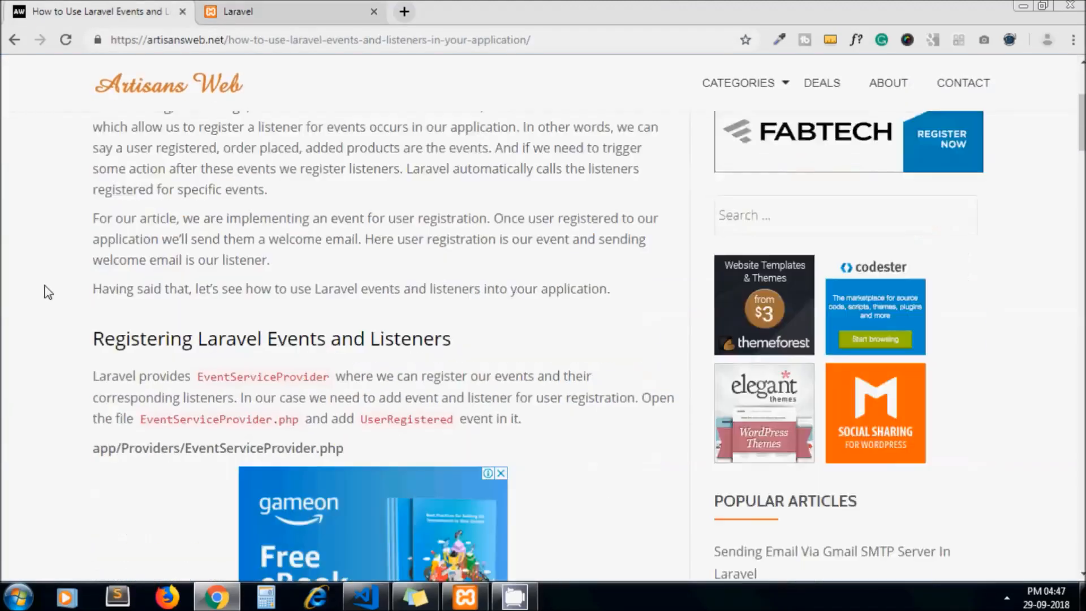
scroll("down", 3)
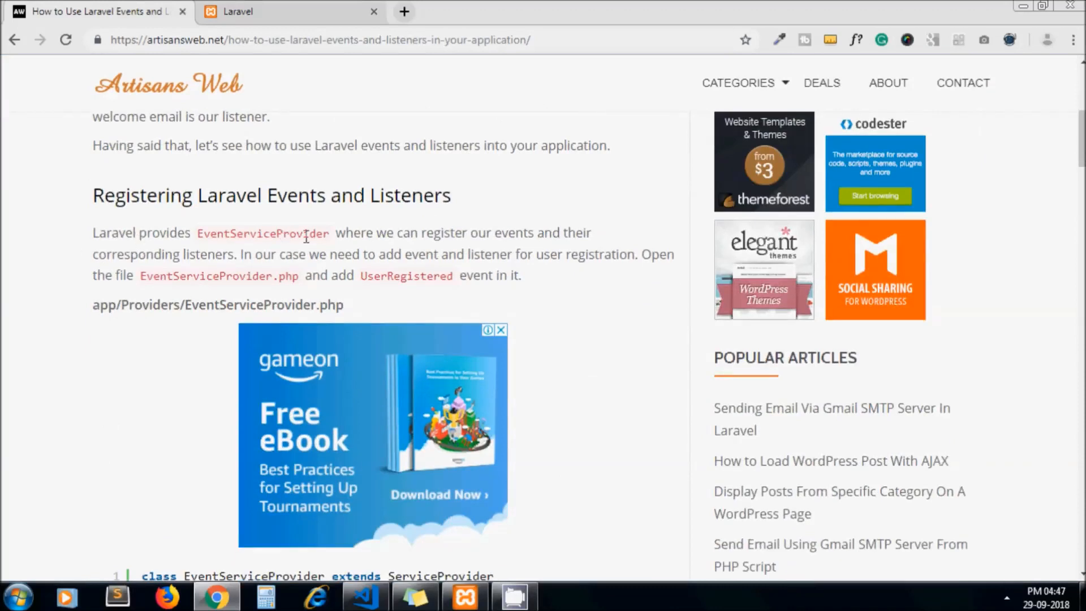
mouse_move(93, 370)
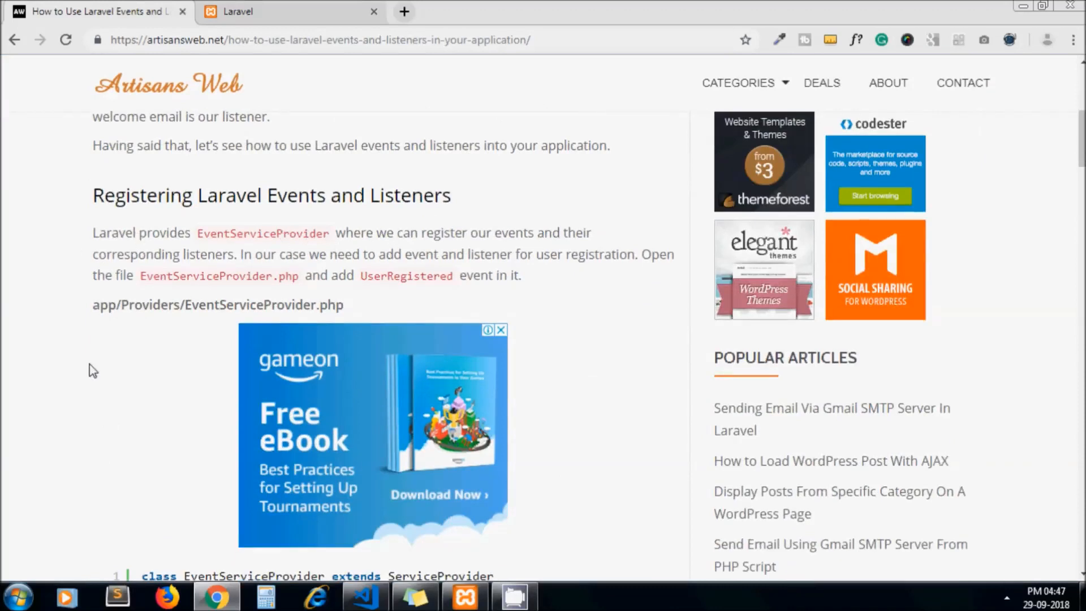
scroll("down", 3)
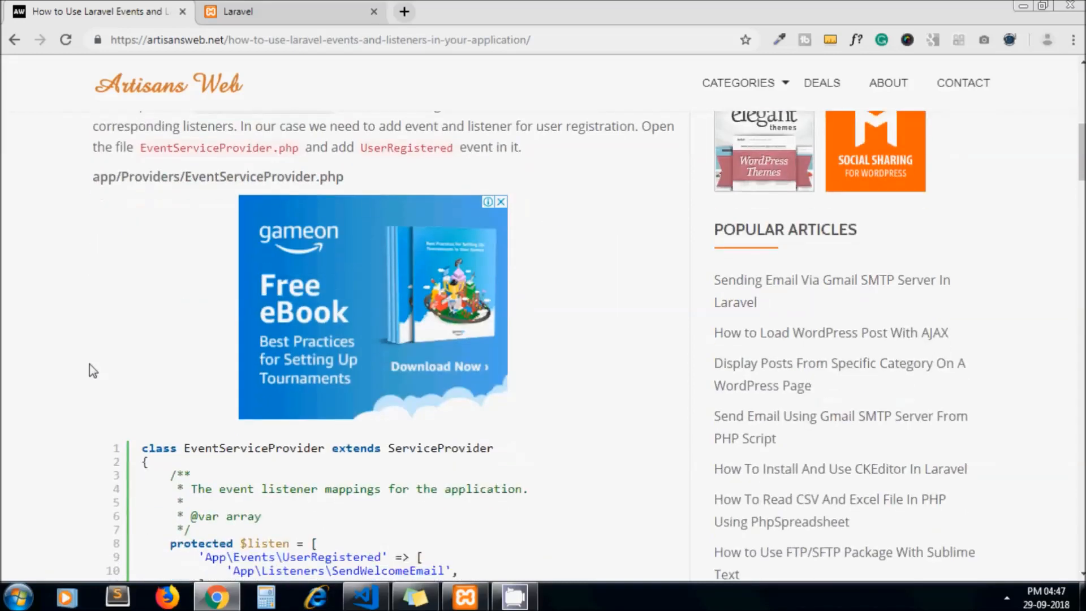
scroll("down", 3)
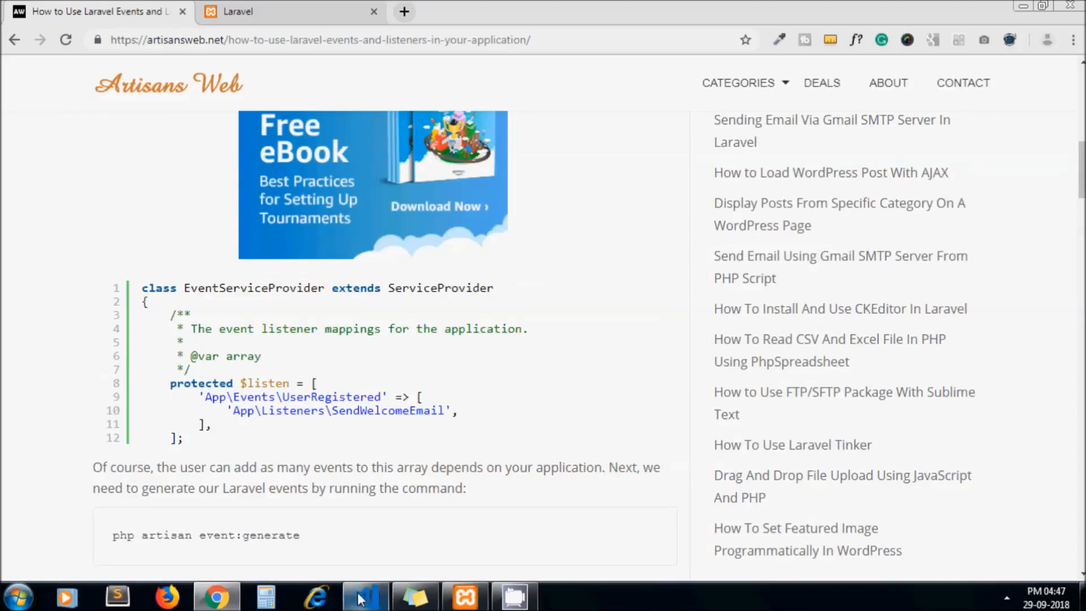
left_click(365, 596)
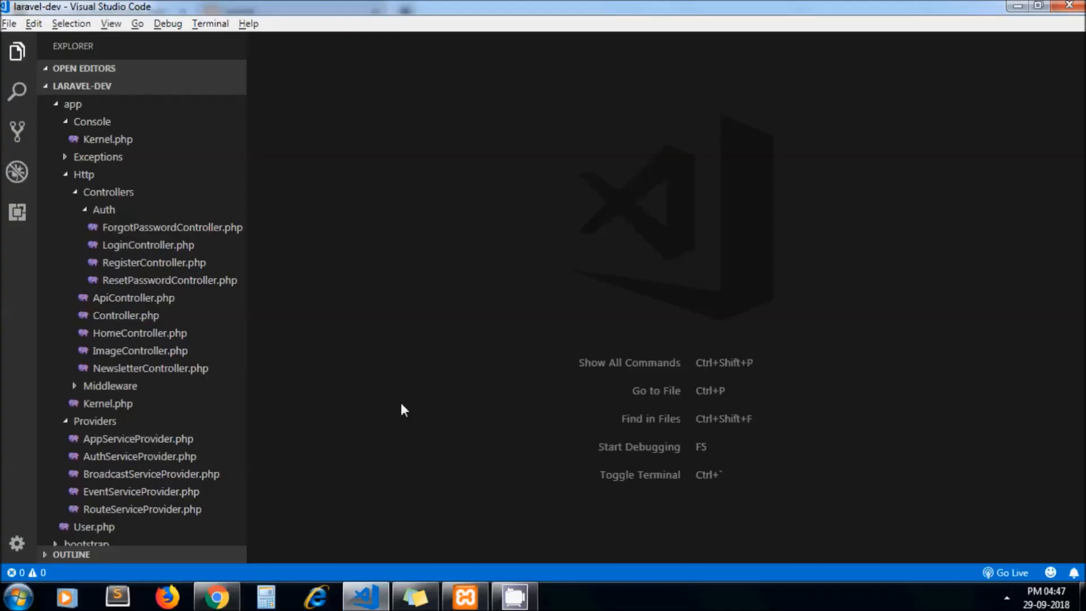
type("ev")
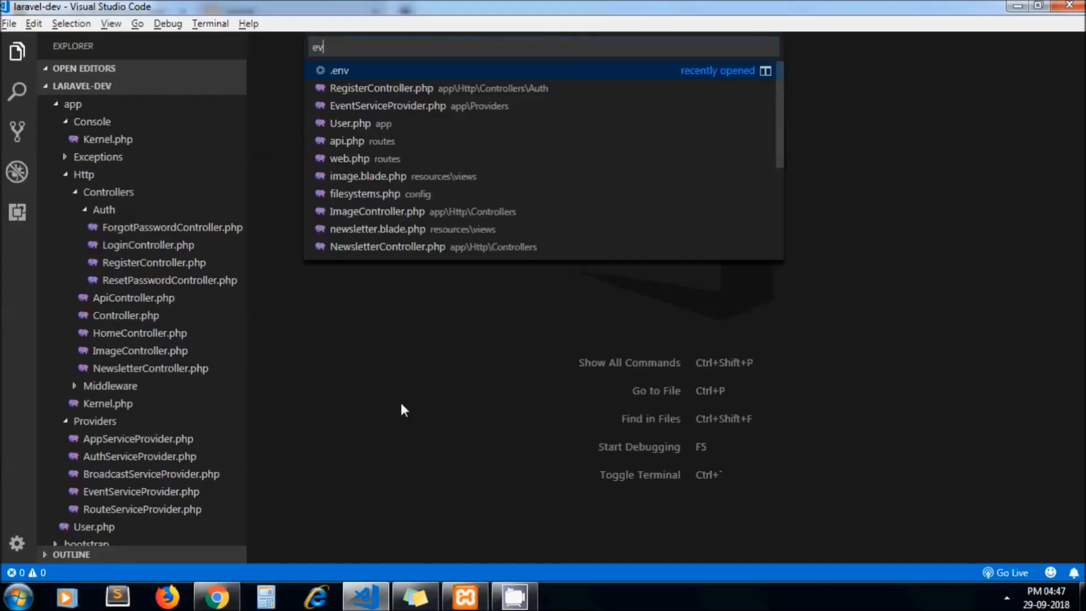
left_click(387, 105)
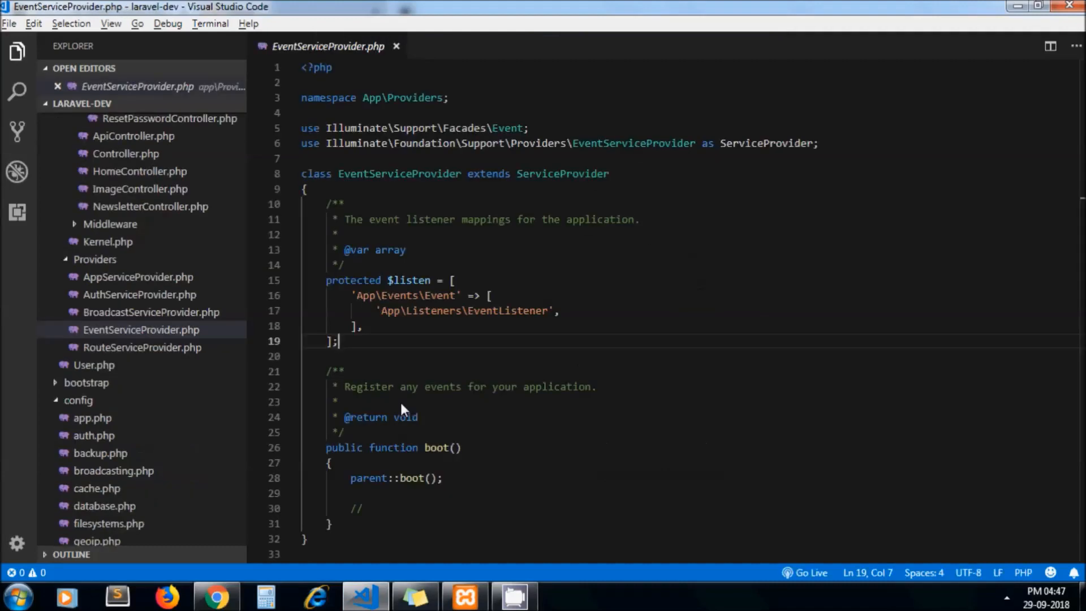
mouse_move(535, 358)
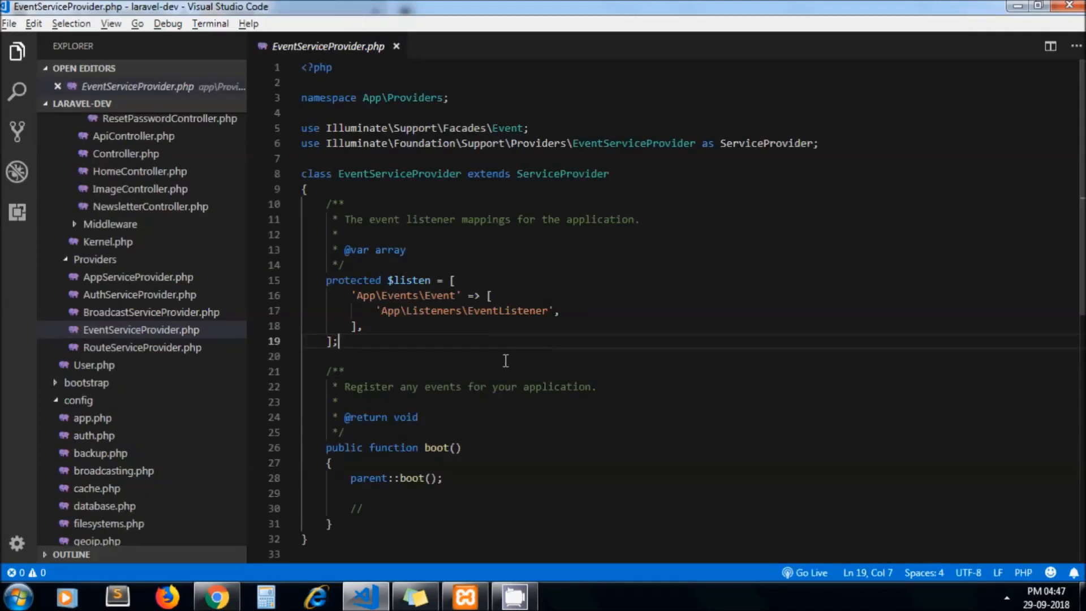
- Paste the article's UserRegistered => SendWelcomeEmail mapping into the $listen array
left_click(216, 596)
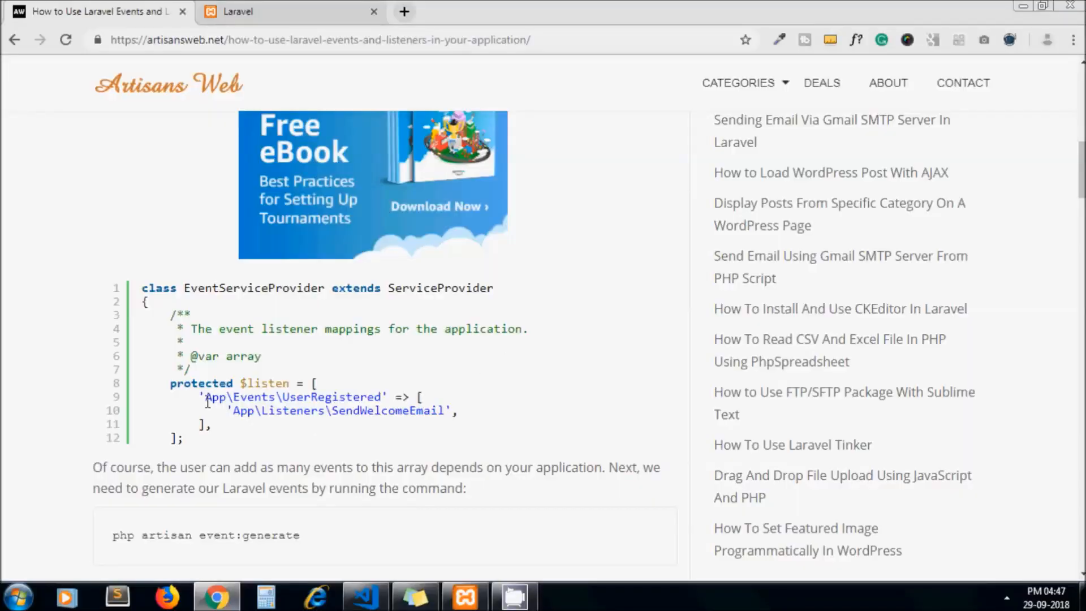
left_click_drag(204, 397, 208, 425)
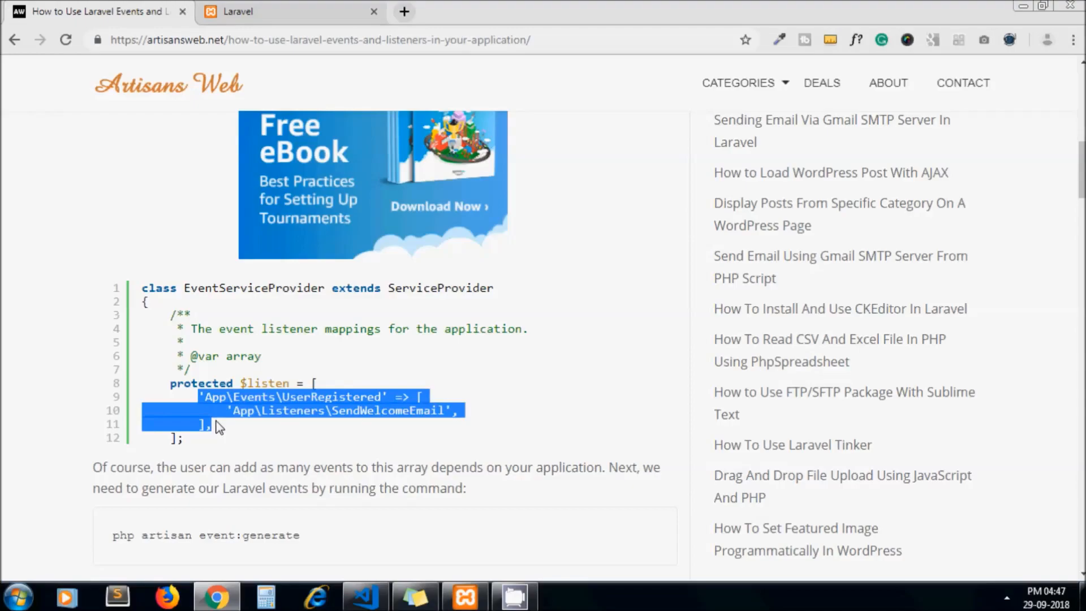
left_click(364, 596)
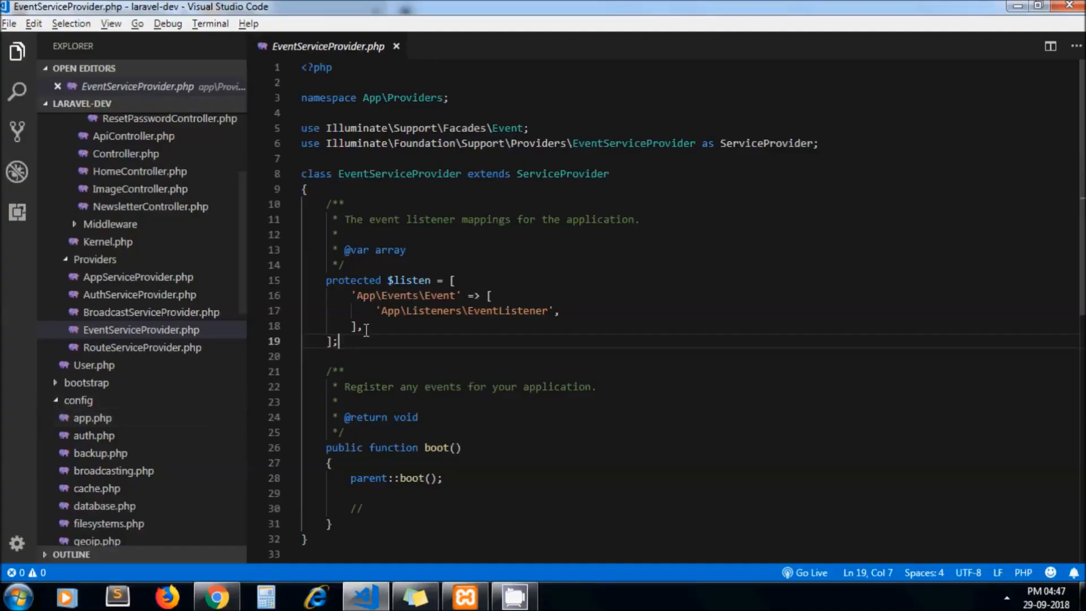
key("Enter")
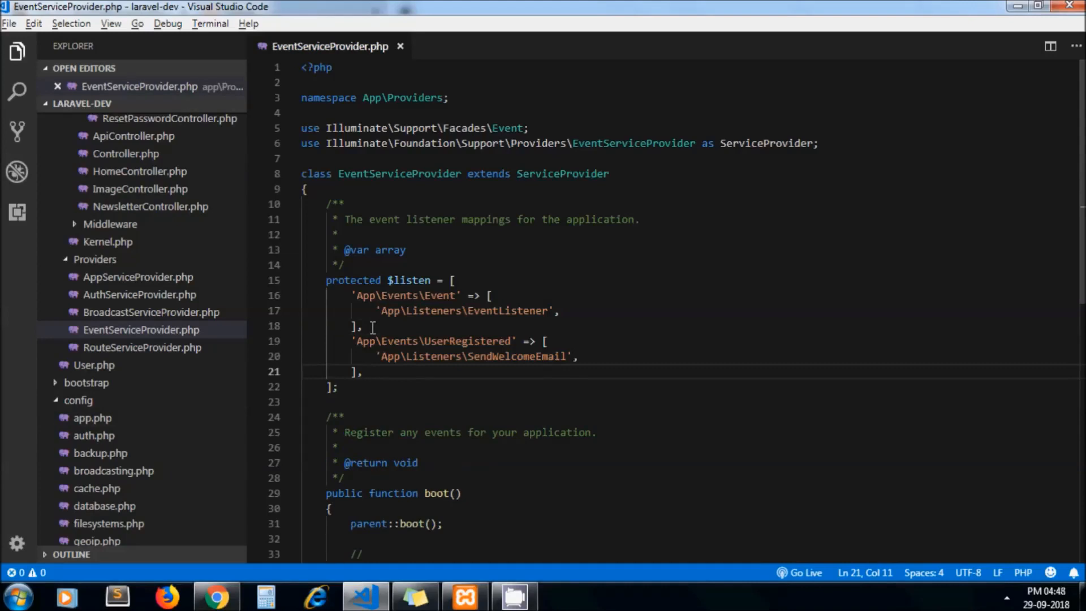
mouse_move(395, 382)
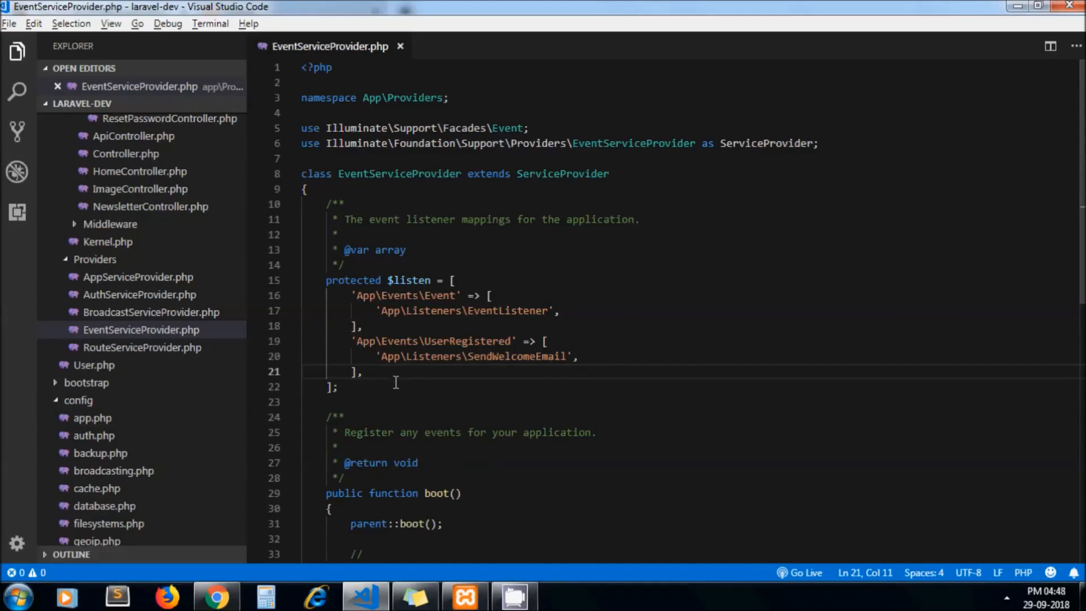
- Review the pasted UserRegistered and SendWelcomeEmail names, then return to the tutorial
double_click(468, 341)
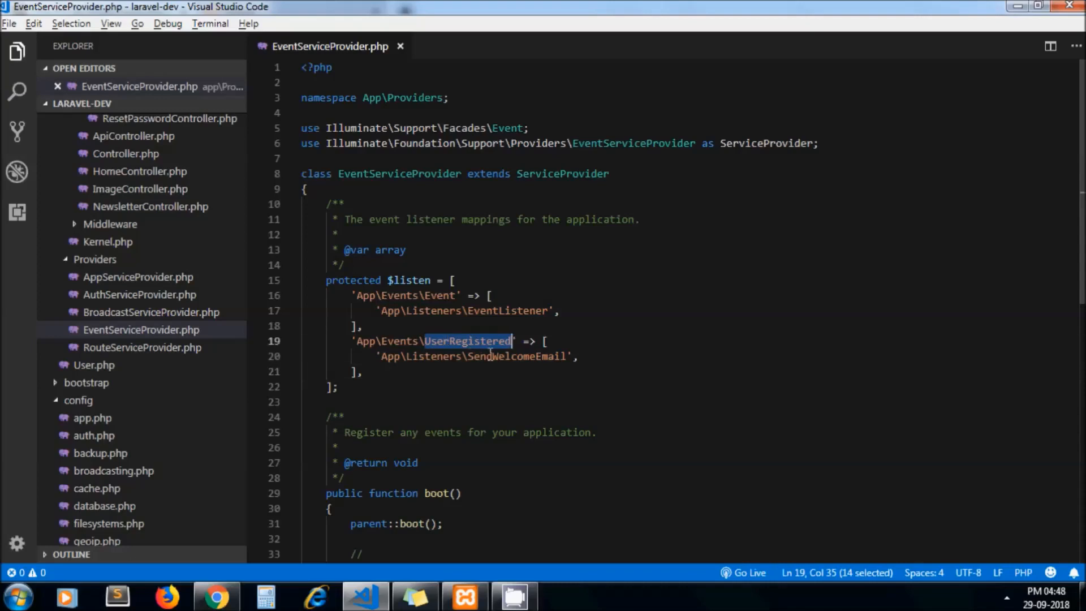
double_click(516, 356)
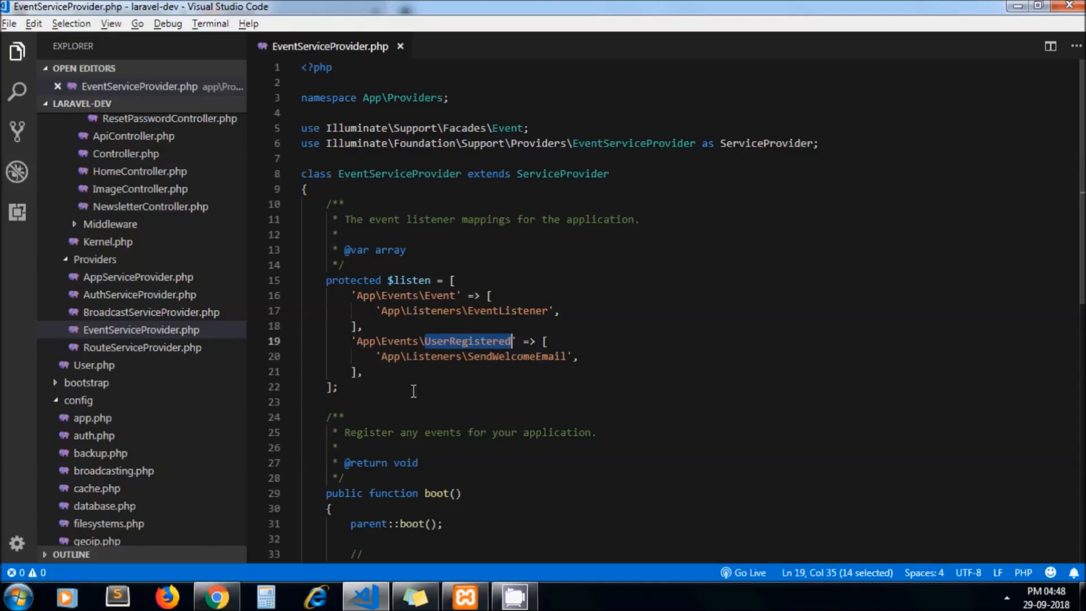
left_click(413, 388)
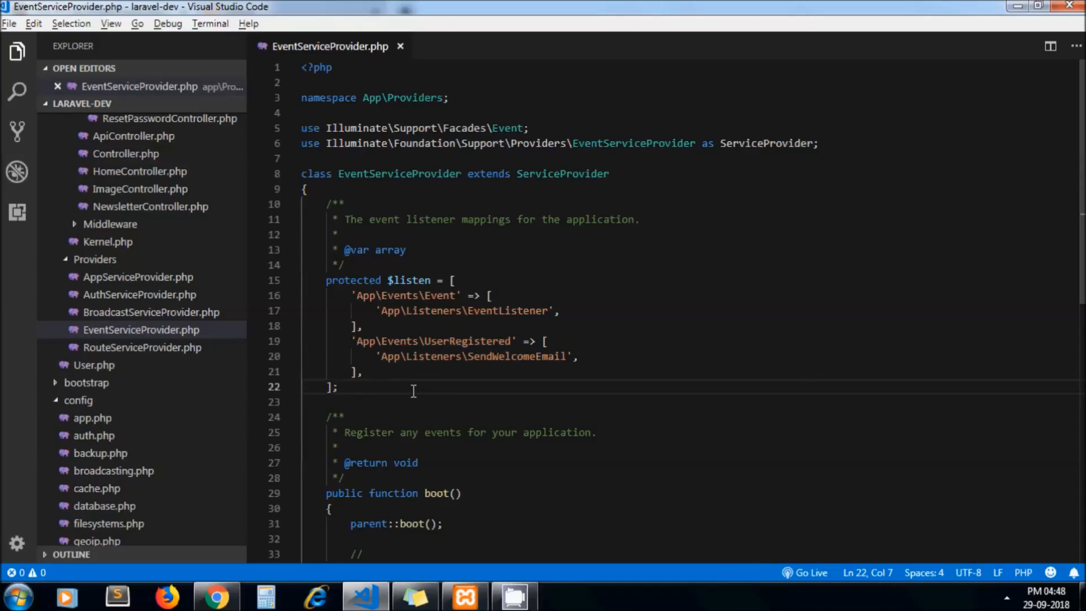
left_click(217, 595)
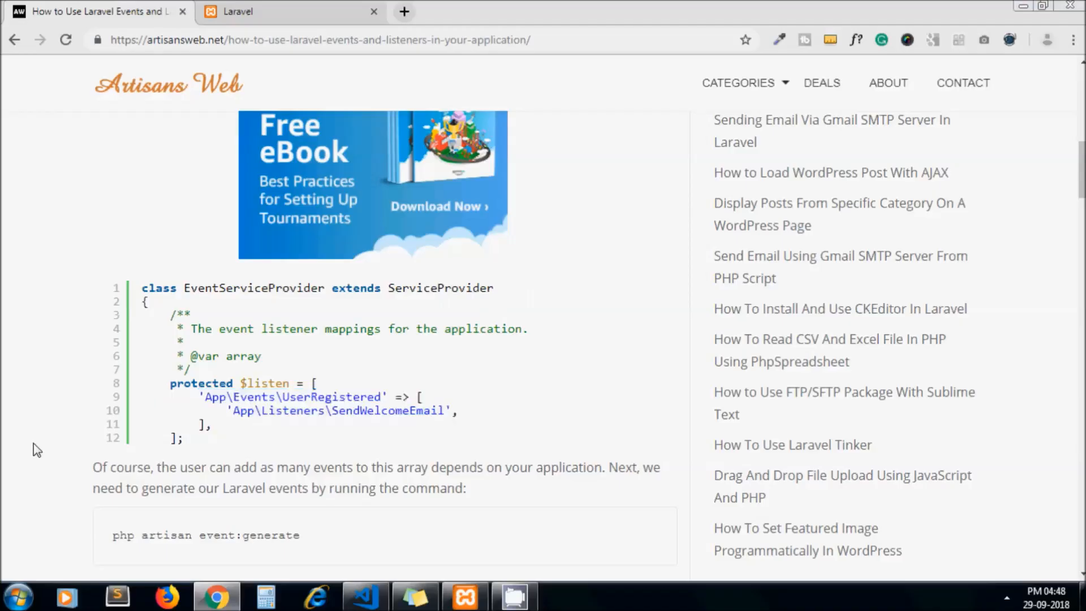
- Run php artisan event:generate in the integrated terminal, then exit the terminal
scroll("down", 3)
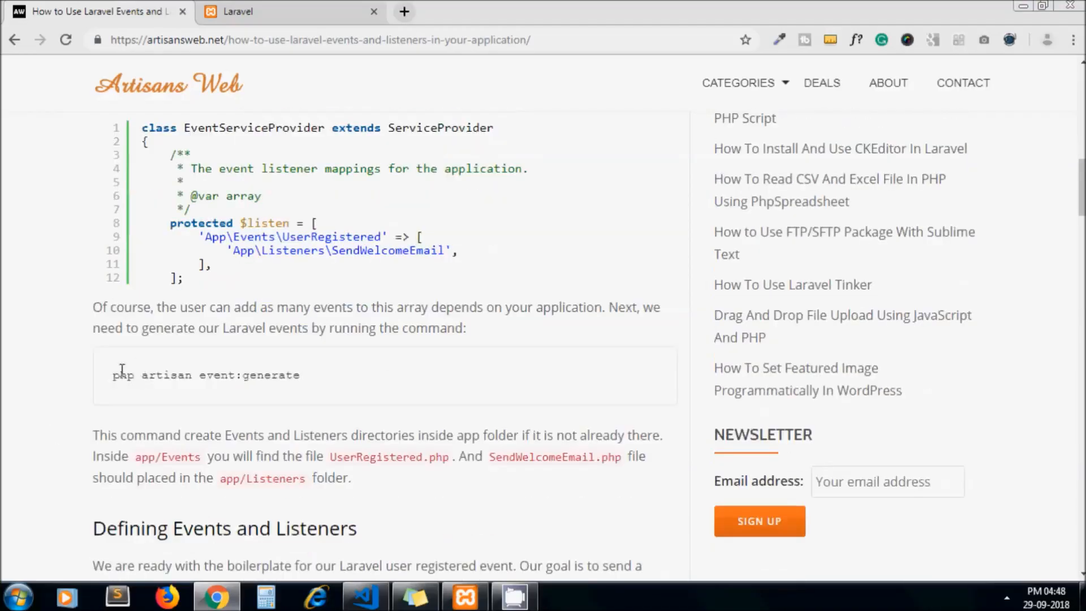
left_click_drag(113, 375, 268, 374)
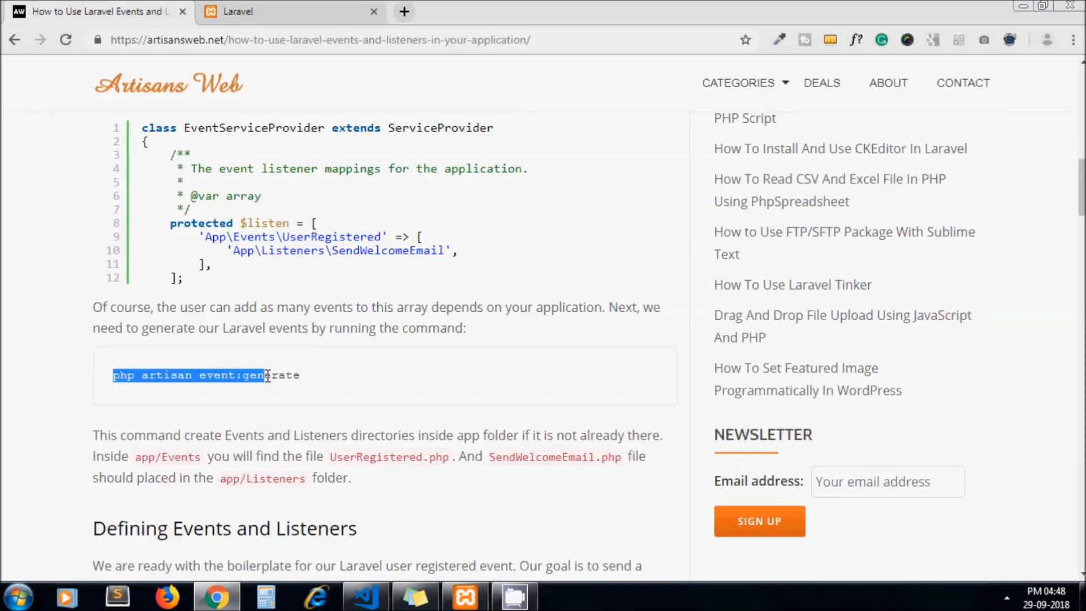
left_click_drag(263, 375, 302, 375)
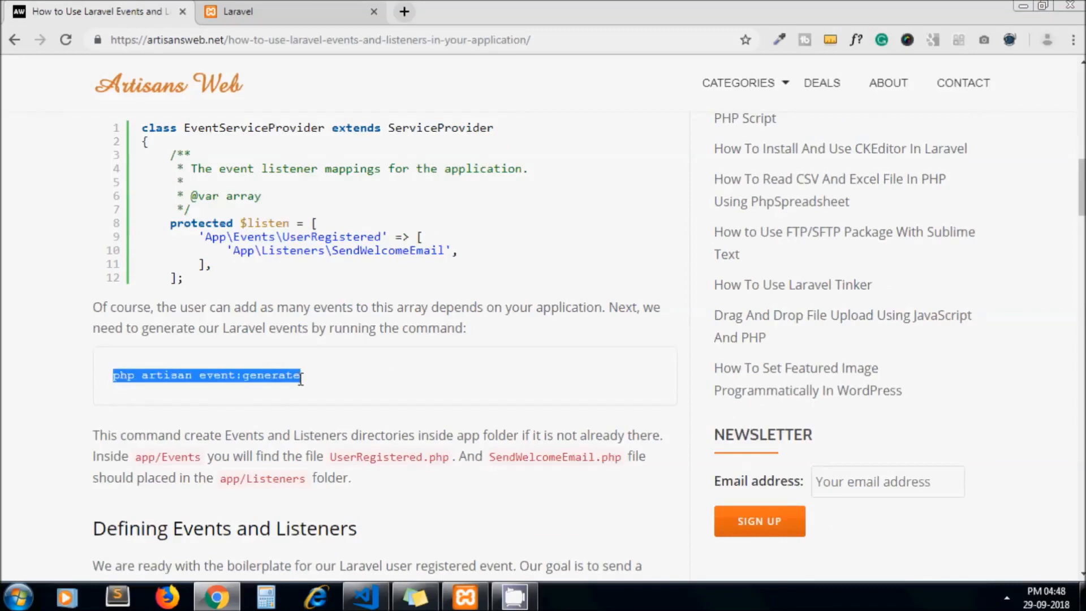
left_click(364, 596)
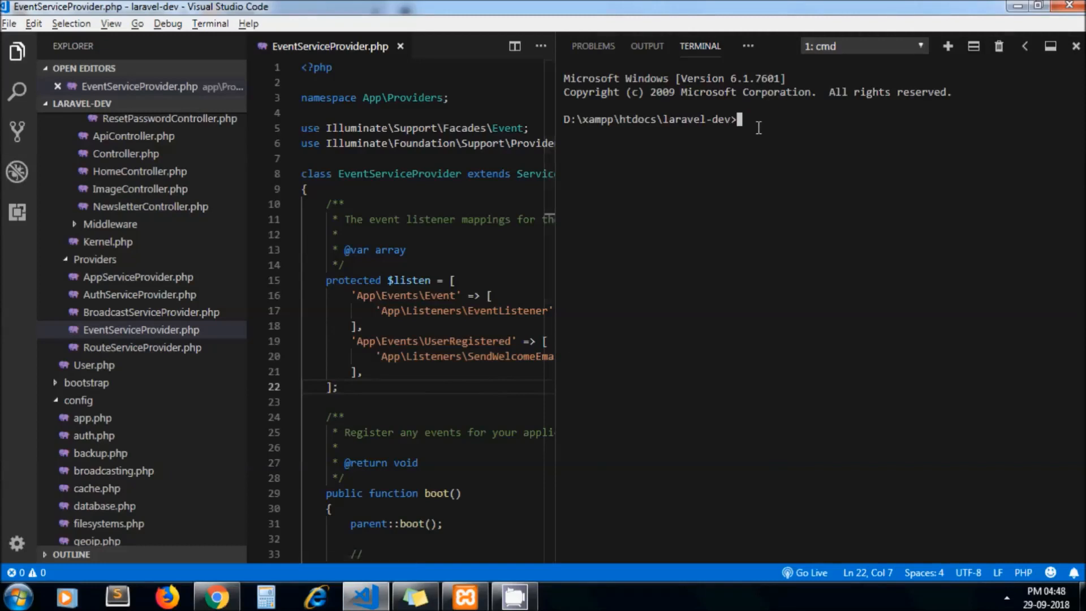
type("php artisan event:generate")
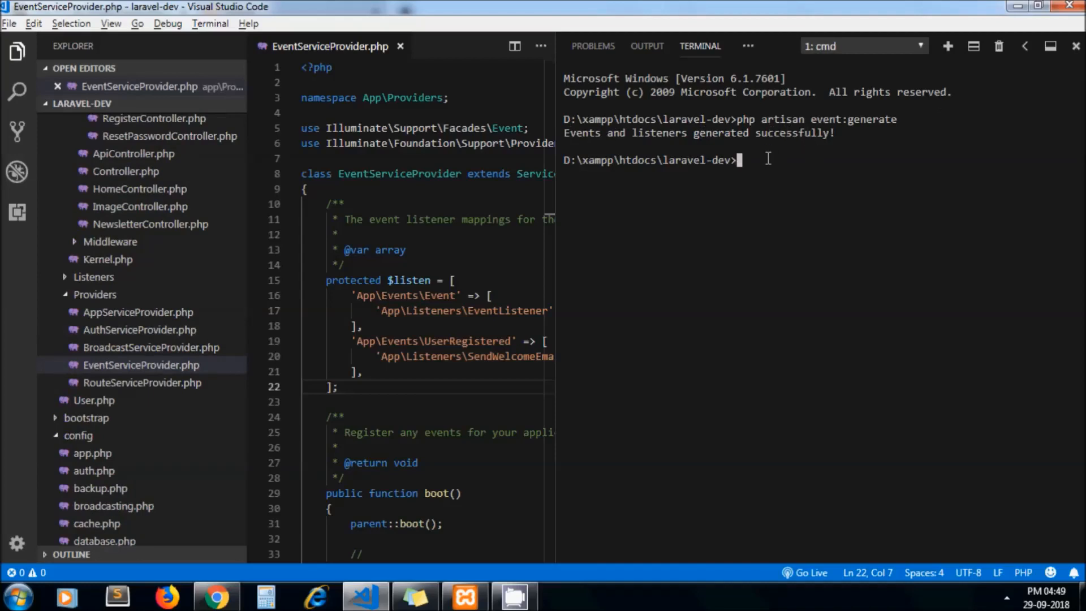
type("exit")
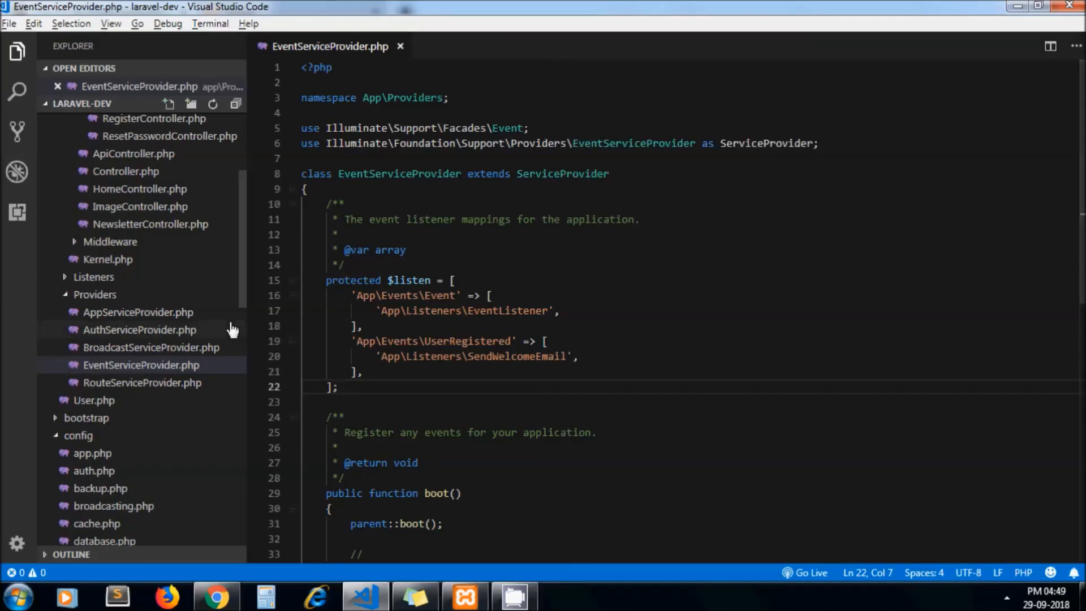
- Inspect the generated SendWelcomeEmail listener and UserRegistered event files alongside EventServiceProvider
left_click(93, 276)
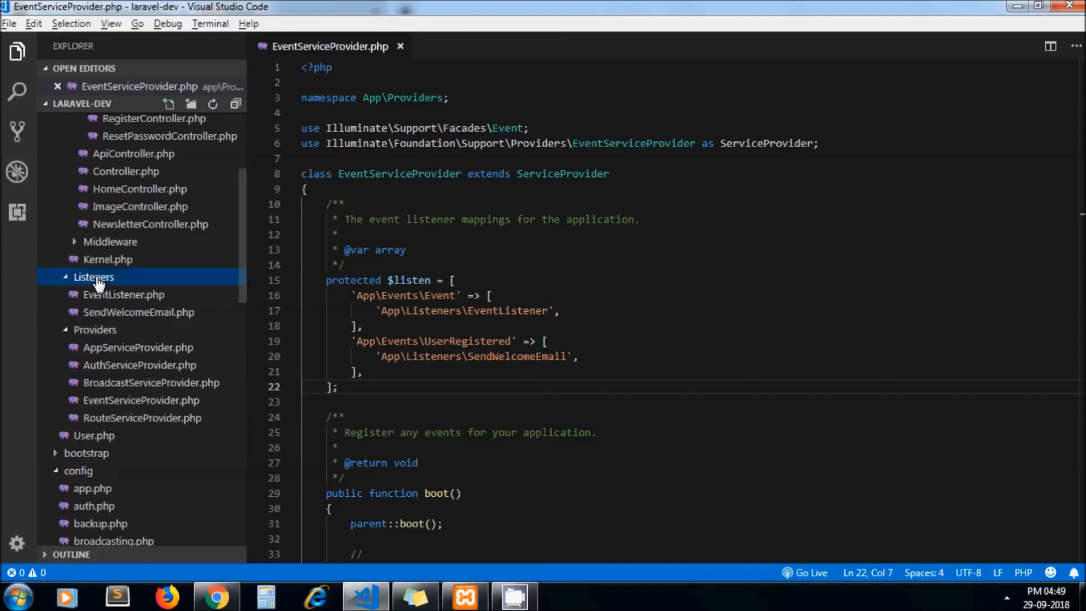
mouse_move(104, 312)
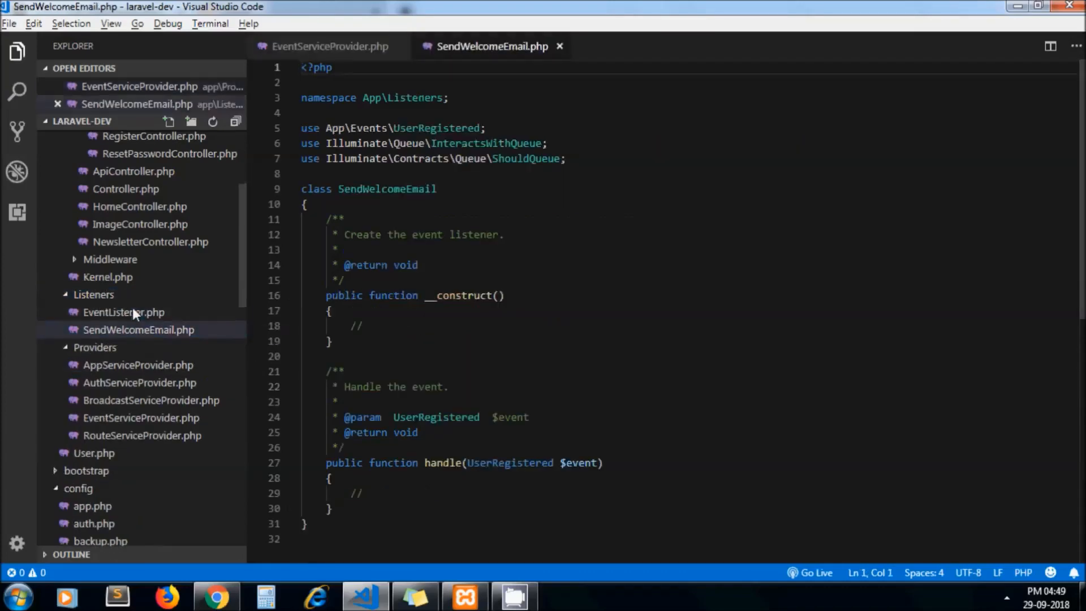
left_click(329, 46)
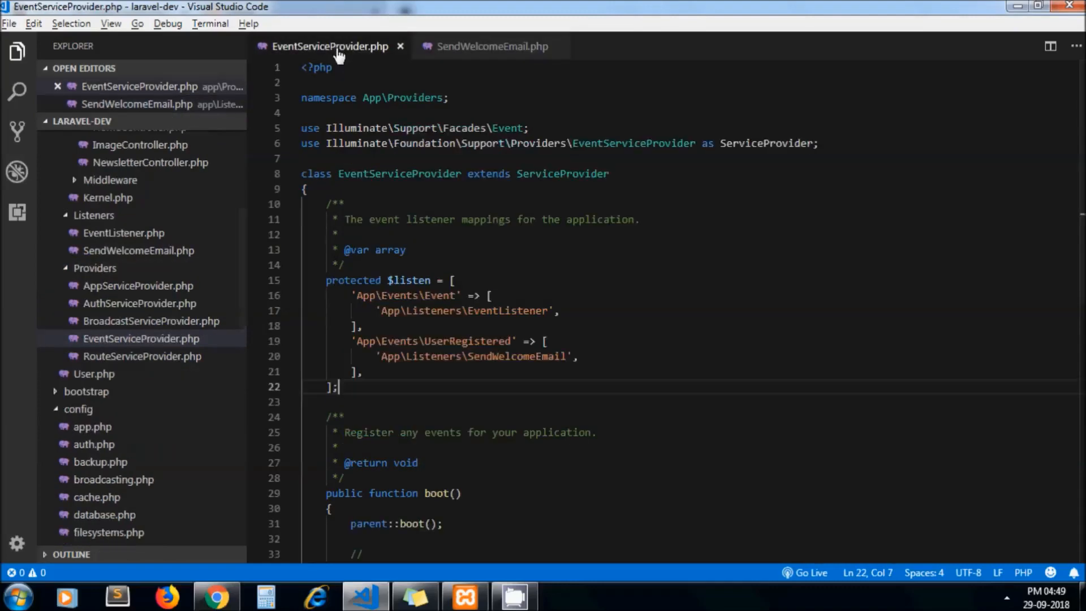
mouse_move(447, 353)
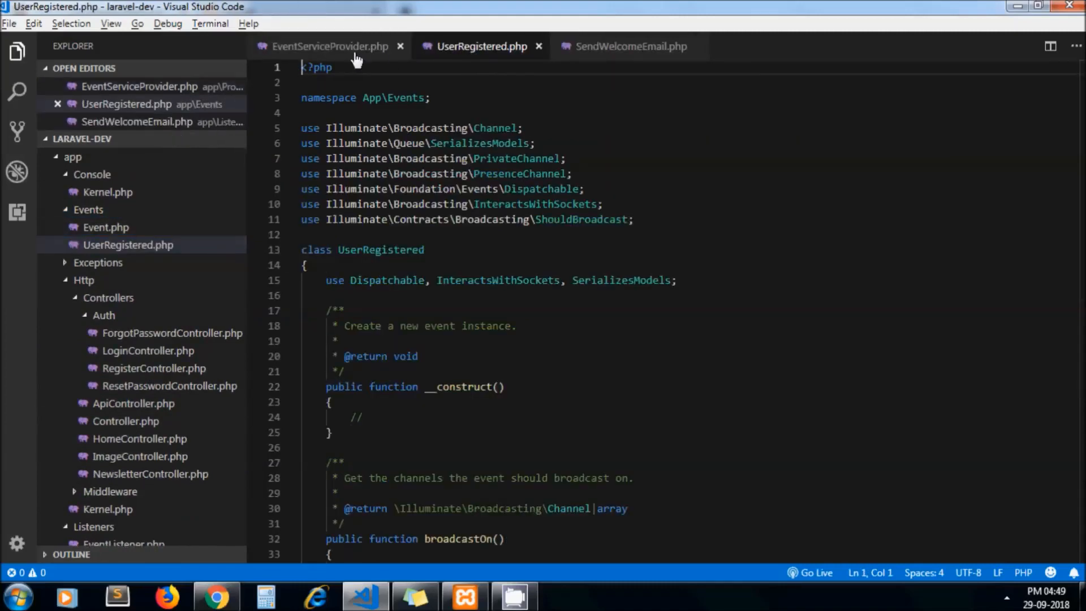
left_click(330, 46)
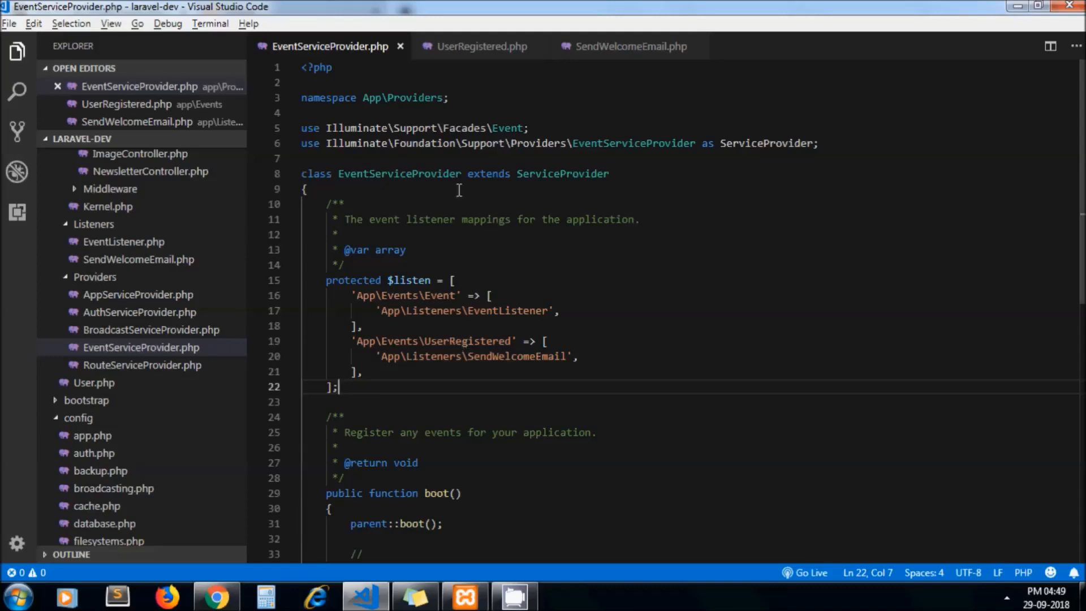
left_click(481, 46)
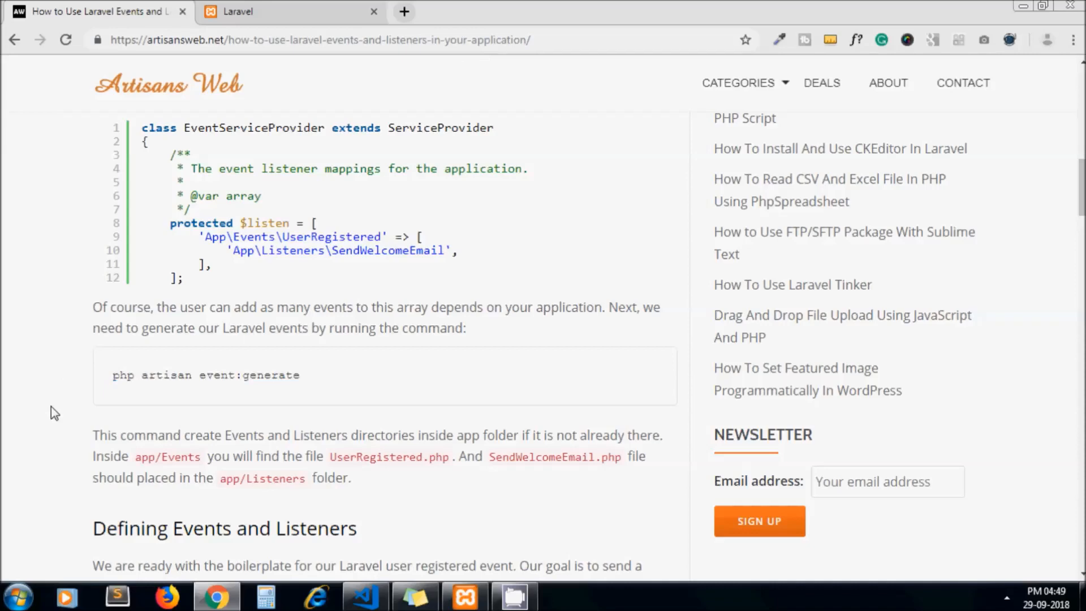
- Import App\User in UserRegistered.php and remove the unused broadcasting imports
scroll("down", 3)
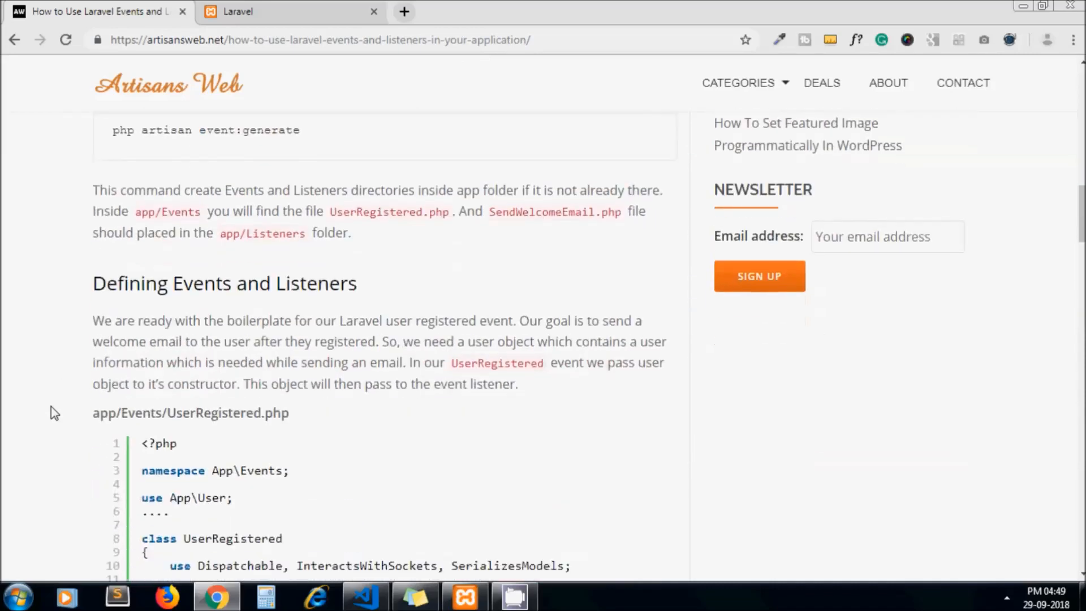
scroll("down", 3)
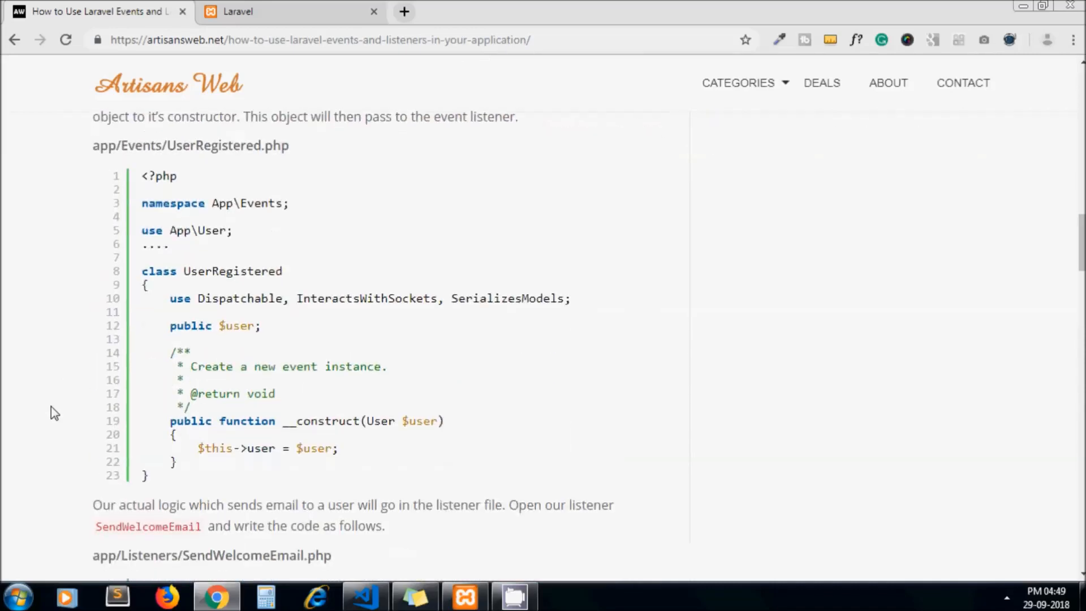
left_click(365, 596)
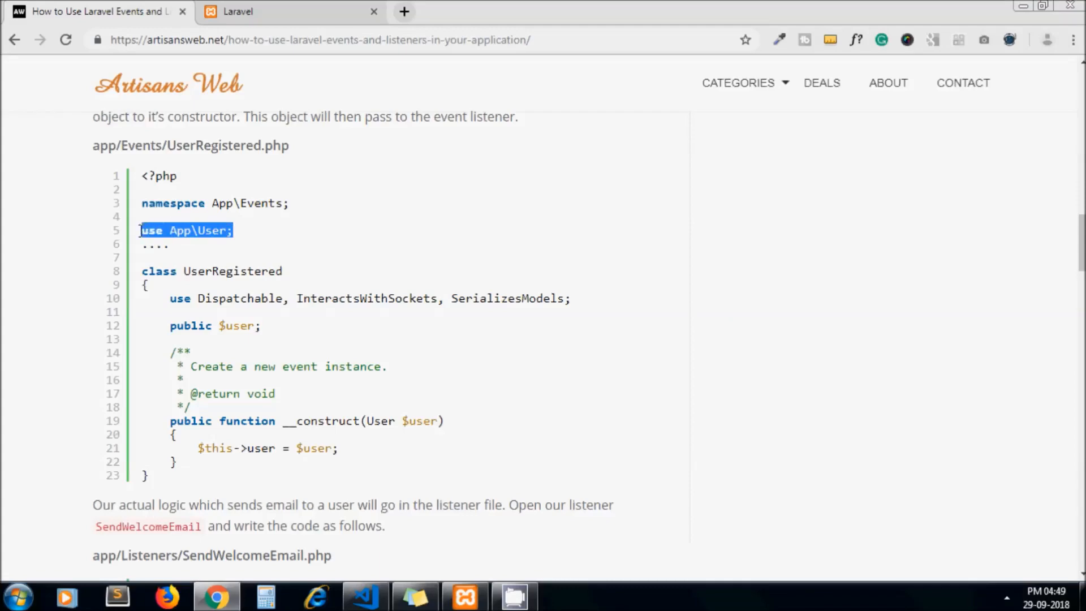
left_click(364, 596)
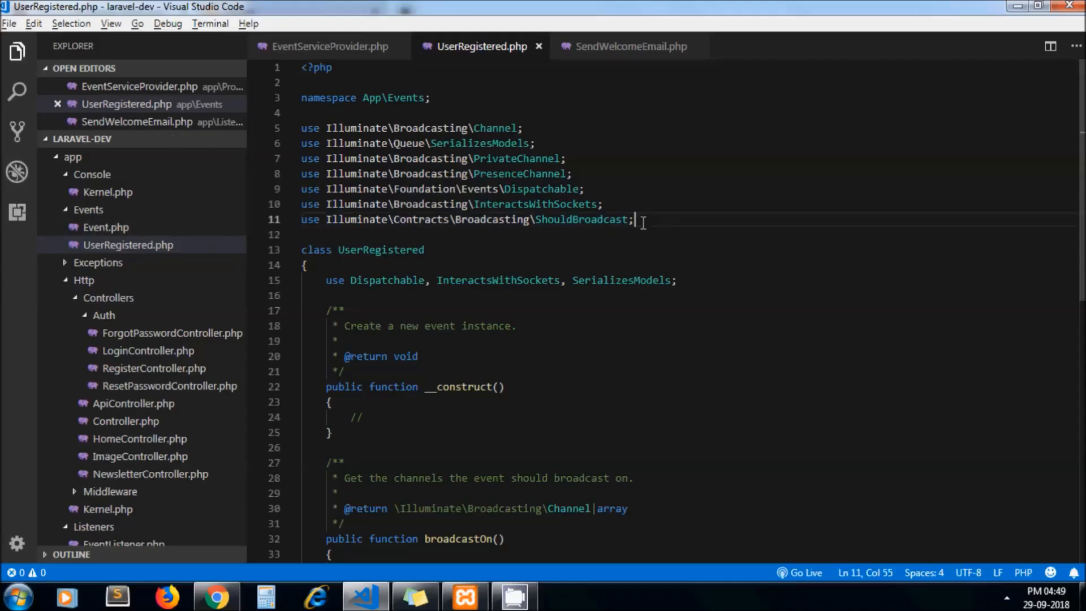
type("use App\\User;")
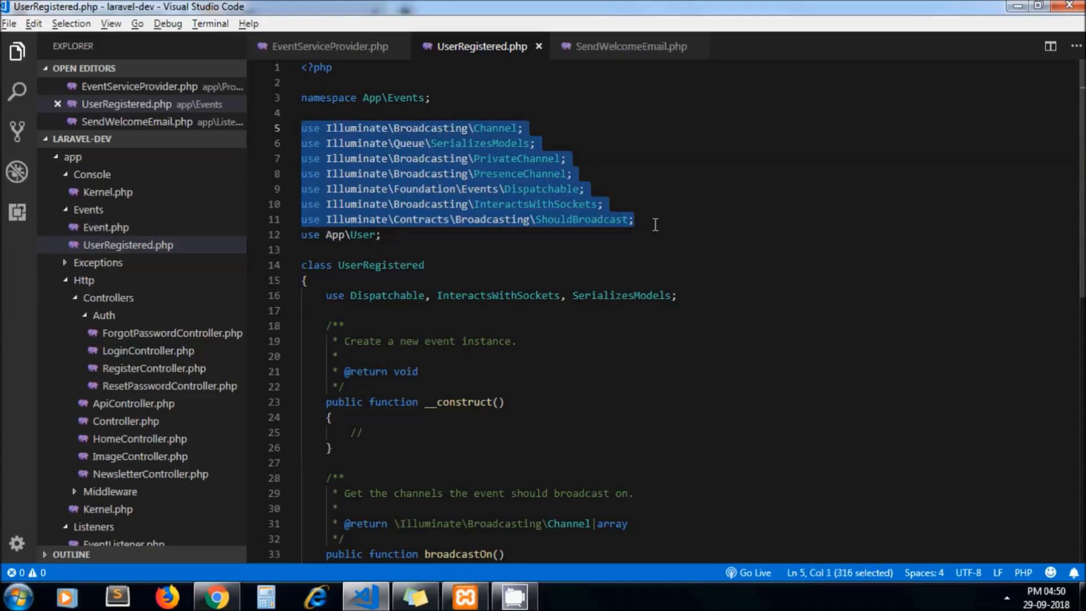
key("Delete")
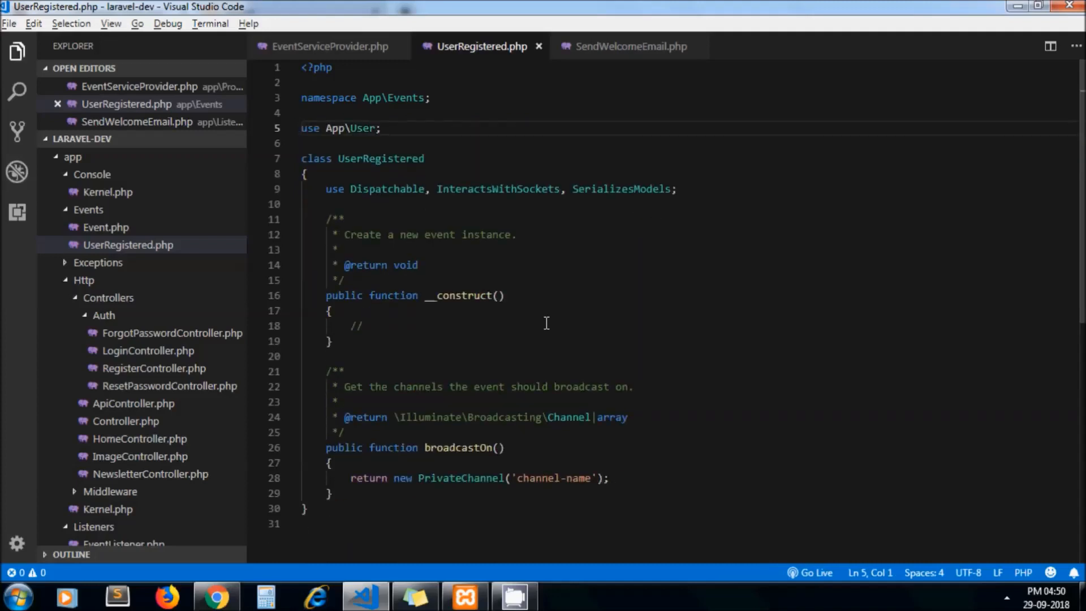
- Add a public $user property and a User $user constructor parameter
left_click(216, 596)
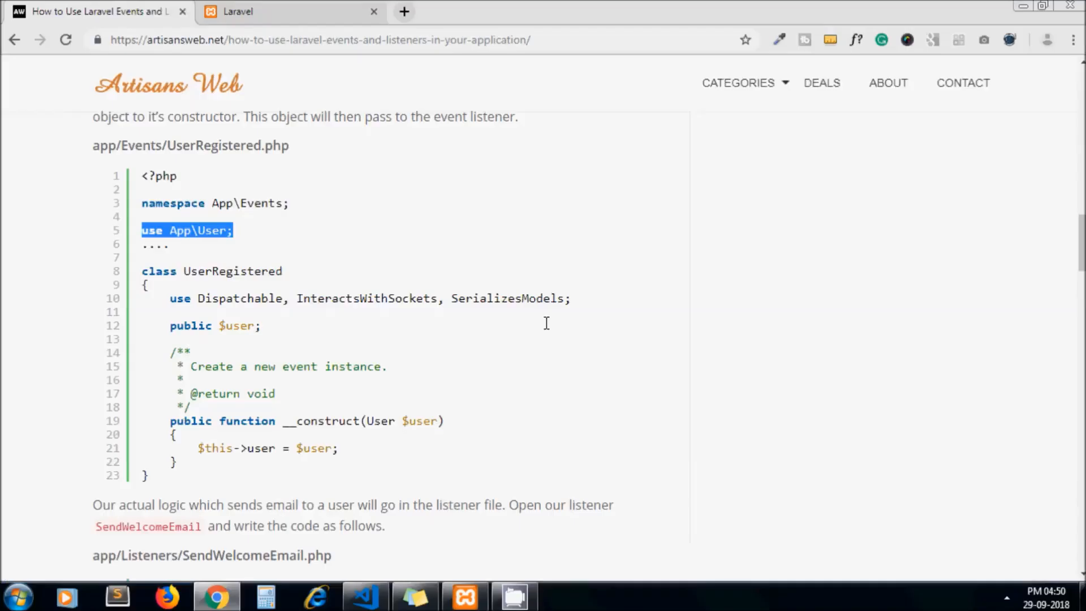
mouse_move(271, 333)
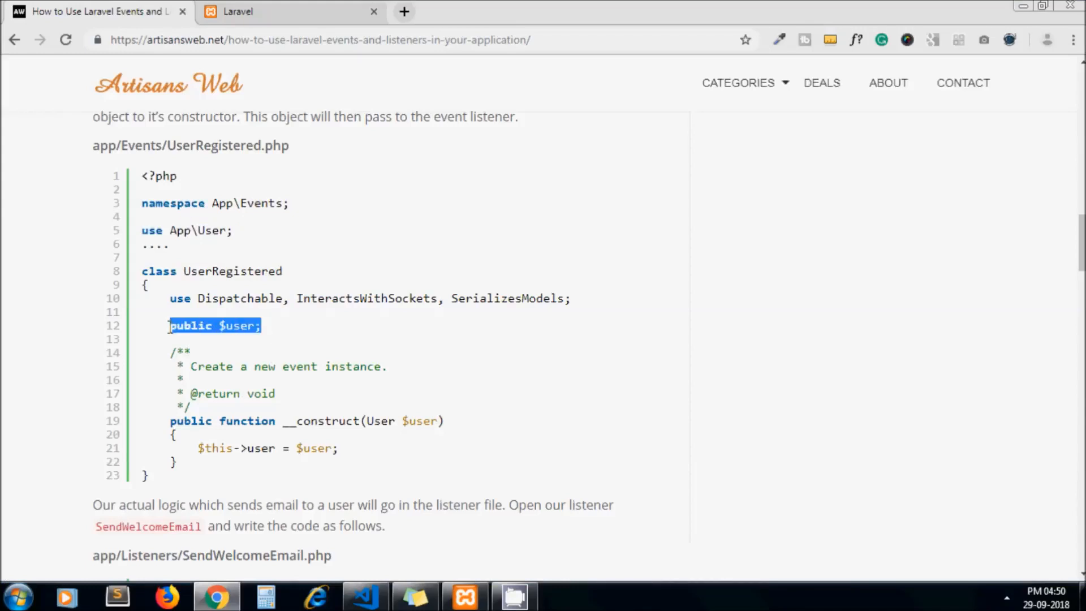
left_click(363, 596)
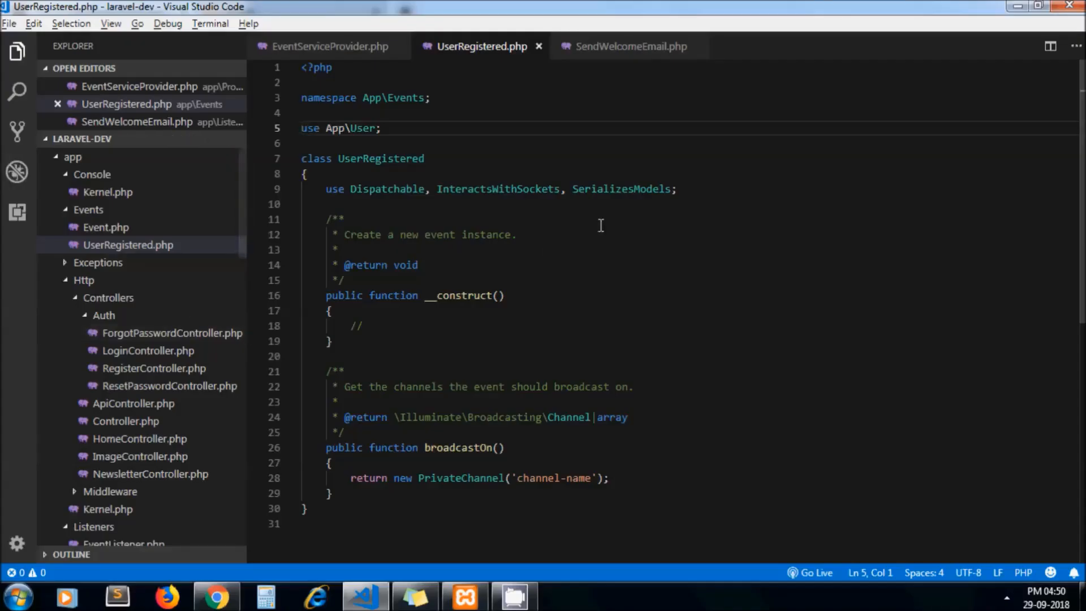
key("Enter")
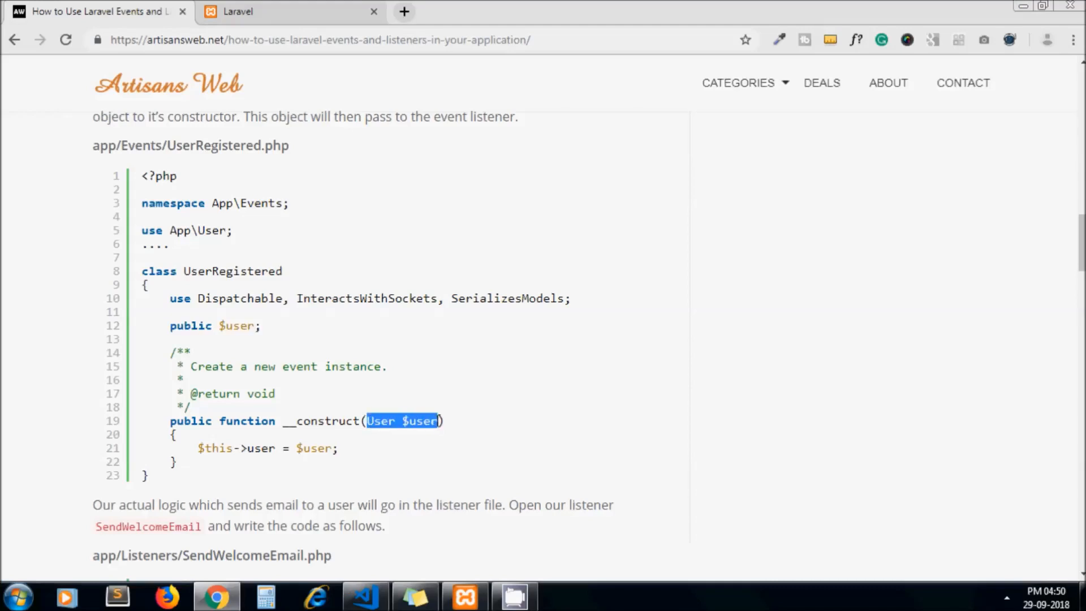
left_click(364, 596)
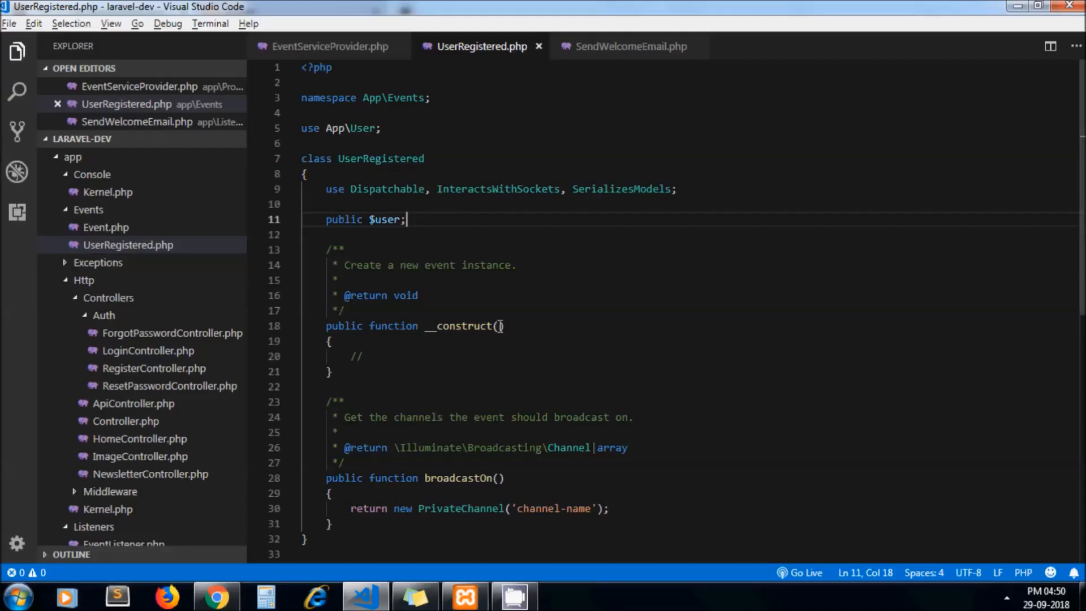
type("User $user")
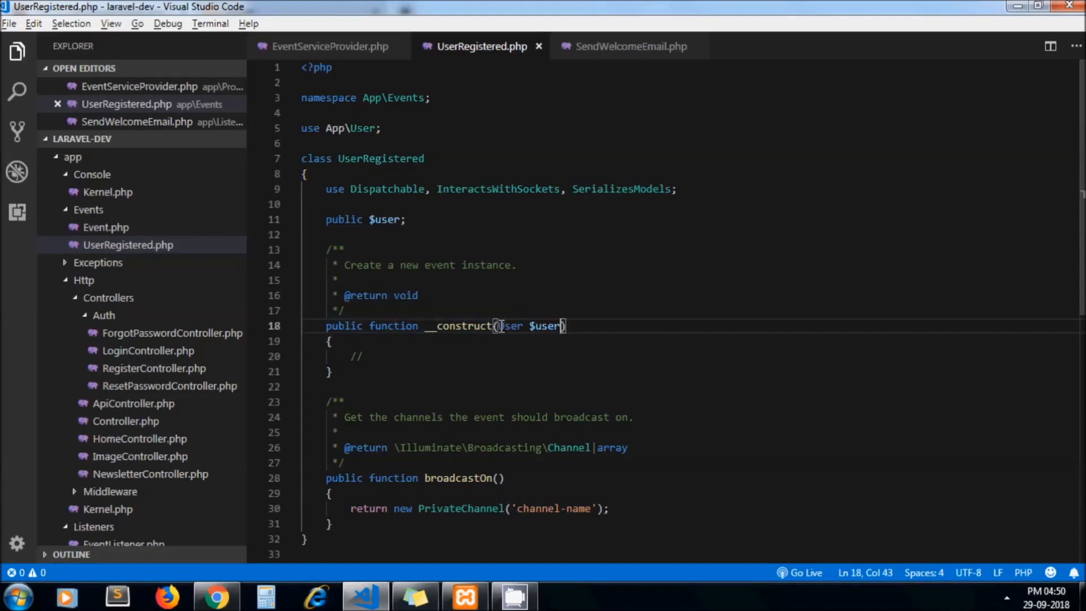
- Assign $this->user = $user; inside the constructor body
left_click(217, 595)
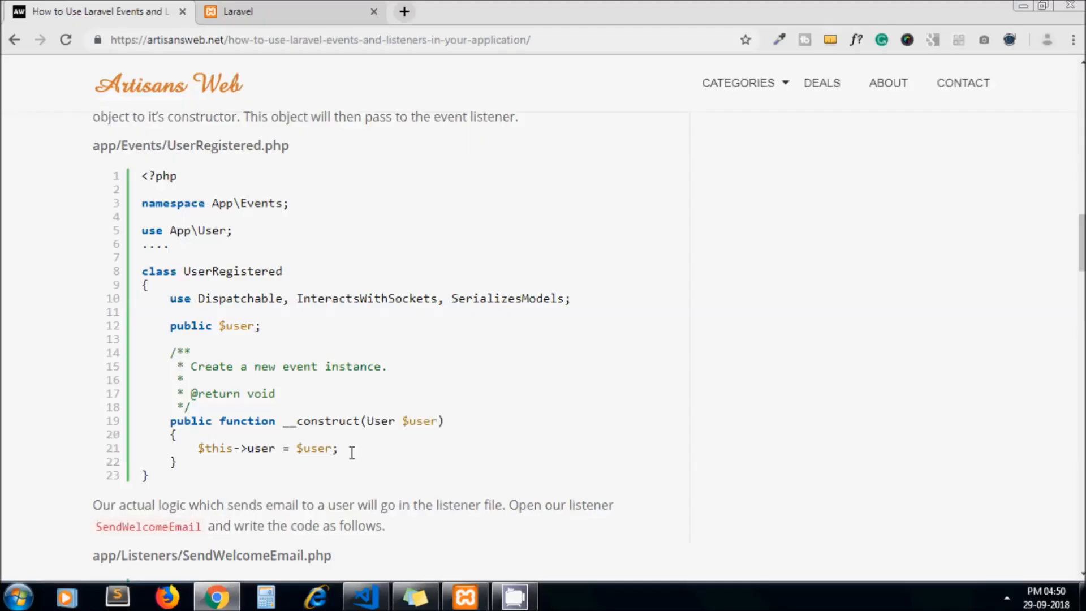
left_click(364, 599)
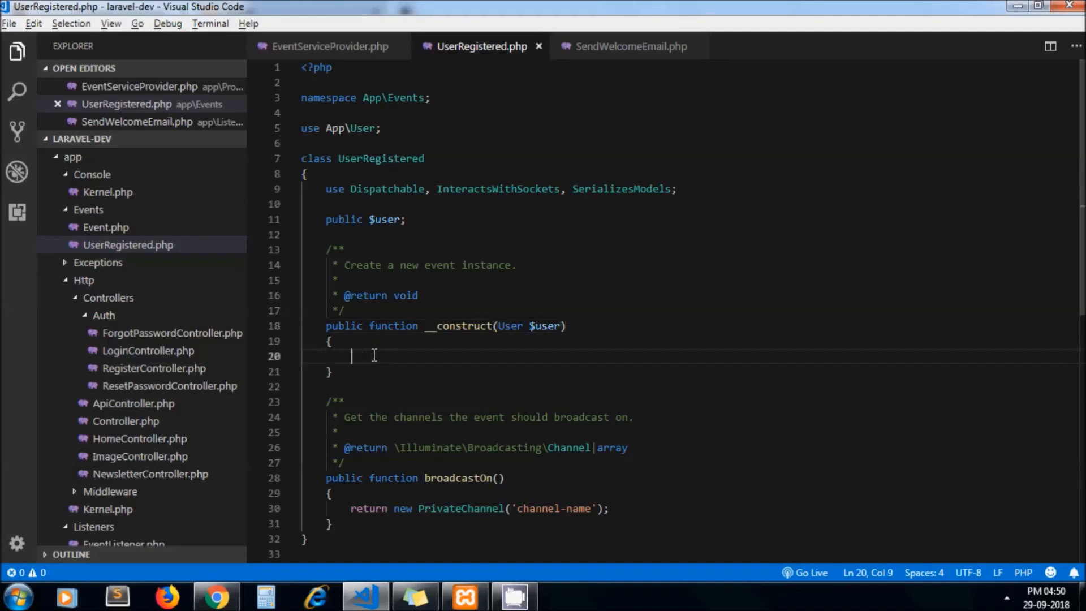
type("$this-")
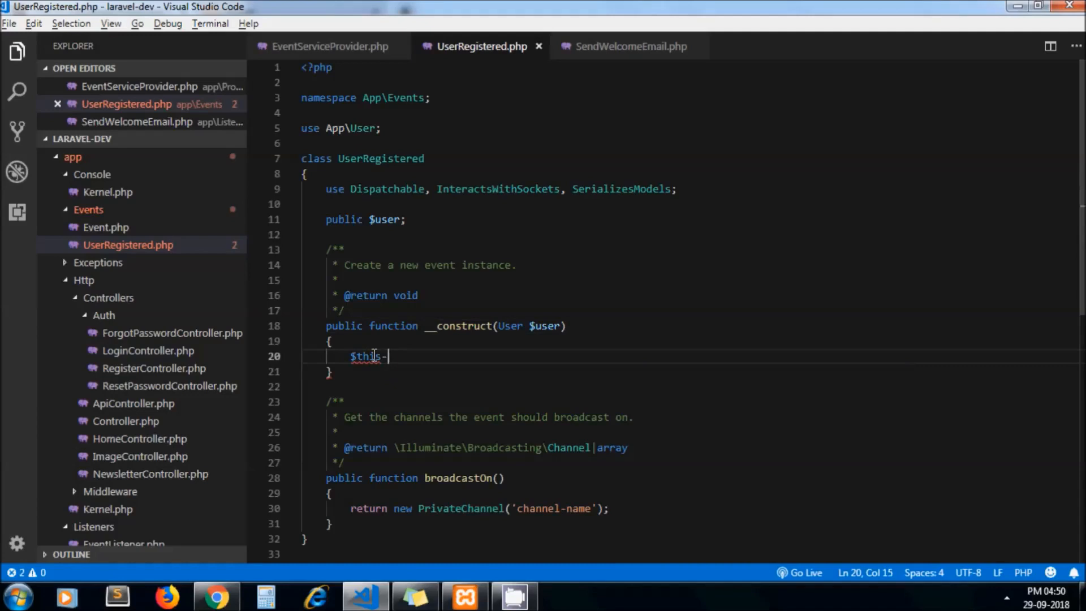
type(">user")
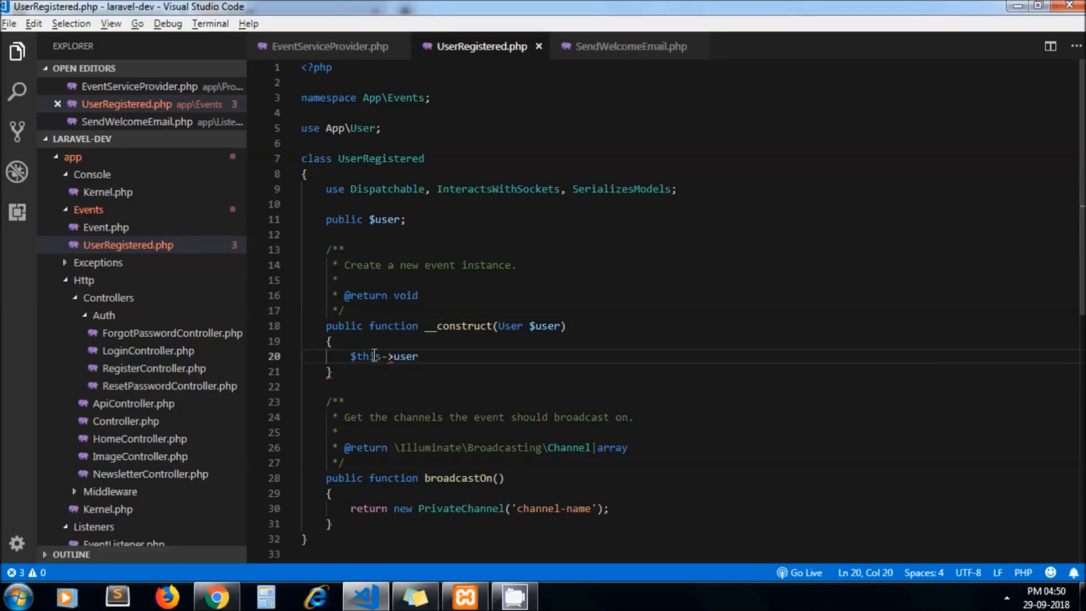
type("= $")
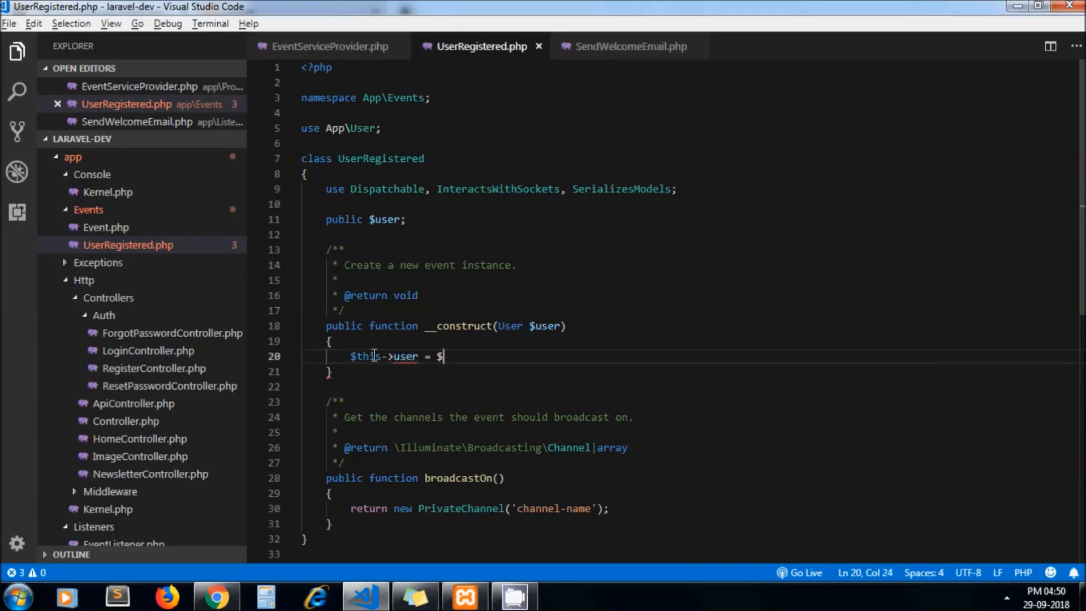
type("user;")
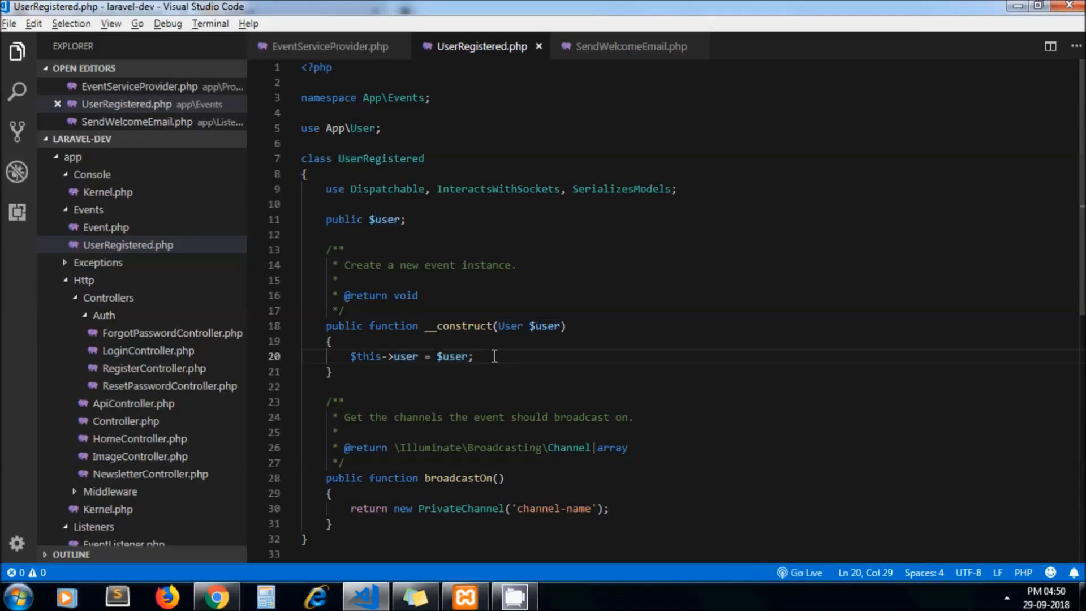
- Compare the finished UserRegistered event against the tutorial's version
left_click(330, 46)
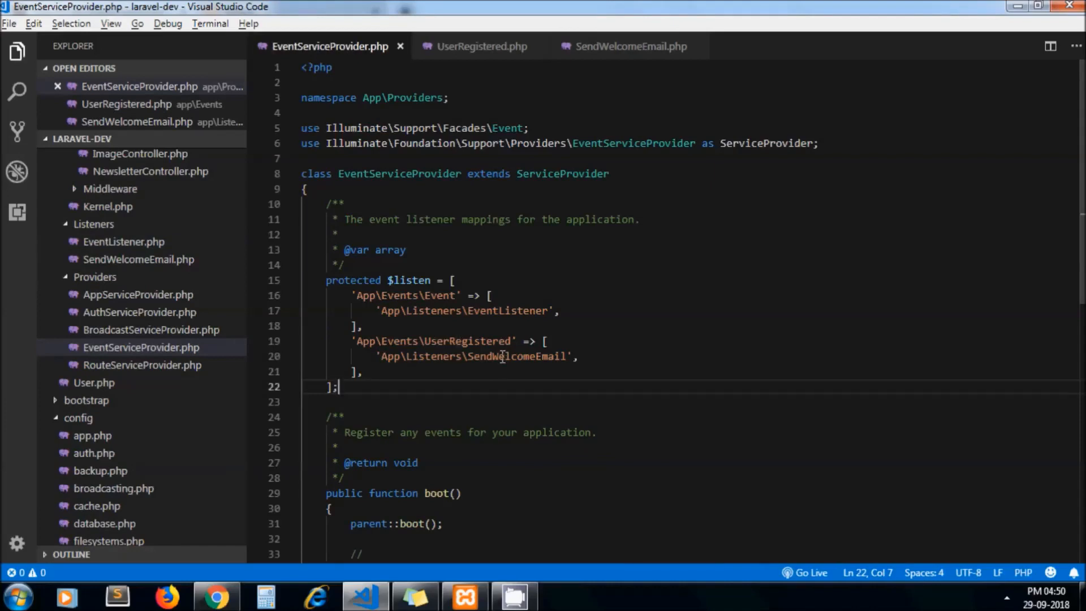
left_click(481, 46)
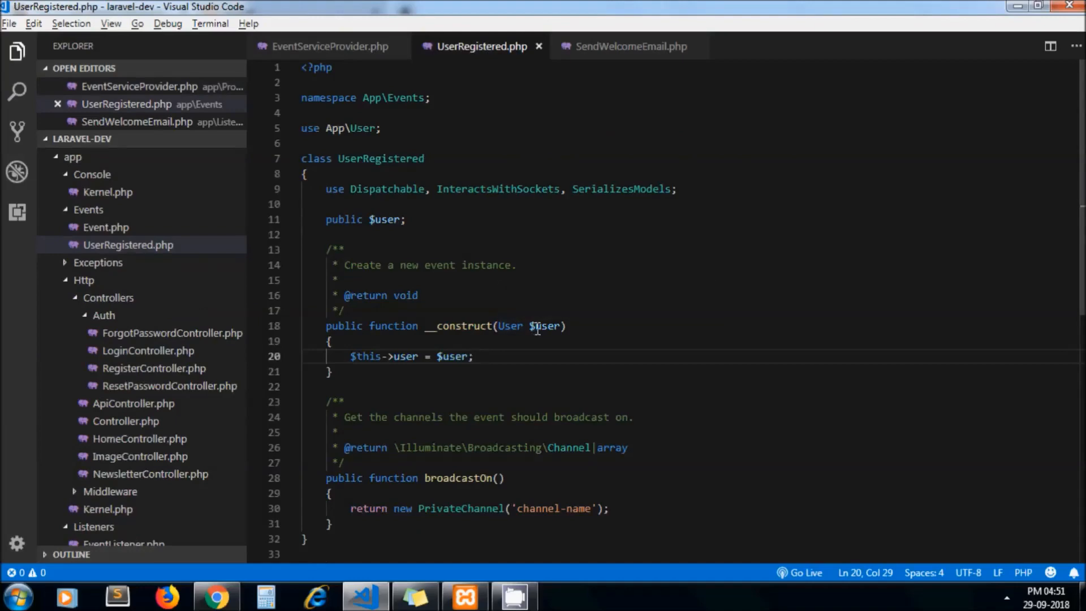
left_click(217, 597)
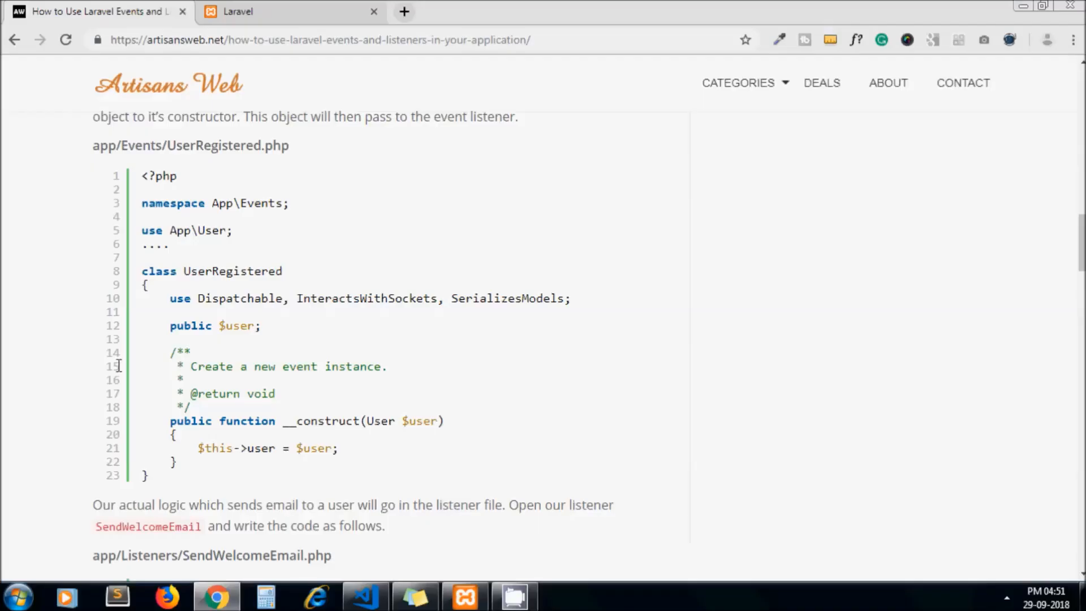
scroll("down", 3)
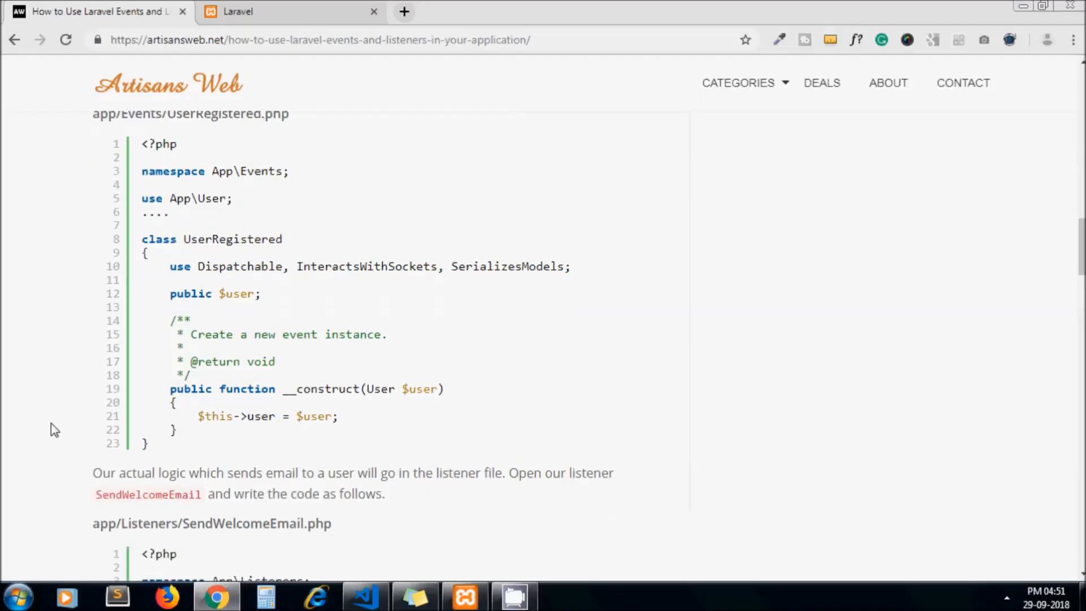
scroll("down", 3)
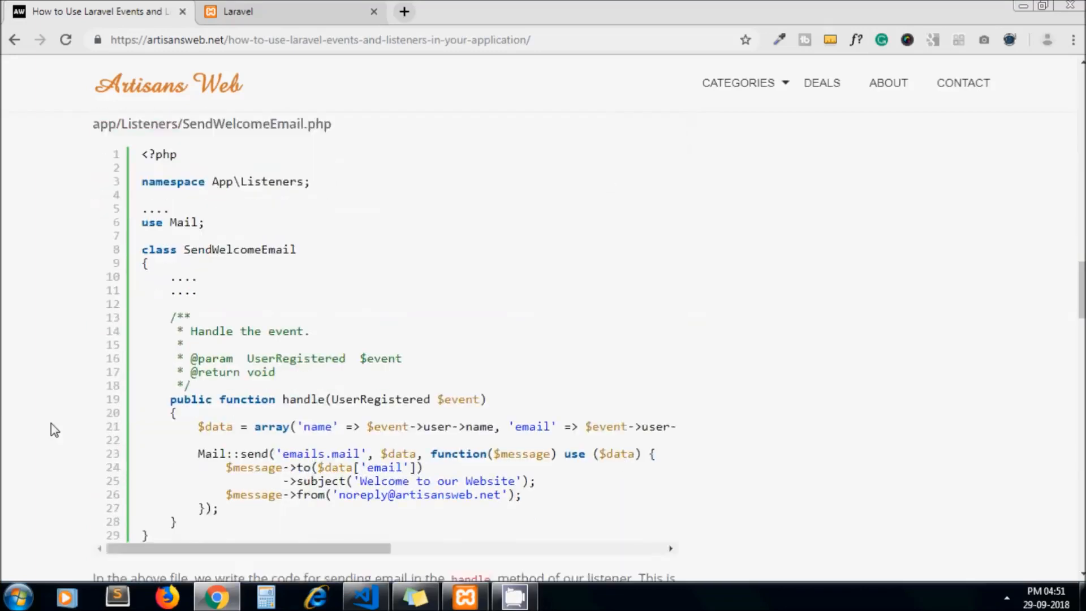
left_click(364, 595)
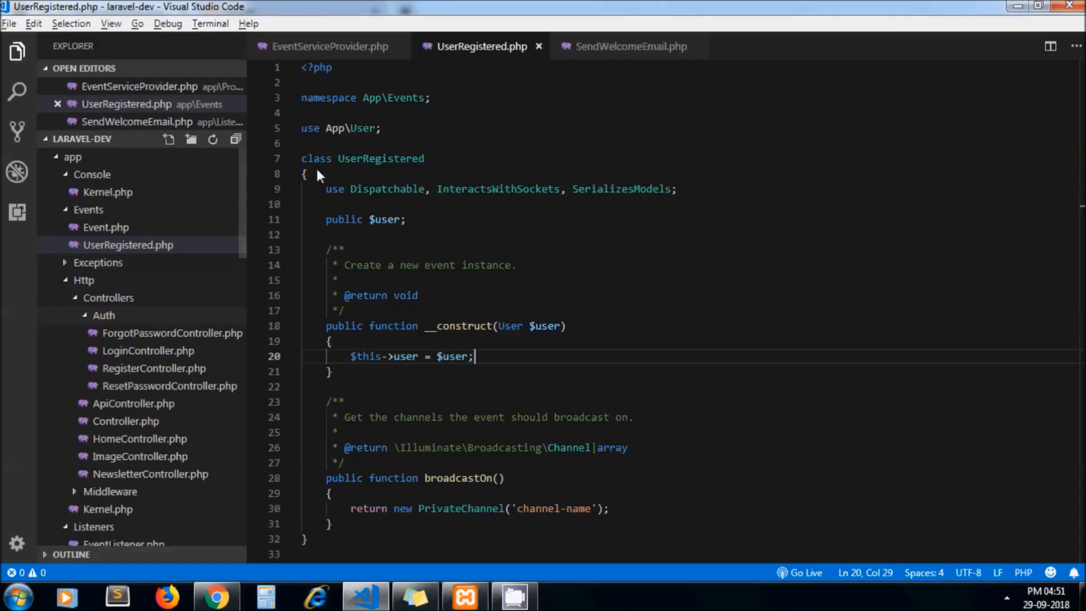
- Add 'use Mail;' to SendWelcomeEmail.php and clear the handle() placeholder comment
left_click(629, 46)
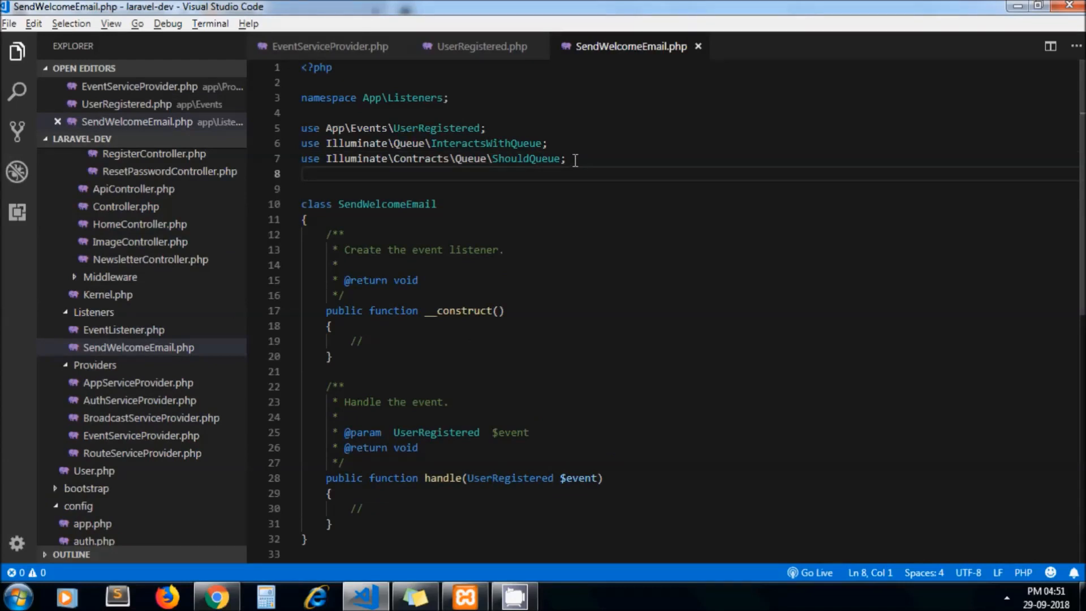
type("use")
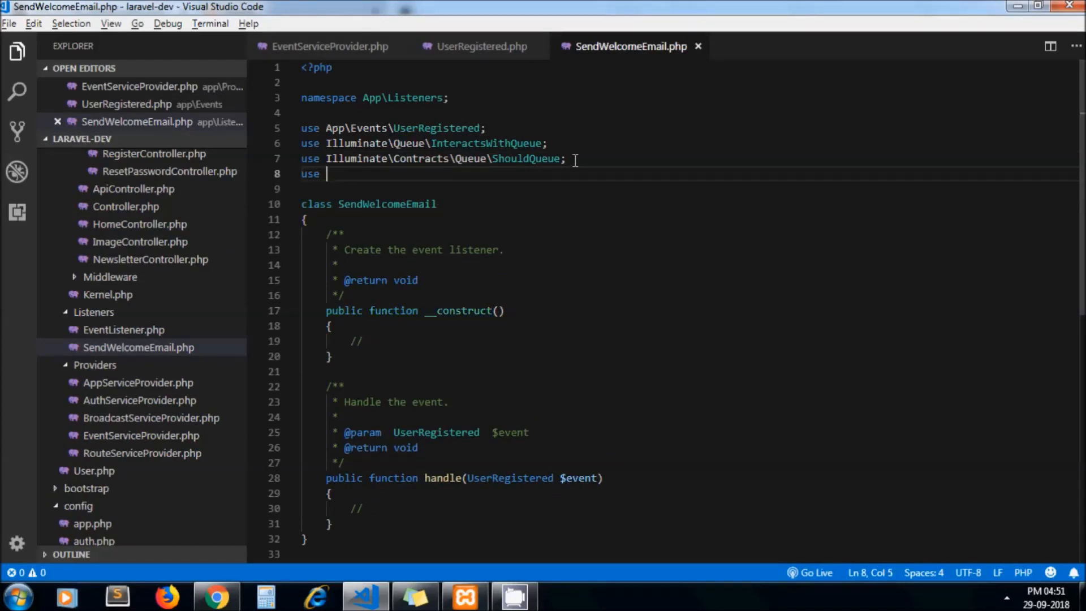
type("Mai")
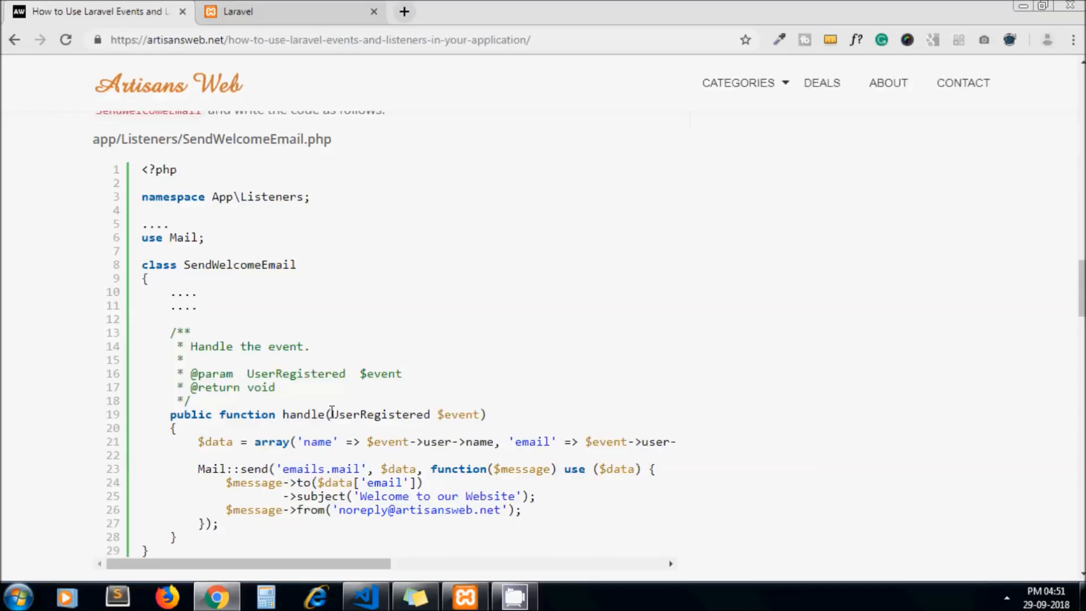
left_click(364, 596)
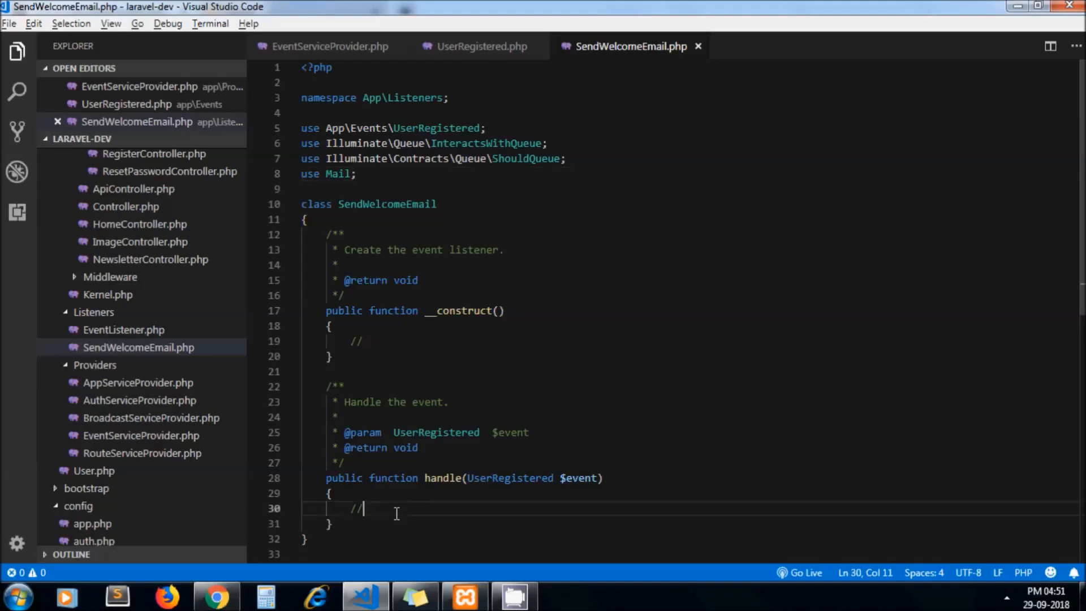
key("Backspace")
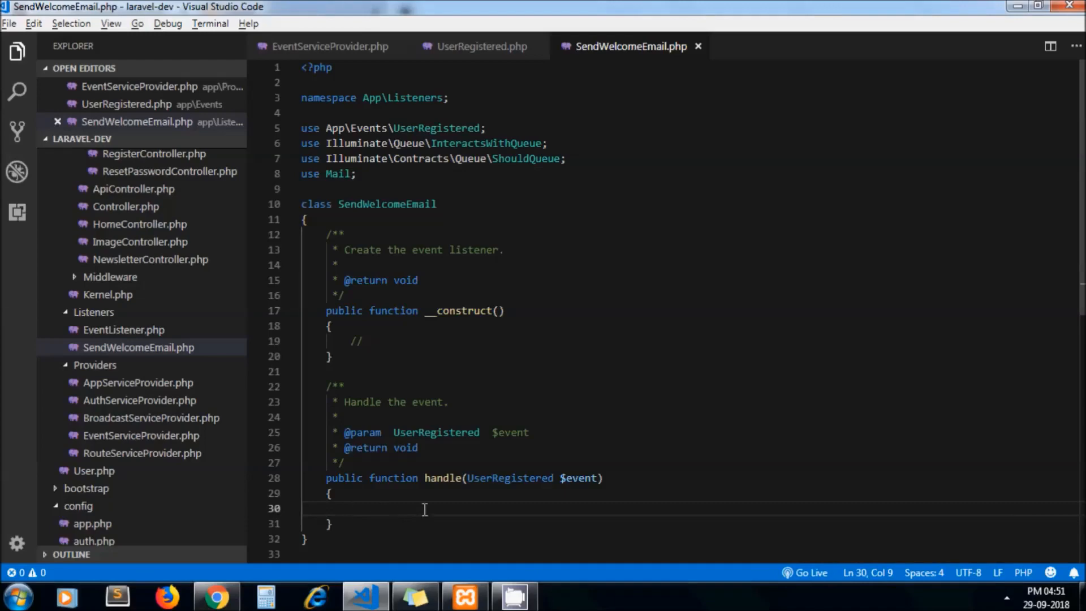
- Paste the tutorial's $data array and Mail::send welcome-email code into handle()
left_click(216, 595)
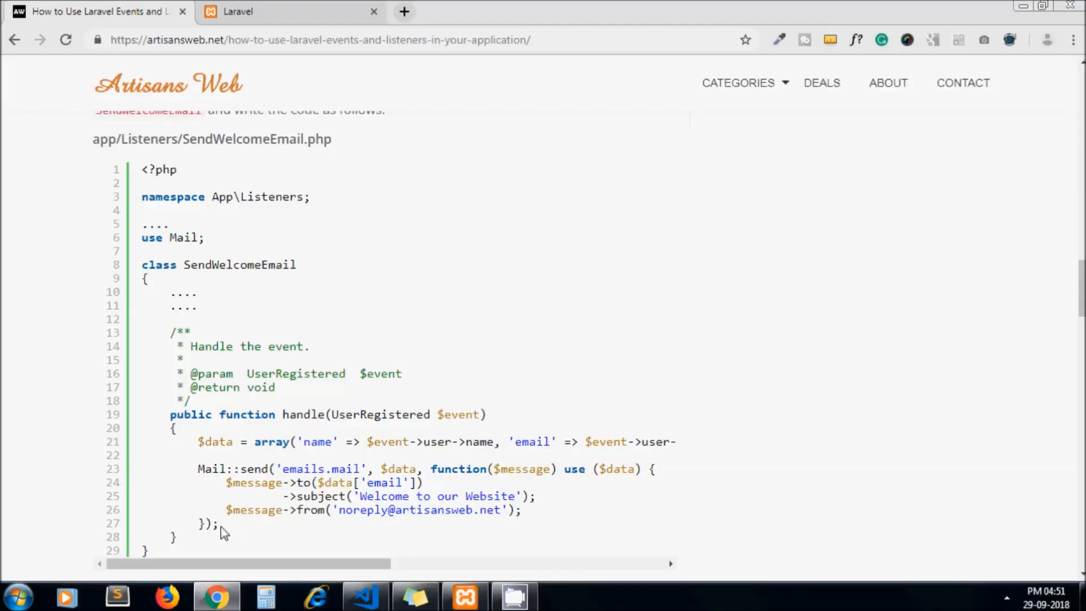
left_click_drag(197, 442, 221, 524)
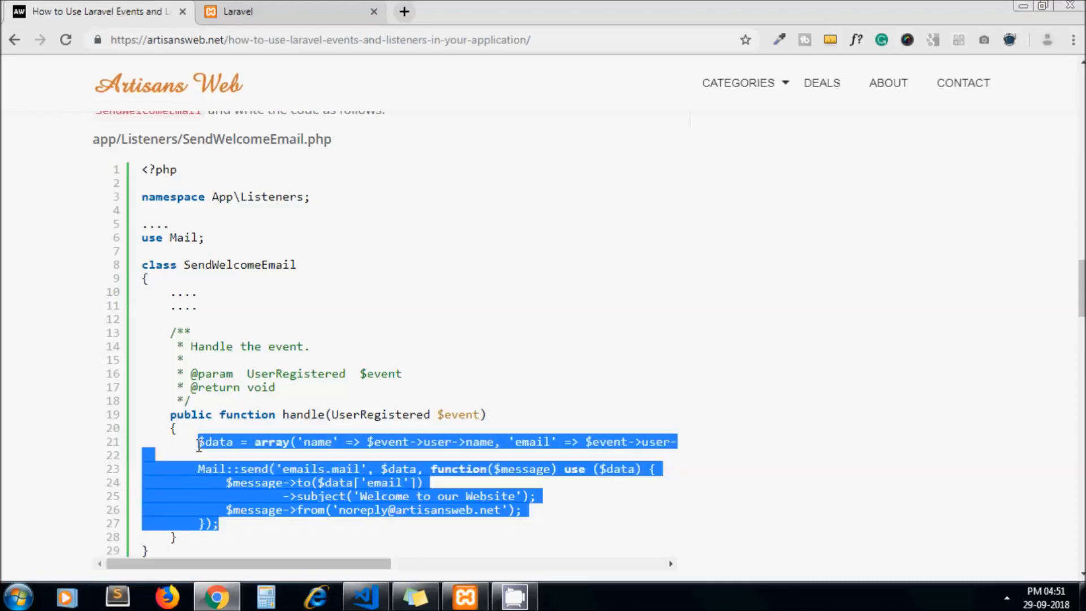
left_click(363, 595)
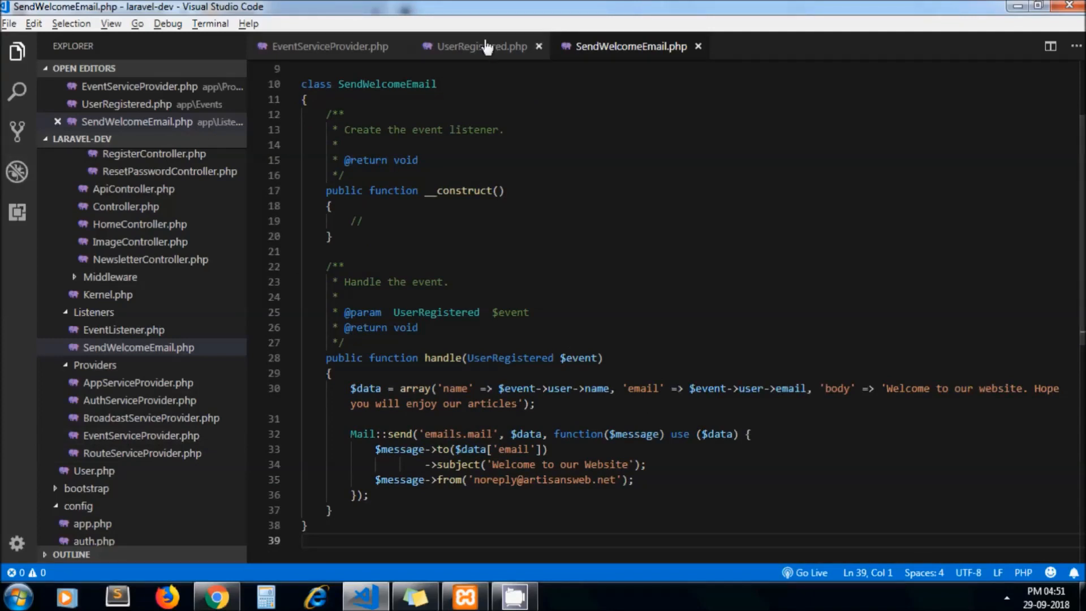
left_click(478, 46)
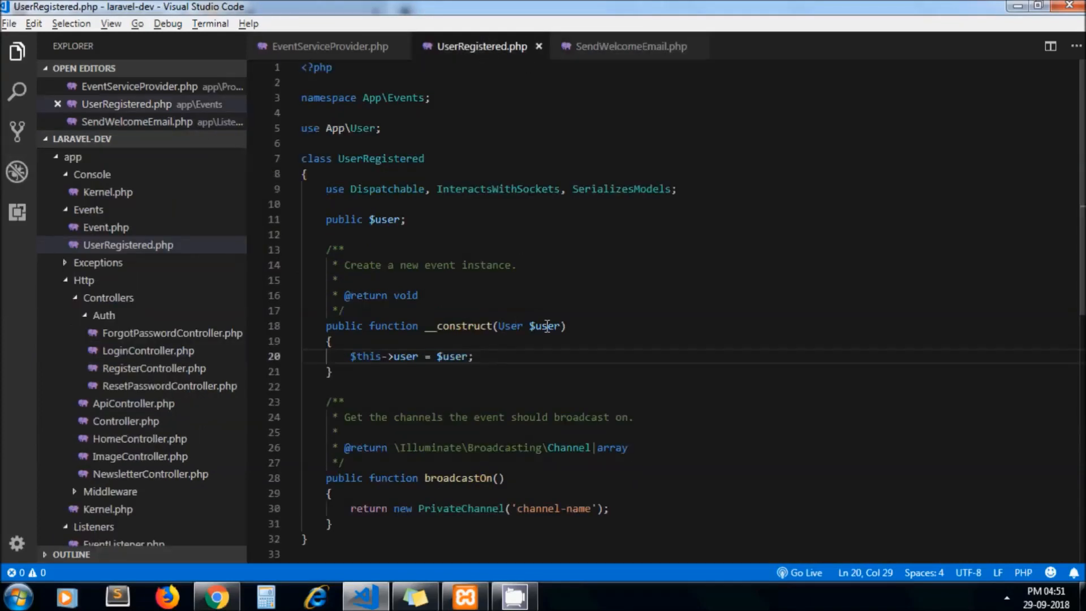
left_click(629, 46)
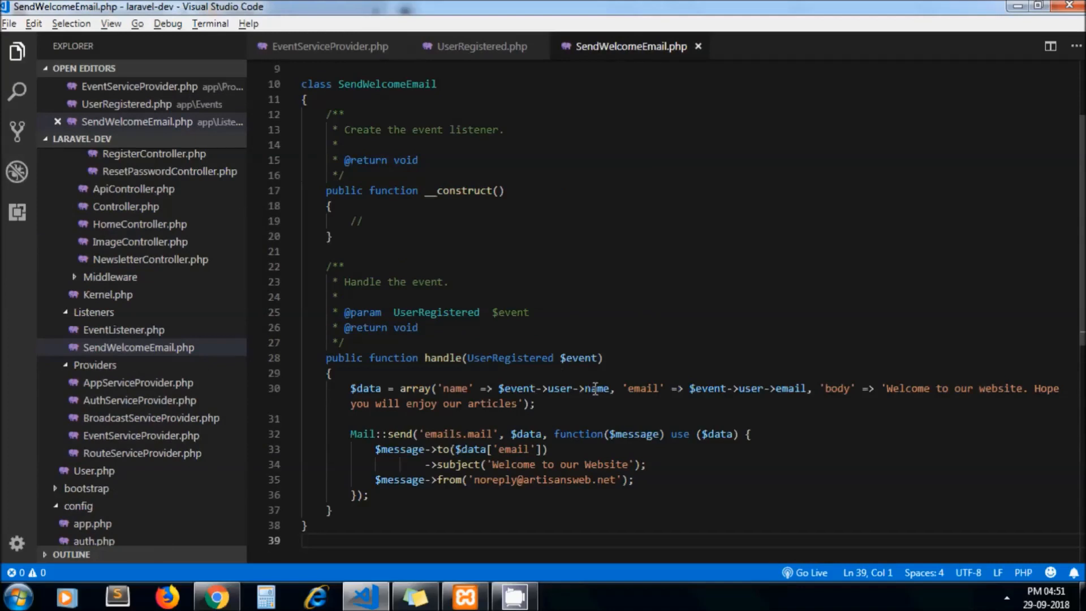
double_click(596, 388)
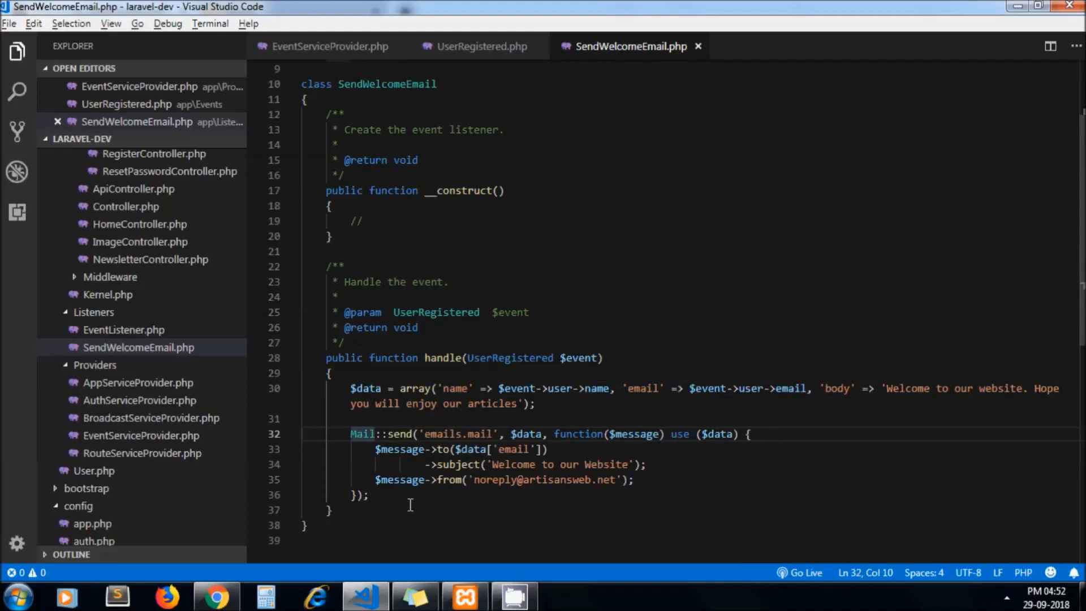
left_click(371, 495)
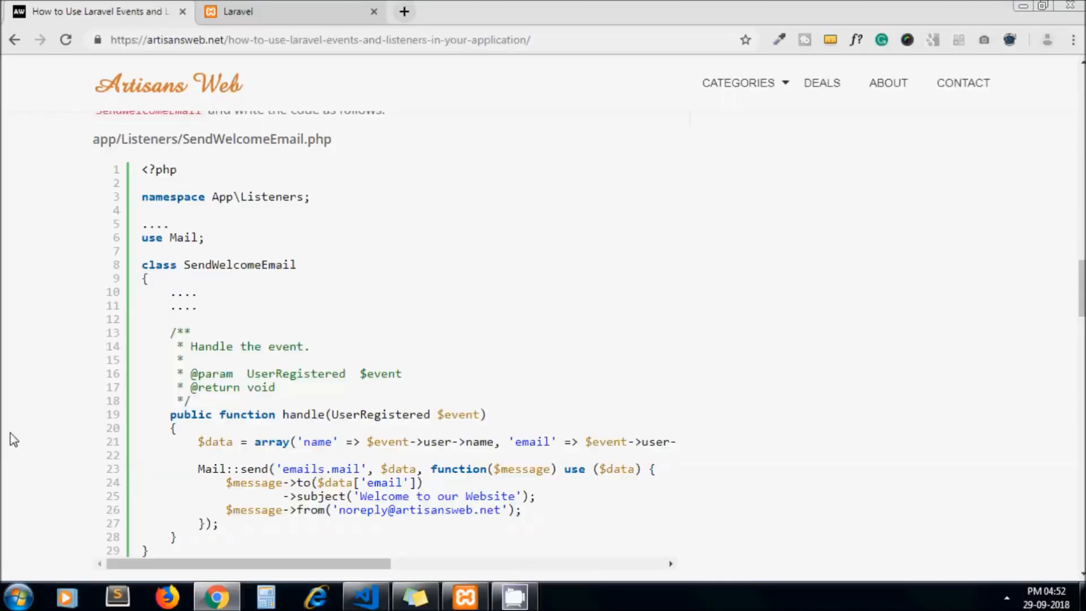
scroll("down", 3)
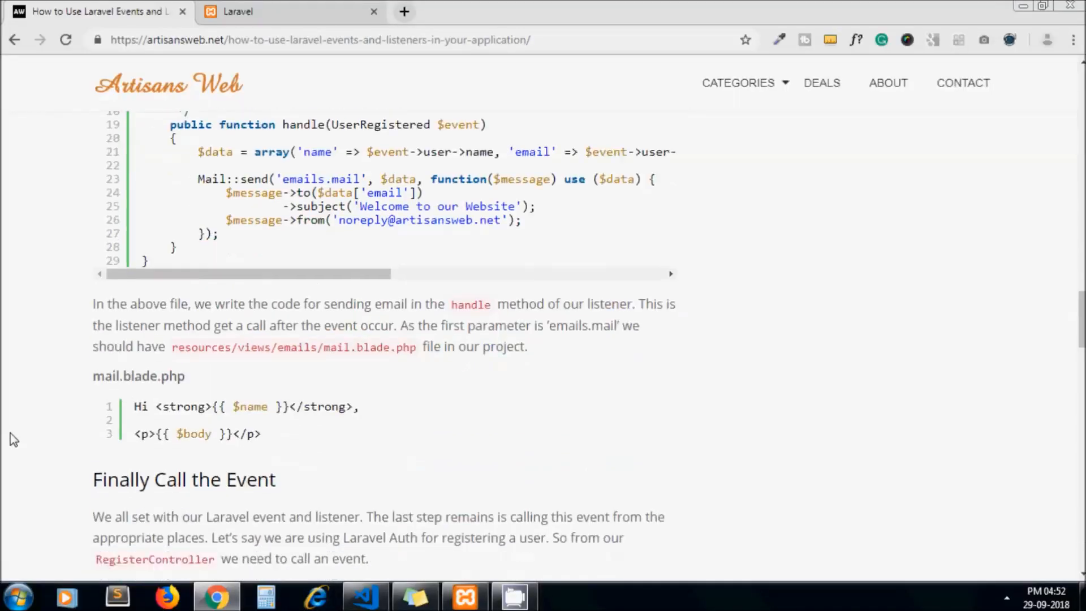
scroll("down", 3)
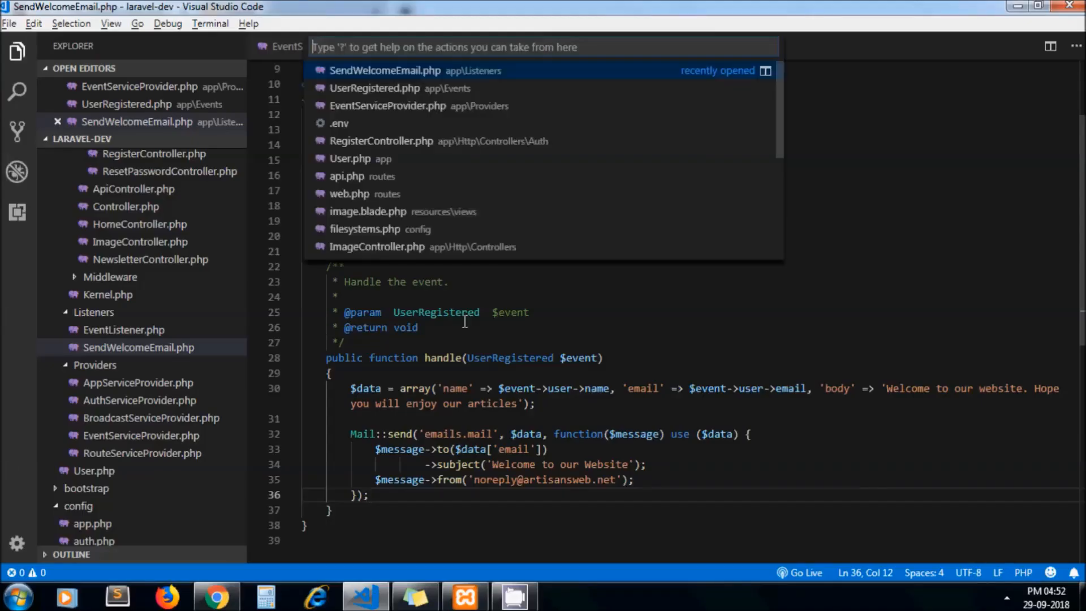
type("mail")
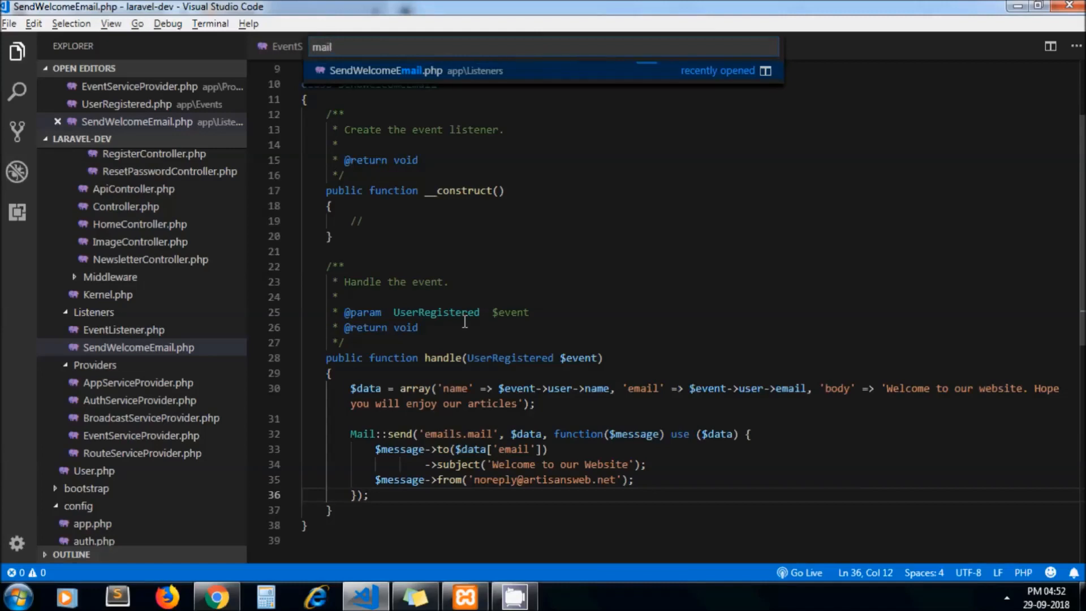
type(".b")
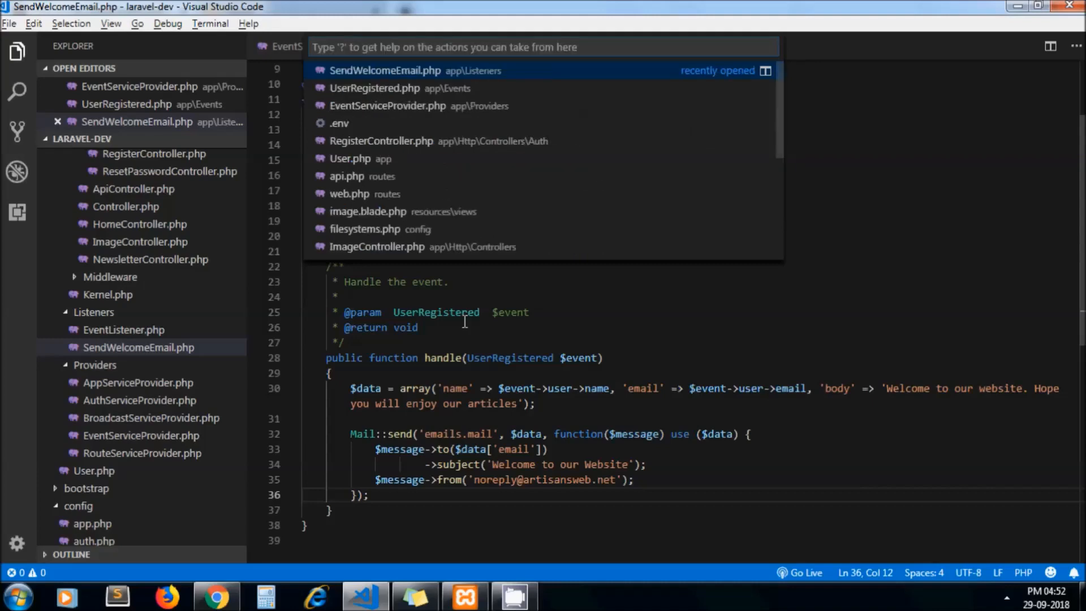
key("Escape")
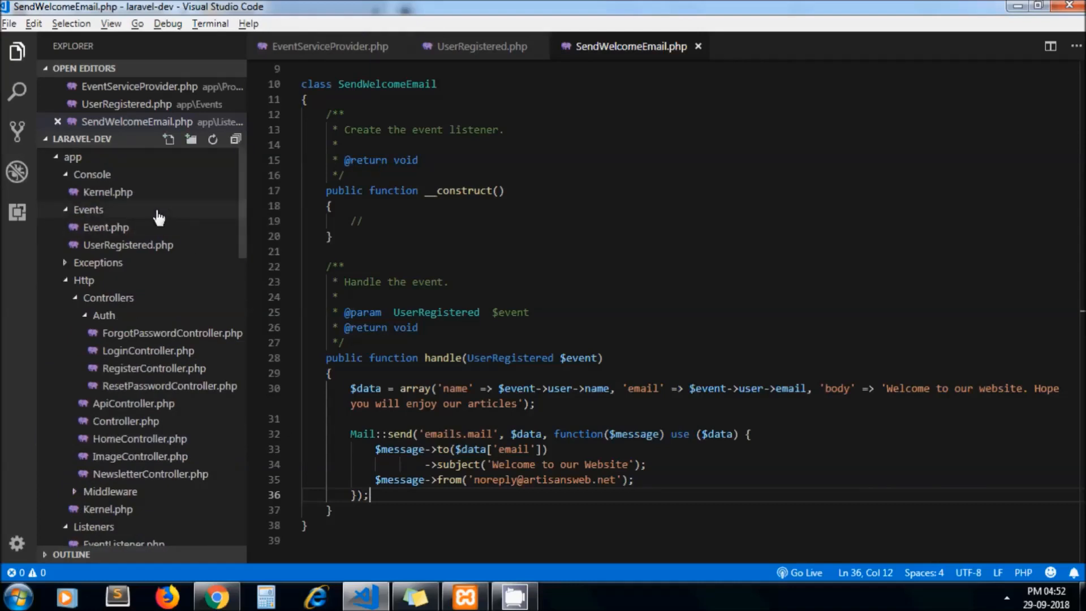
- Create an emails folder under resources/views with a new mail.blade.php file
left_click(73, 158)
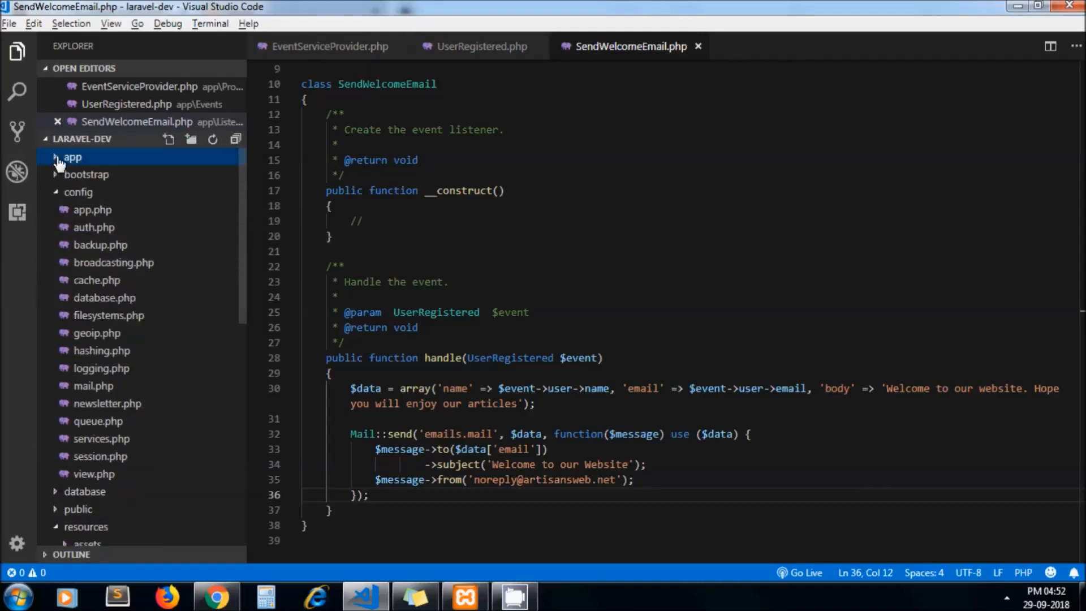
left_click(72, 157)
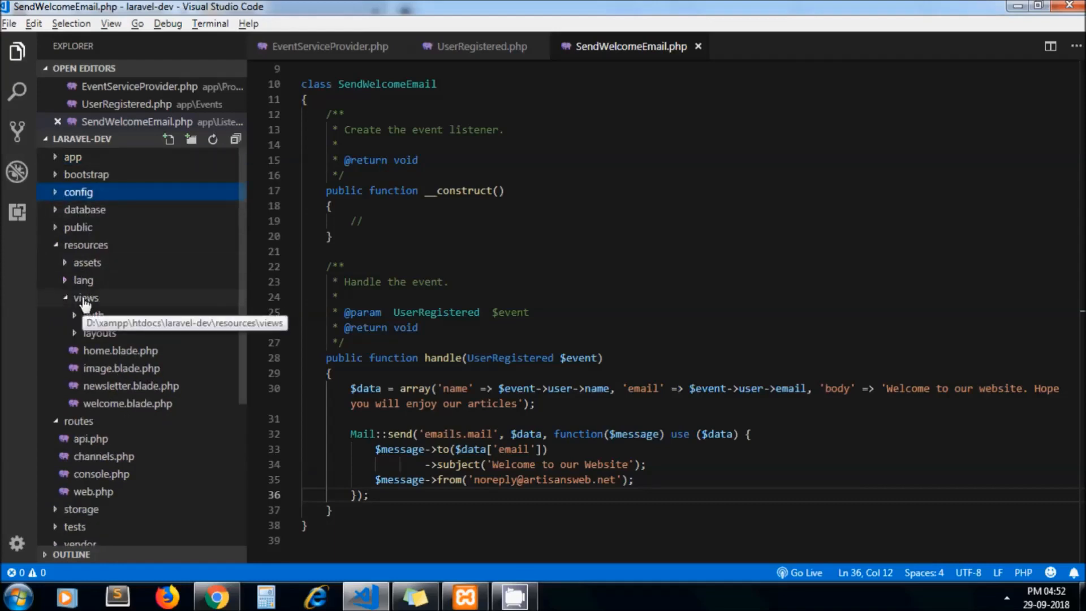
right_click(86, 297)
type("emails")
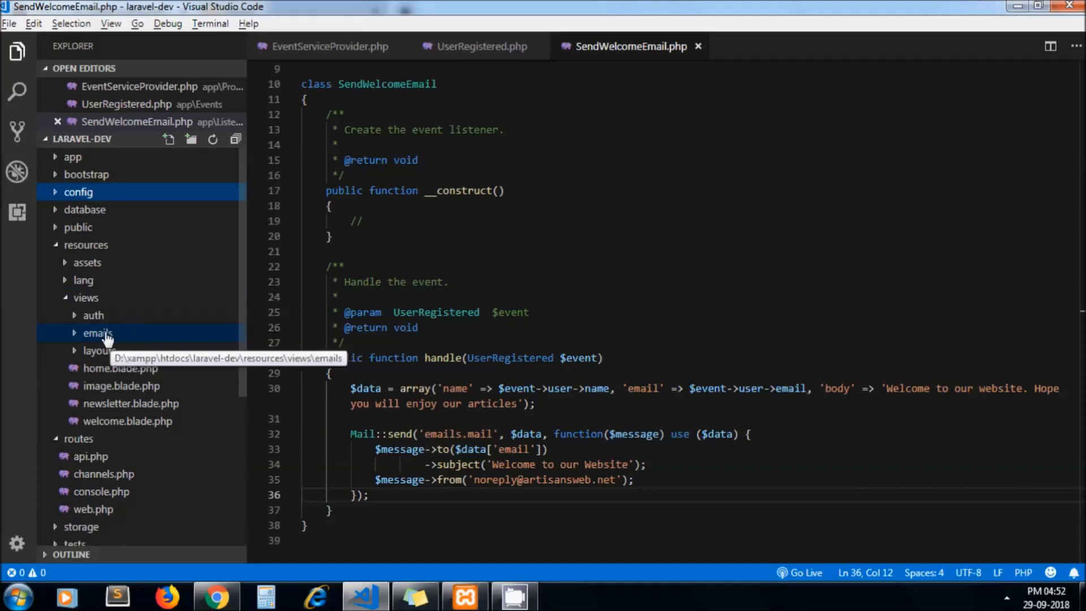
right_click(97, 333)
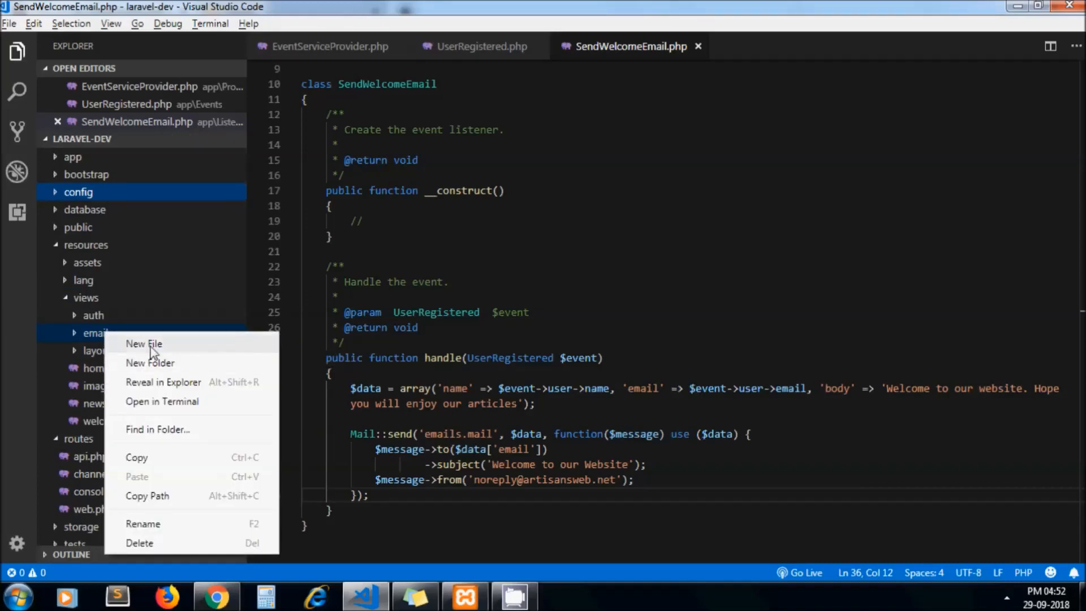
left_click(143, 343)
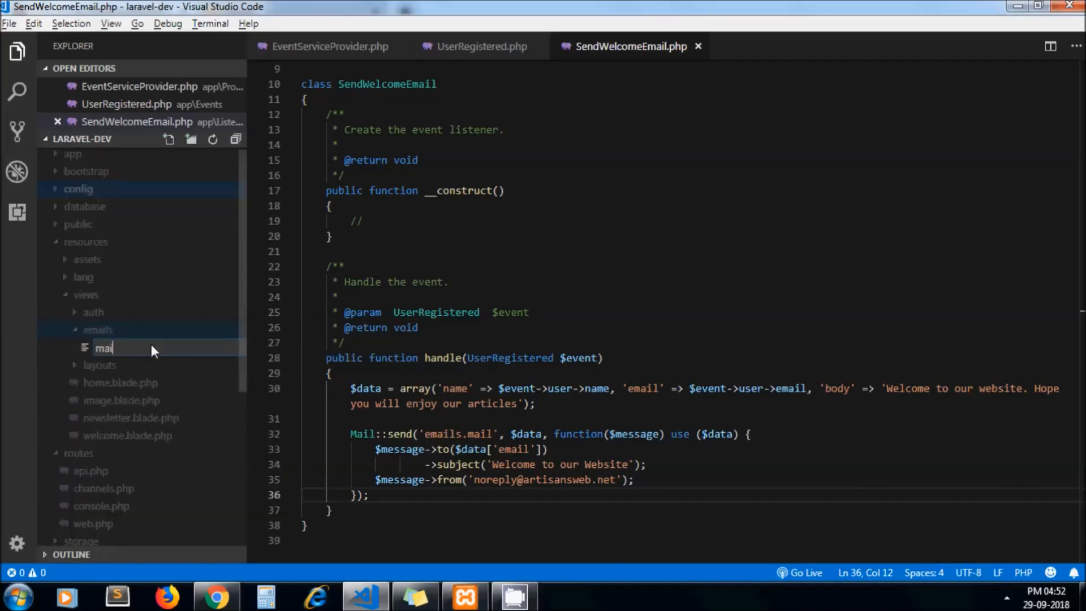
type(".blade")
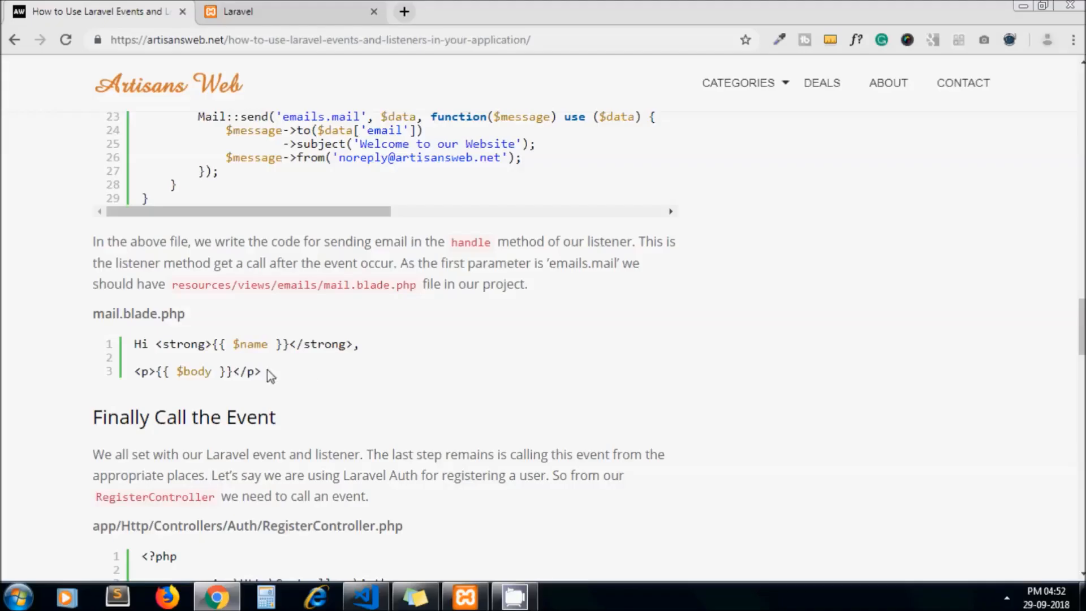
- Paste the tutorial's name-greeting and body template into mail.blade.php
left_click_drag(133, 344, 261, 371)
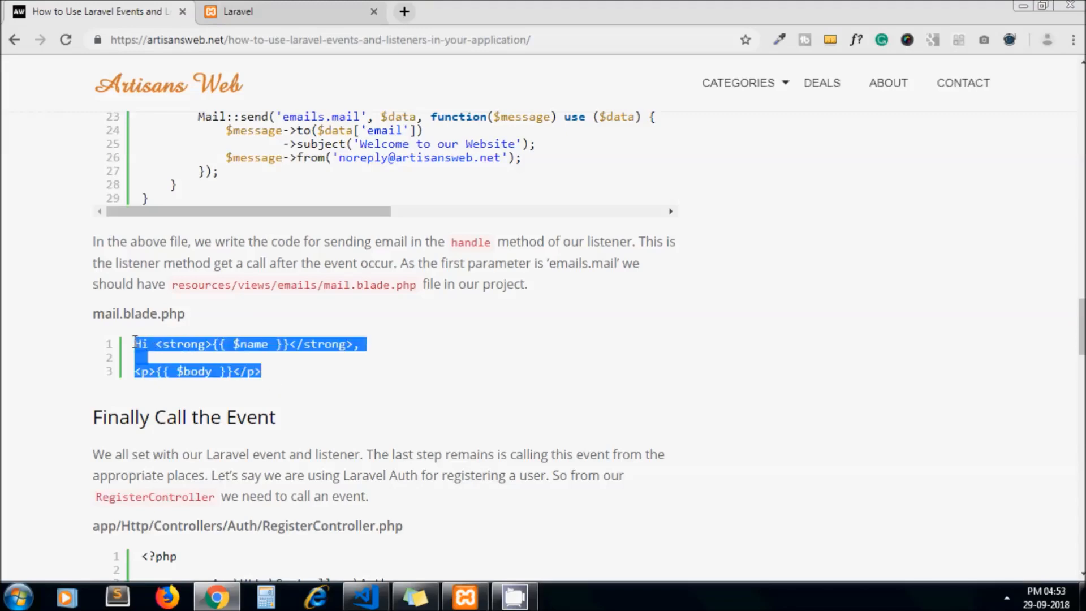
left_click(363, 596)
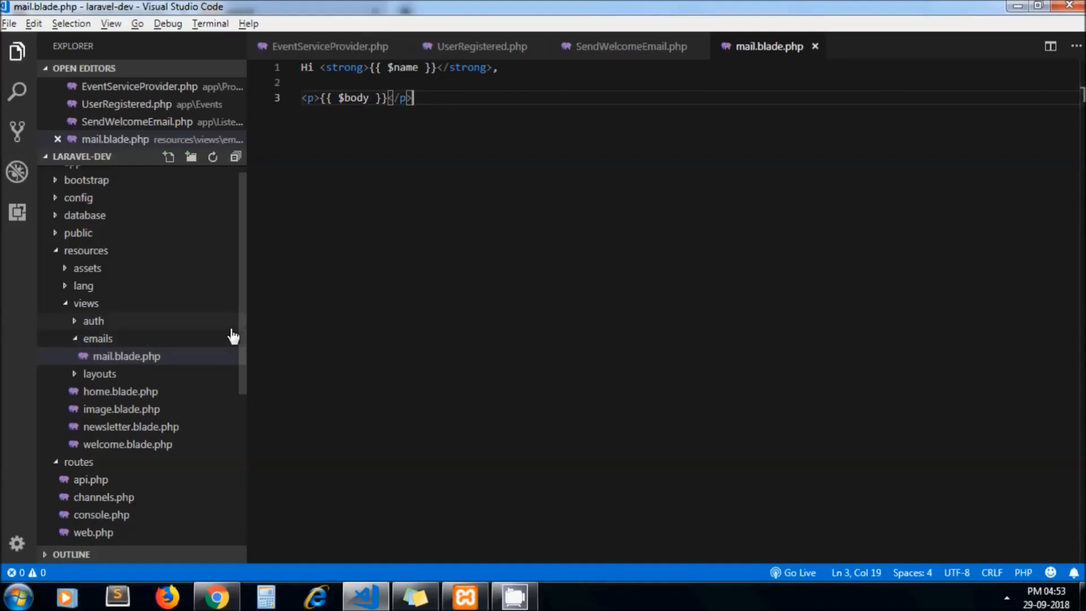
left_click(330, 46)
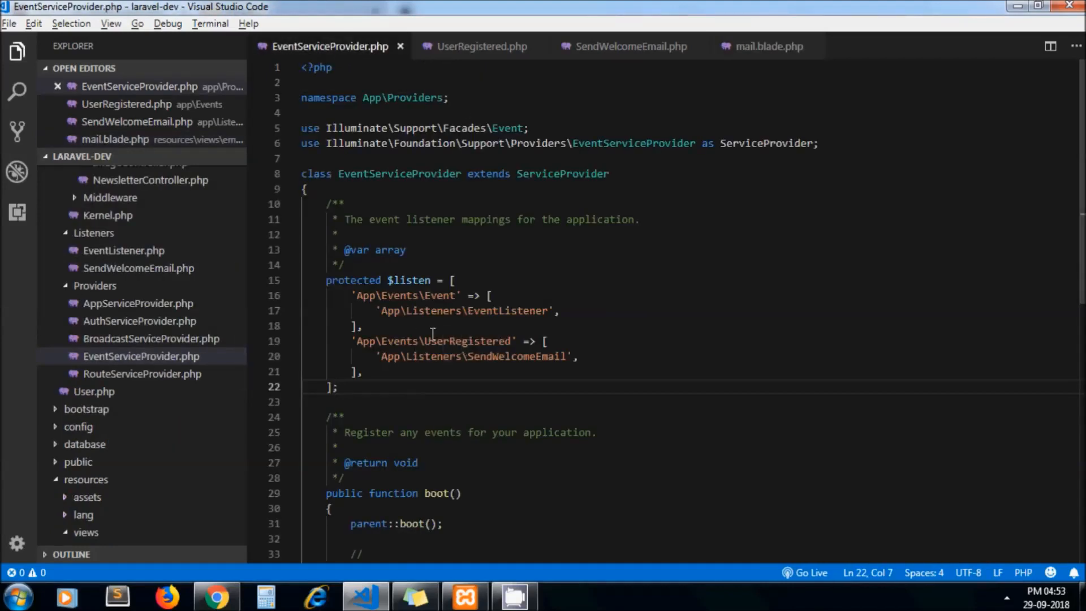
- Review EventServiceProvider, UserRegistered, SendWelcomeEmail and mail.blade.php in turn
double_click(515, 356)
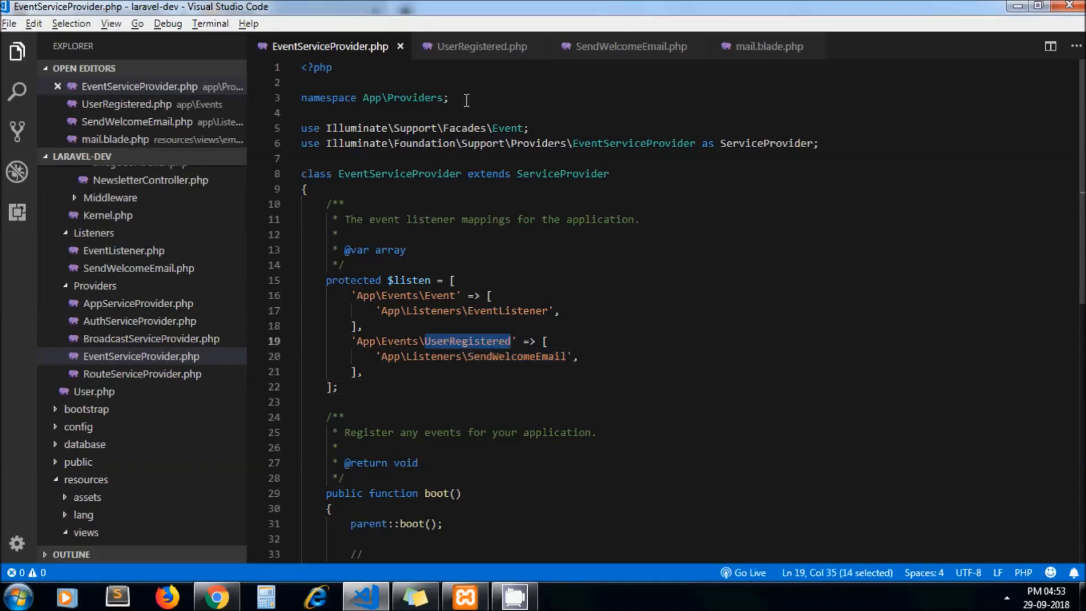
left_click(482, 46)
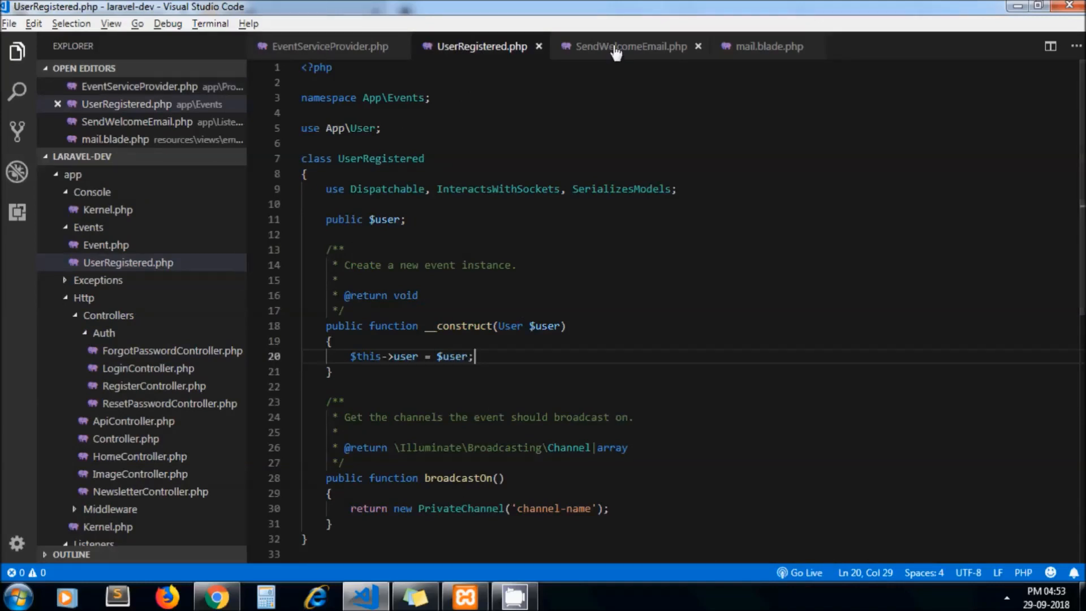
left_click(629, 47)
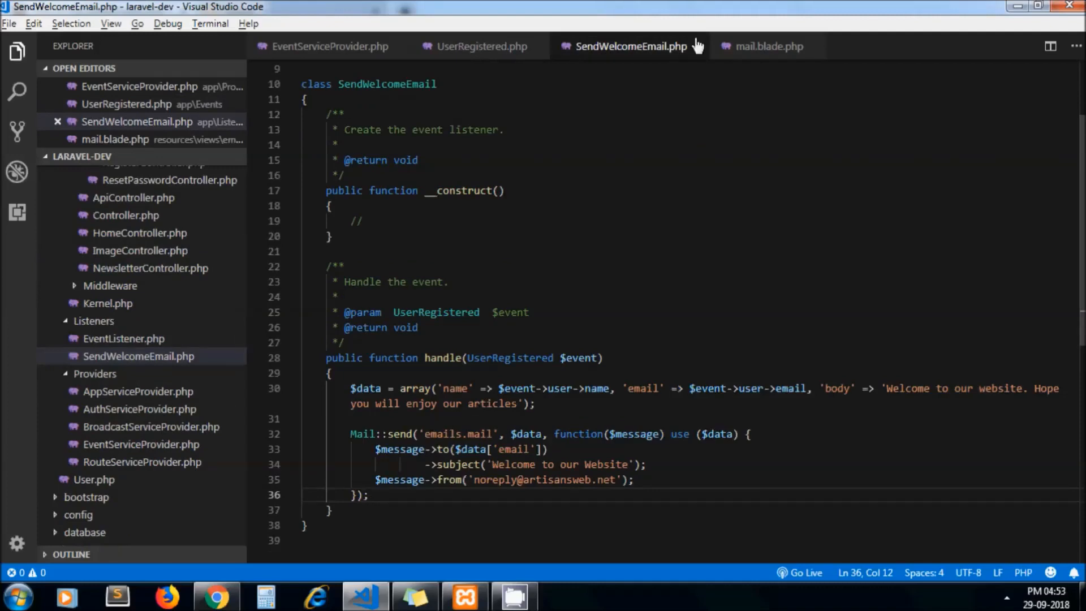
left_click(768, 46)
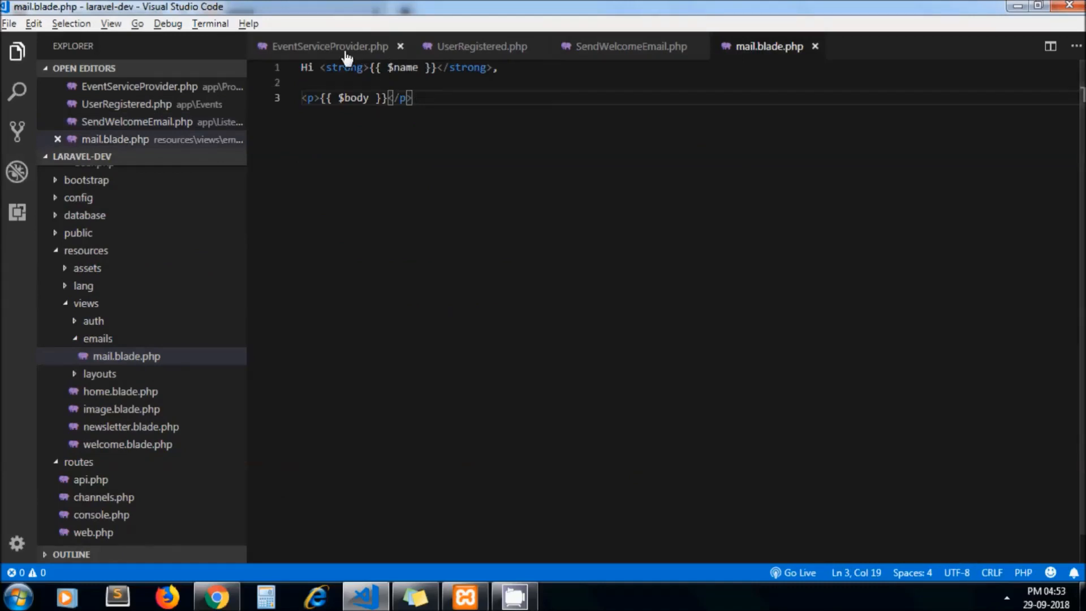
left_click(330, 47)
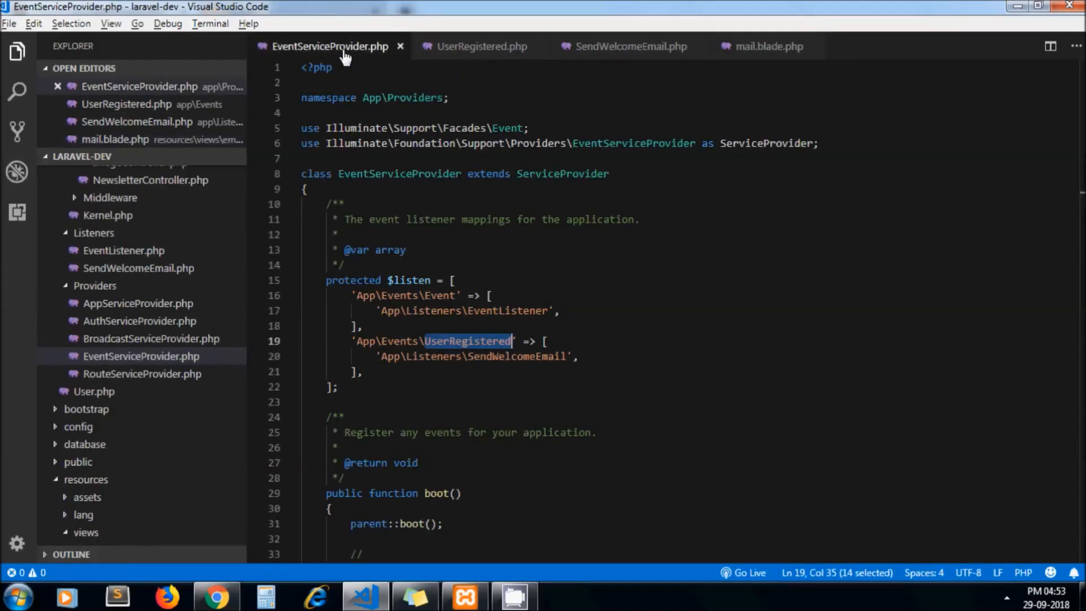
mouse_move(429, 265)
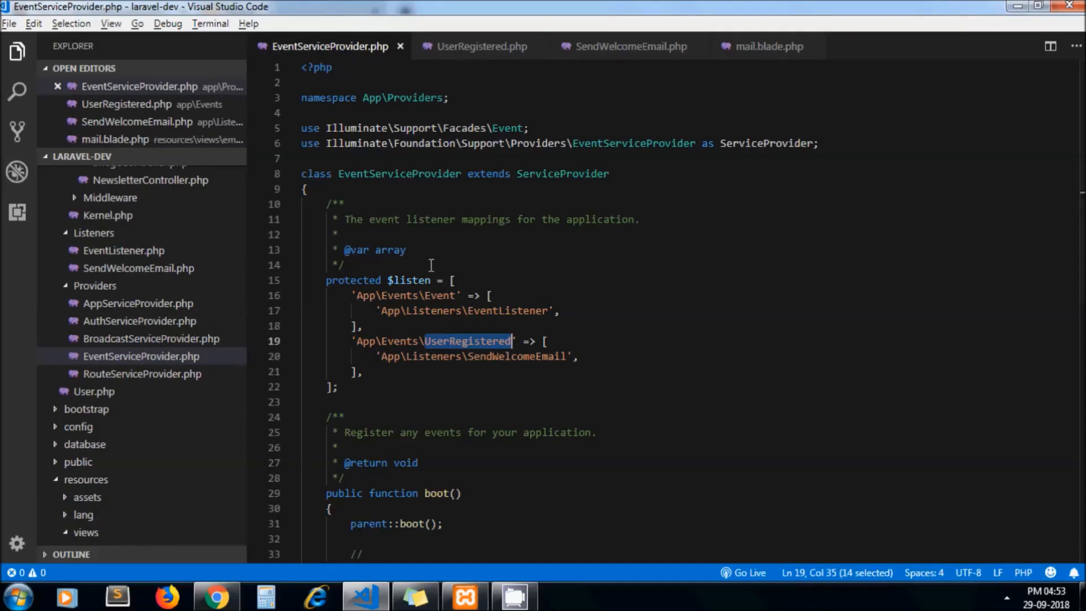
- Read the tutorial's RegisterController event-calling step in the browser
left_click(217, 596)
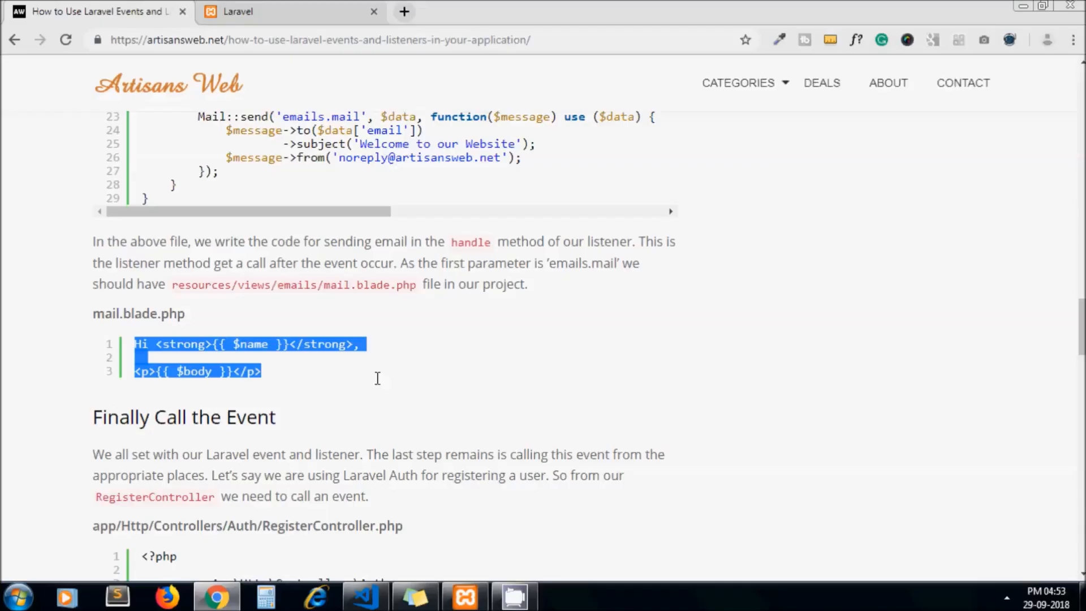
scroll("down", 3)
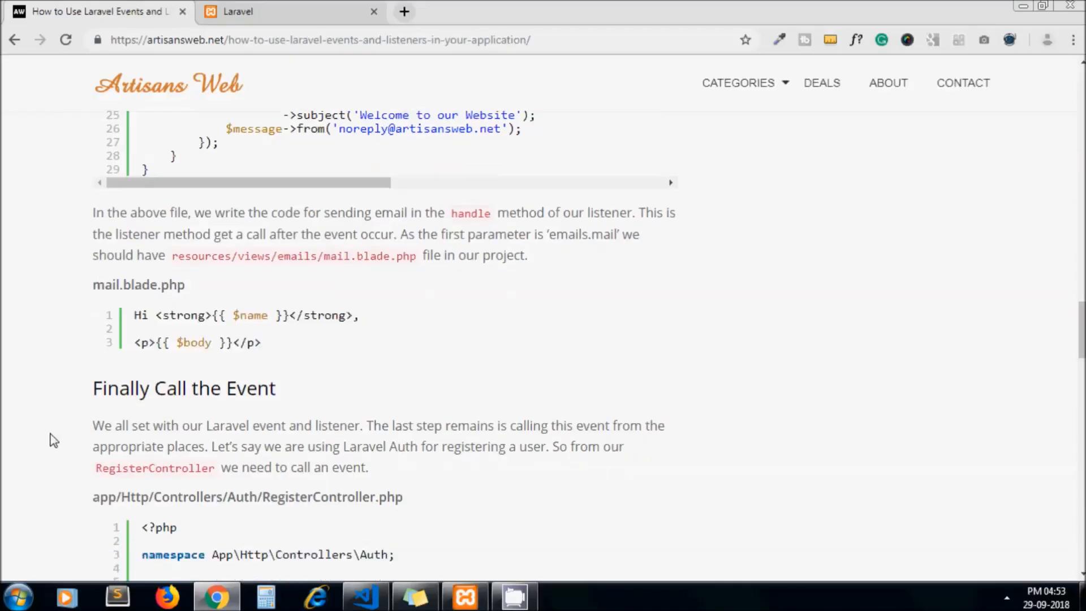
scroll("down", 3)
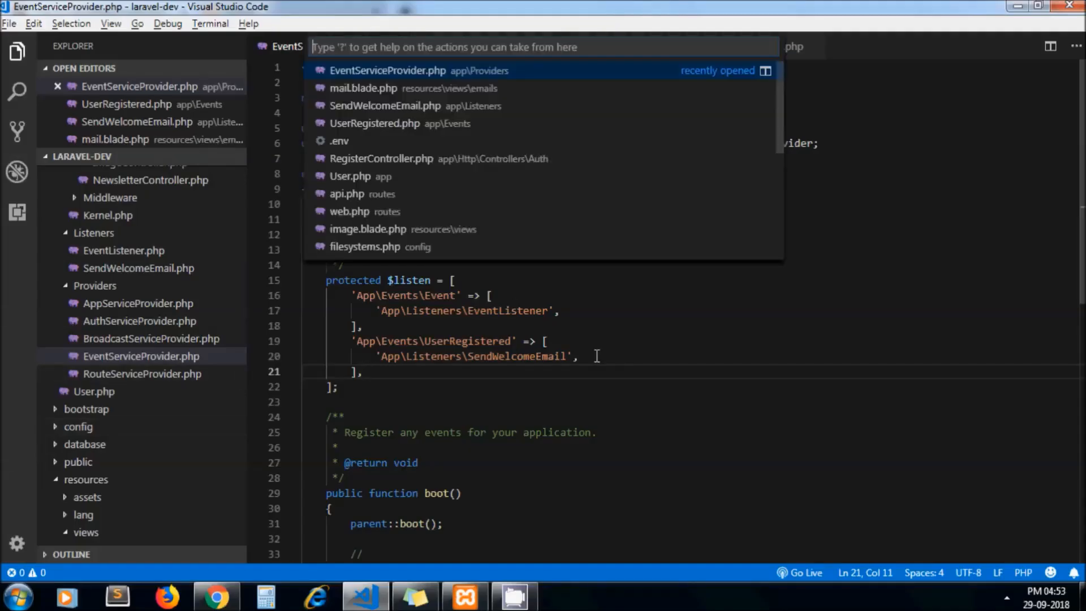
- Add 'use App\Events\UserRegistered;' on line 10 of RegisterController.php
type("register")
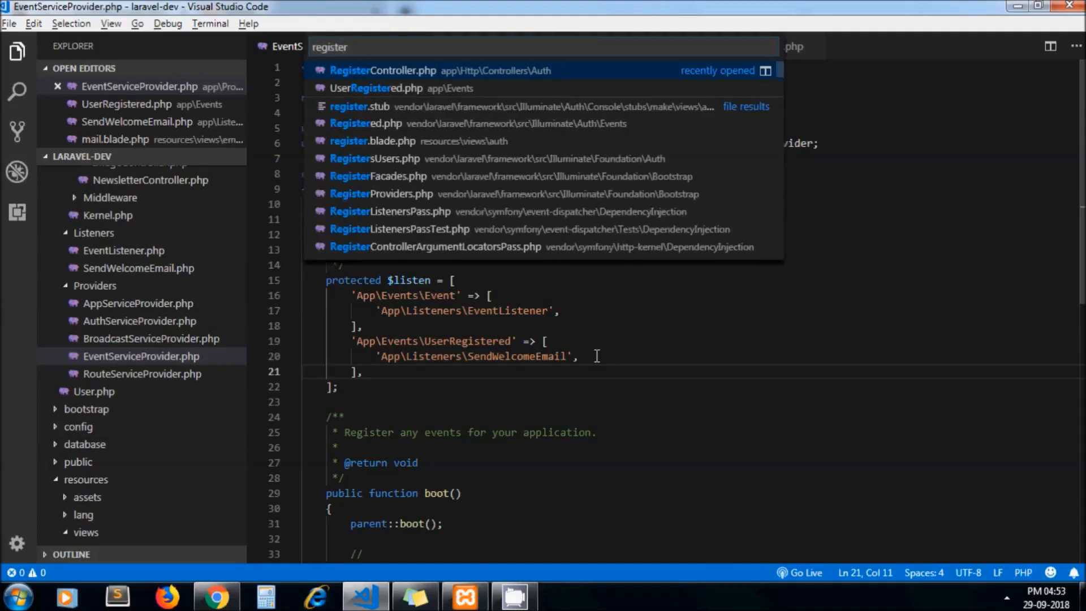
left_click(383, 70)
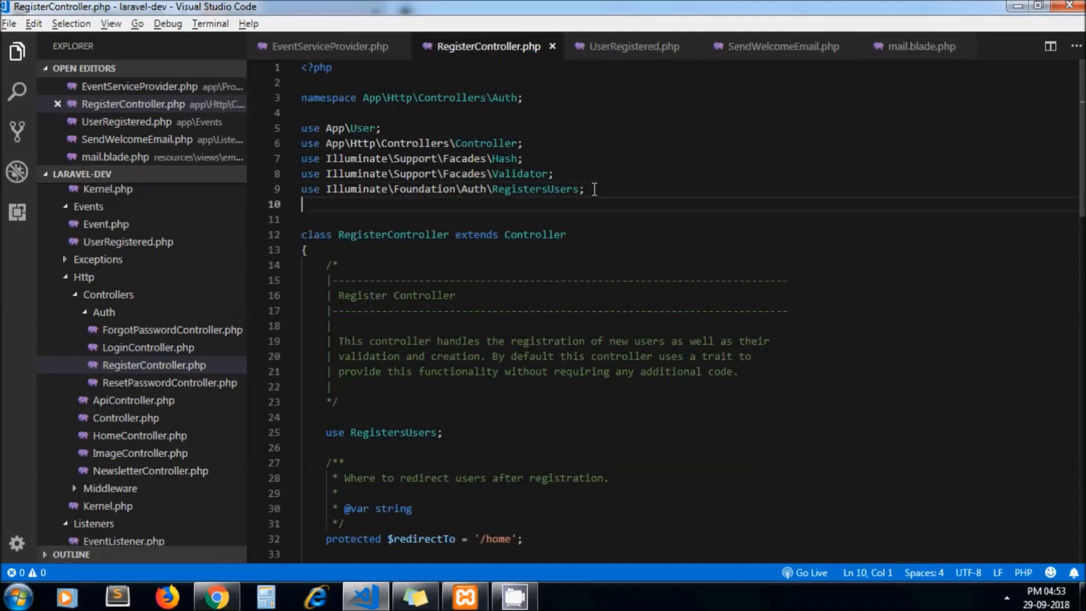
left_click(216, 596)
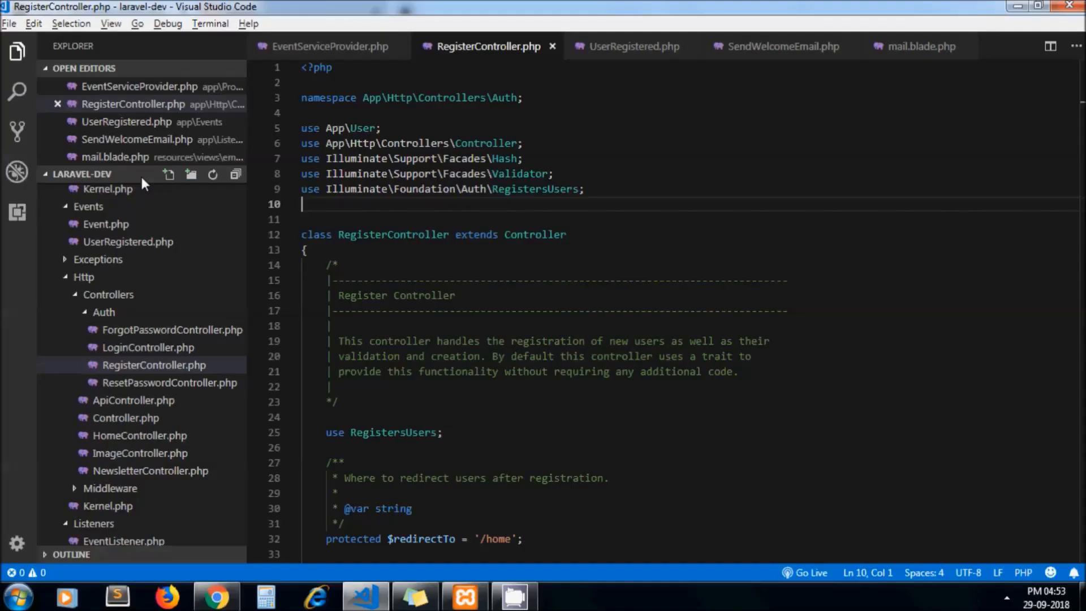
type("use App\\Events\\UserRegistered;")
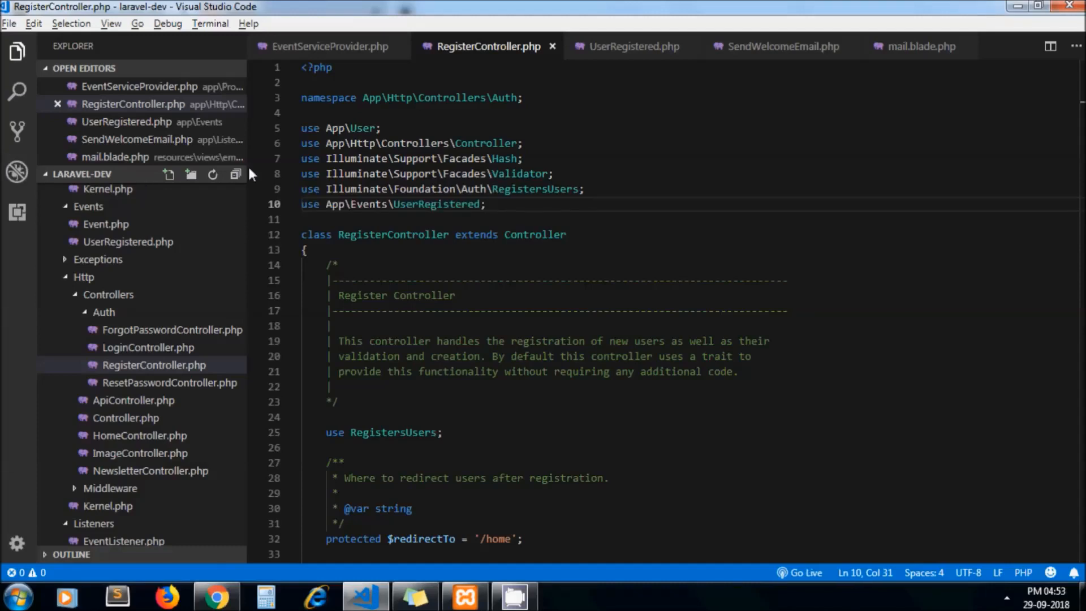
mouse_move(622, 47)
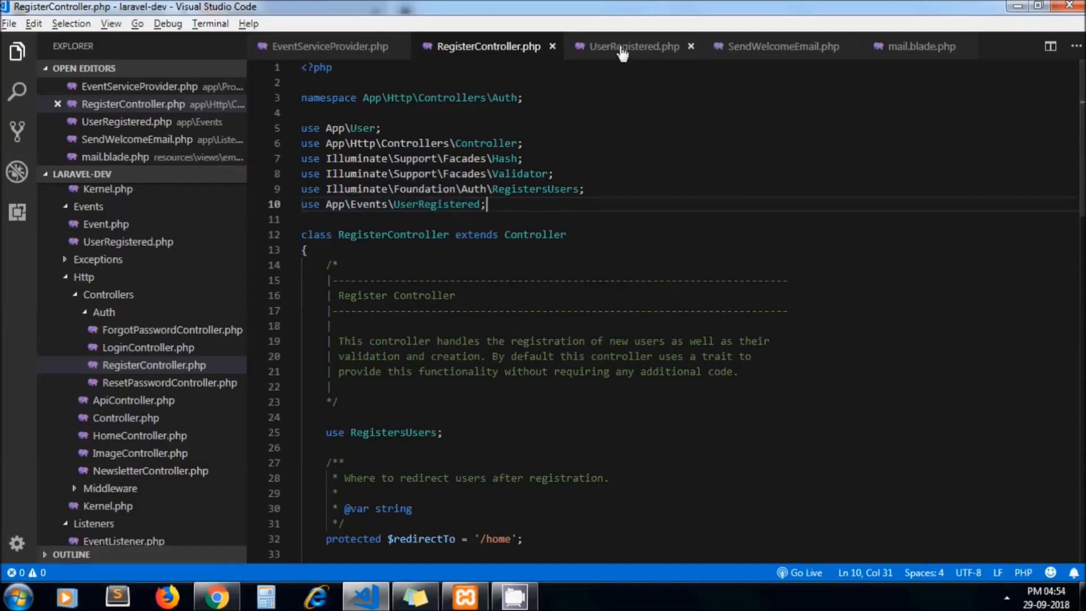
left_click(630, 47)
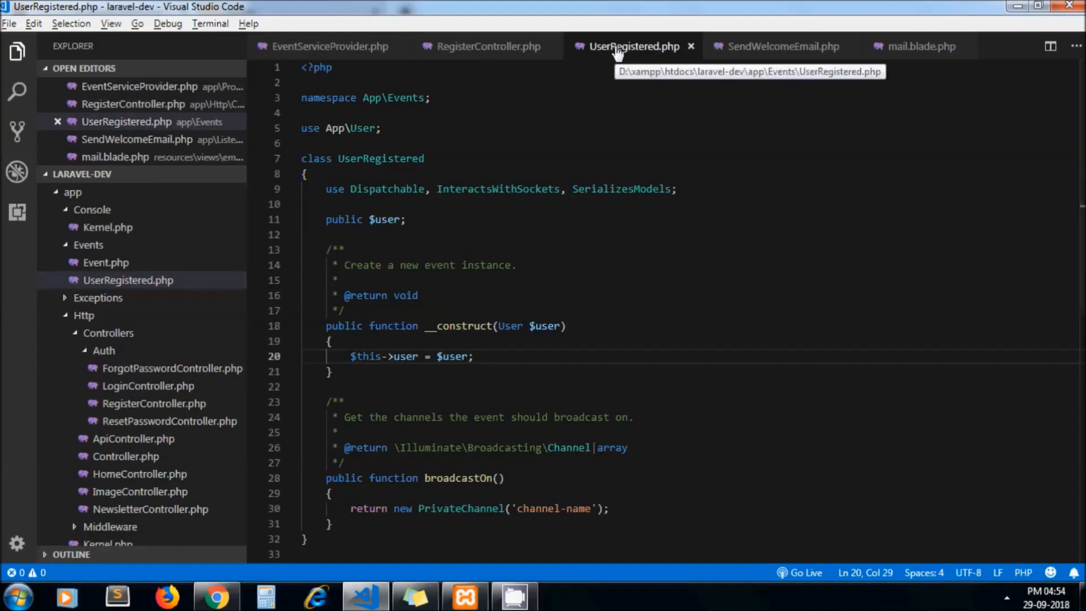
left_click(488, 46)
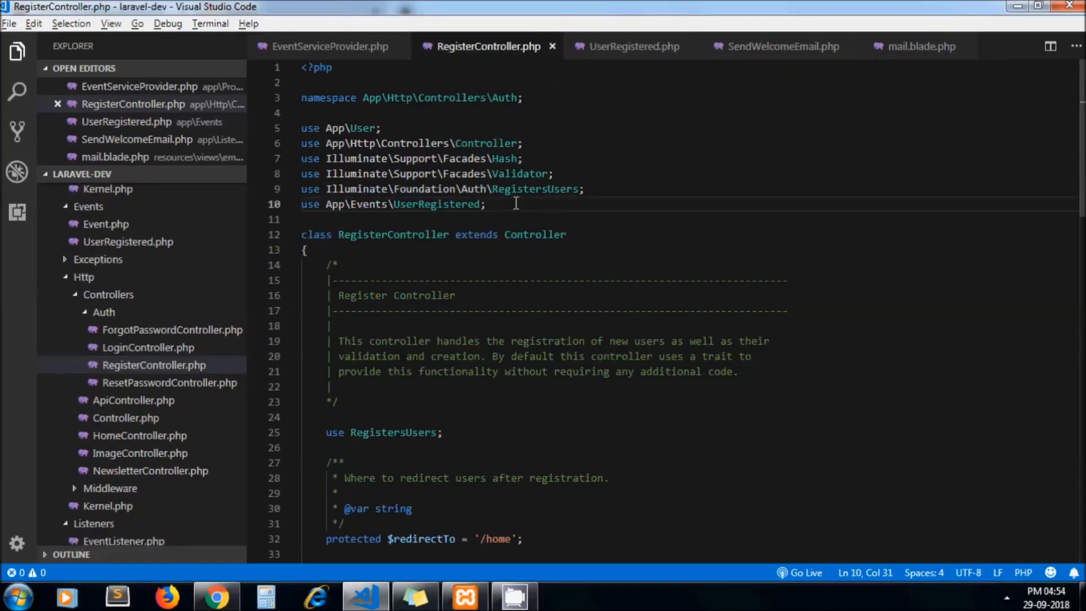
scroll("down", 3)
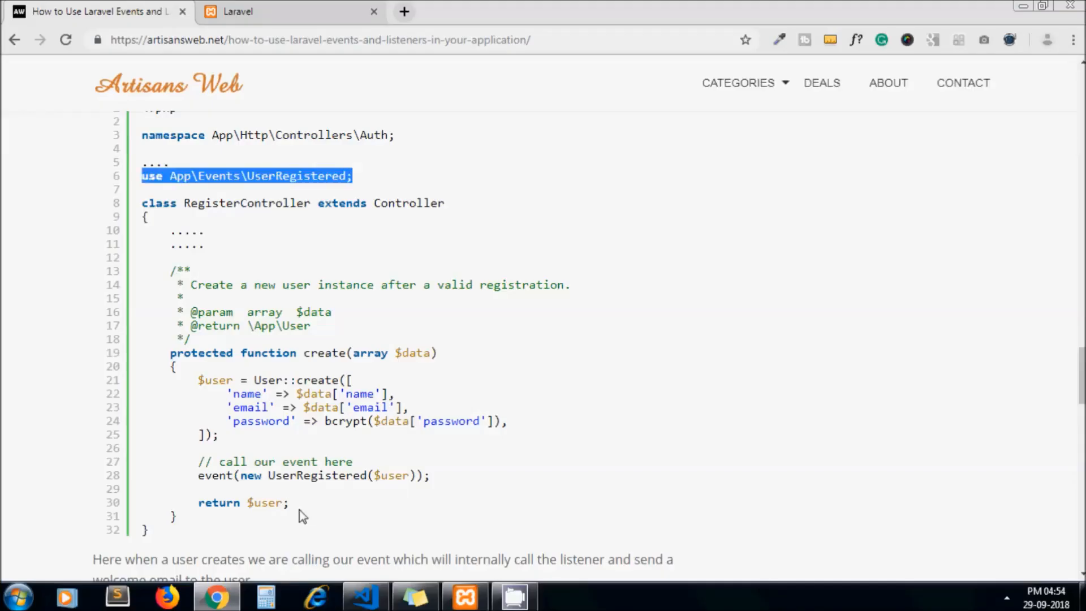
- Paste the tutorial's create() code and change return User::create to $user = User::create
left_click_drag(201, 475, 289, 503)
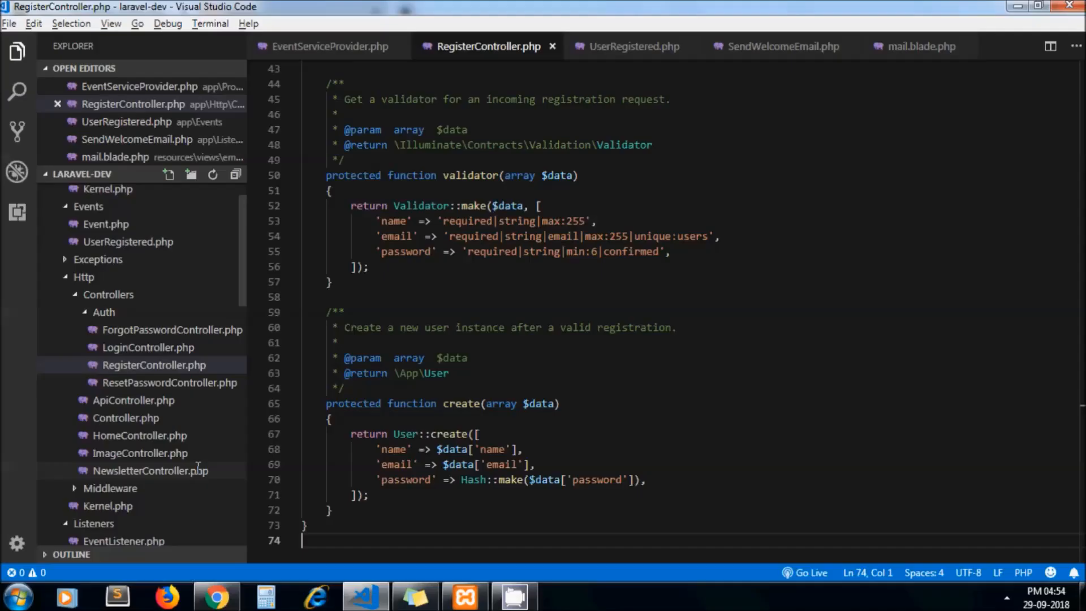
left_click(372, 496)
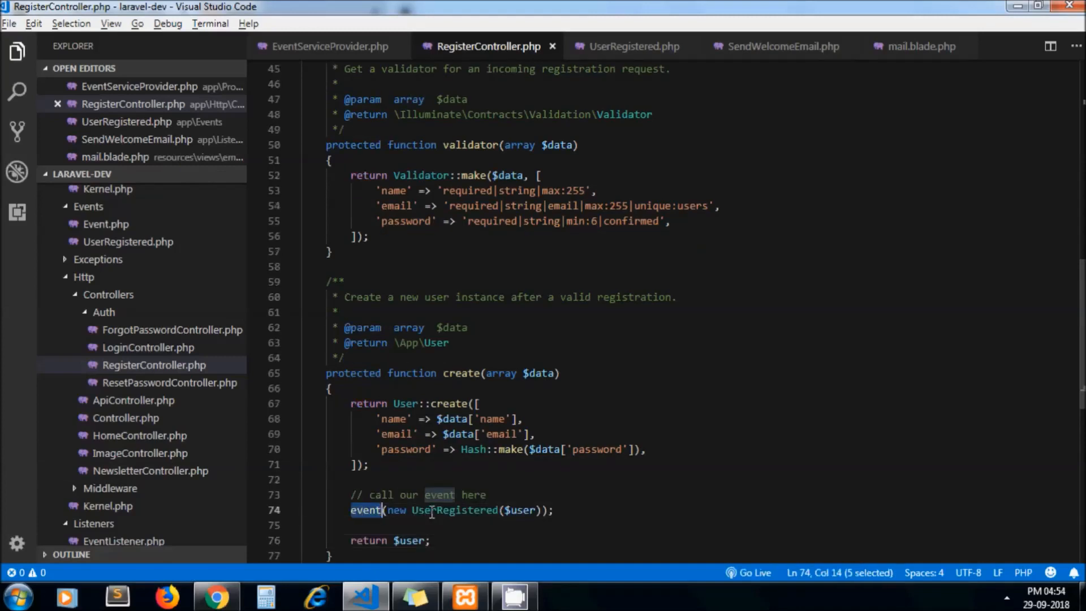
double_click(451, 510)
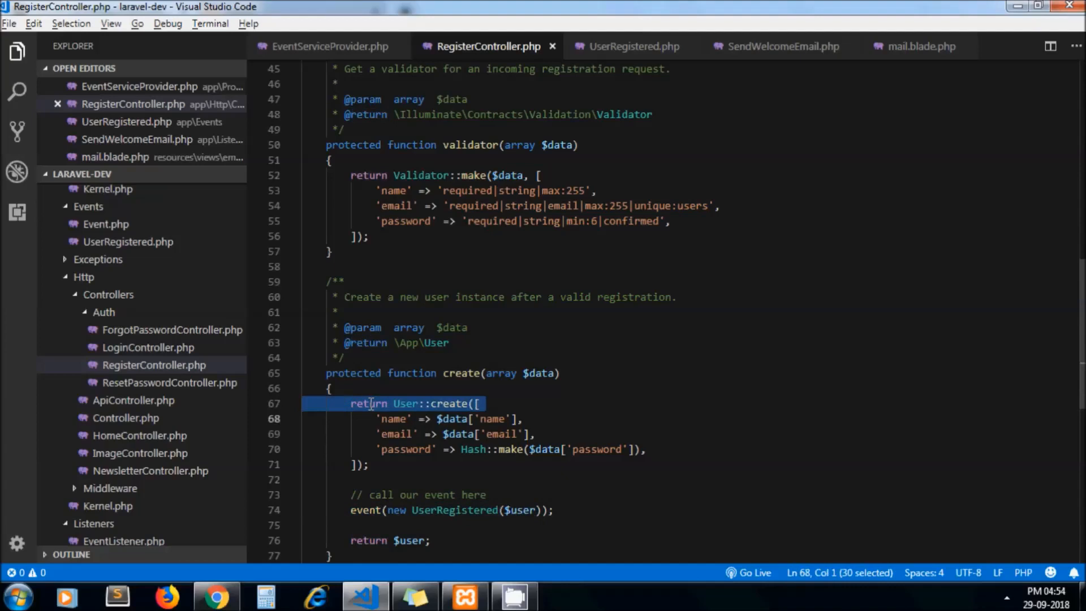
left_click(371, 404)
type("$")
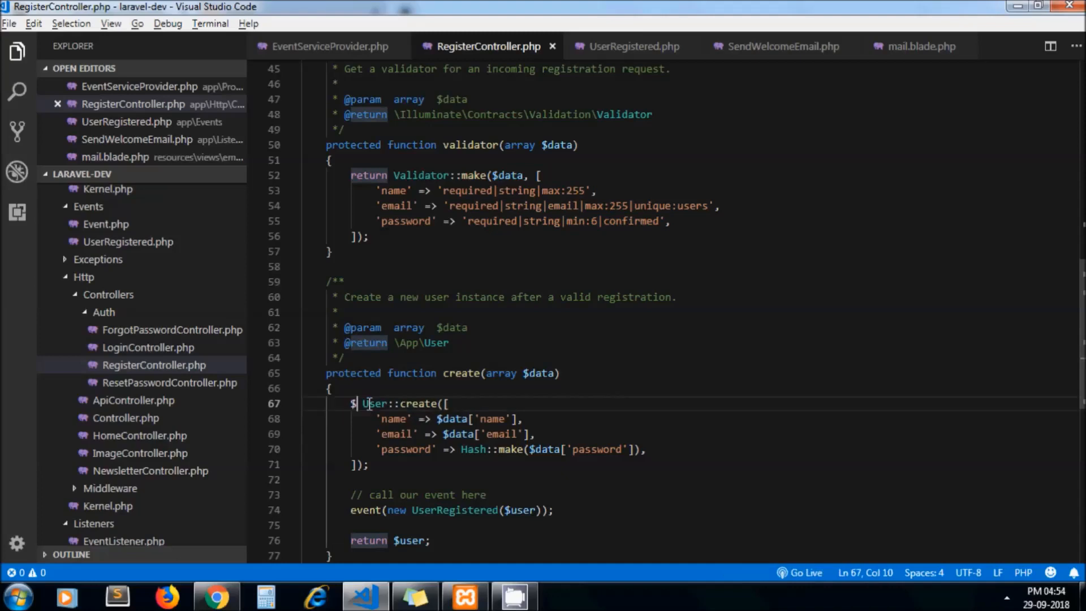
type("user =")
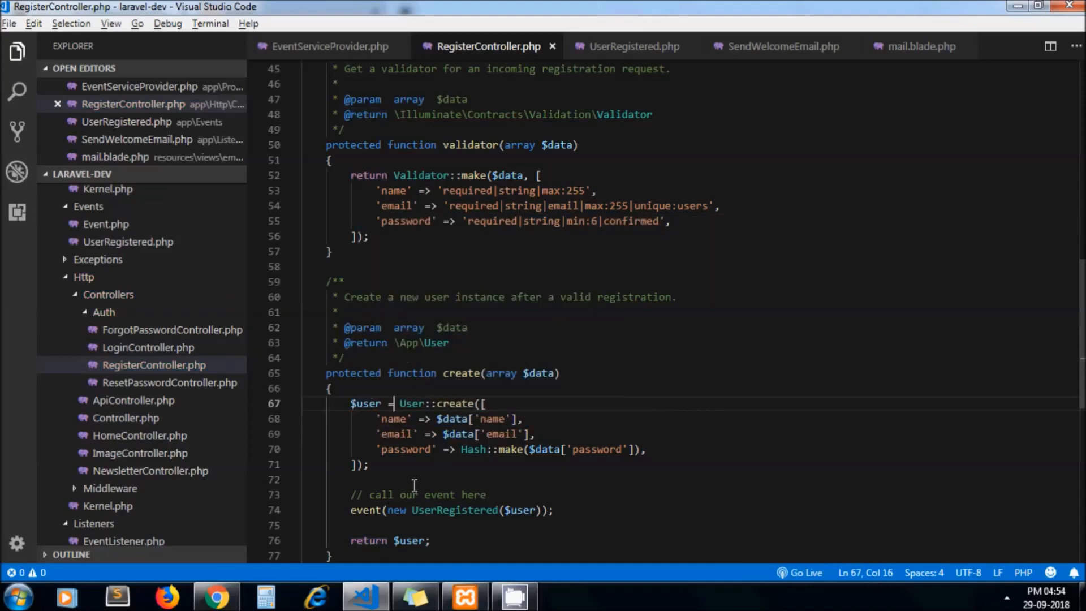
- Verify event(new UserRegistered($user)) against the event and listener classes
double_click(452, 510)
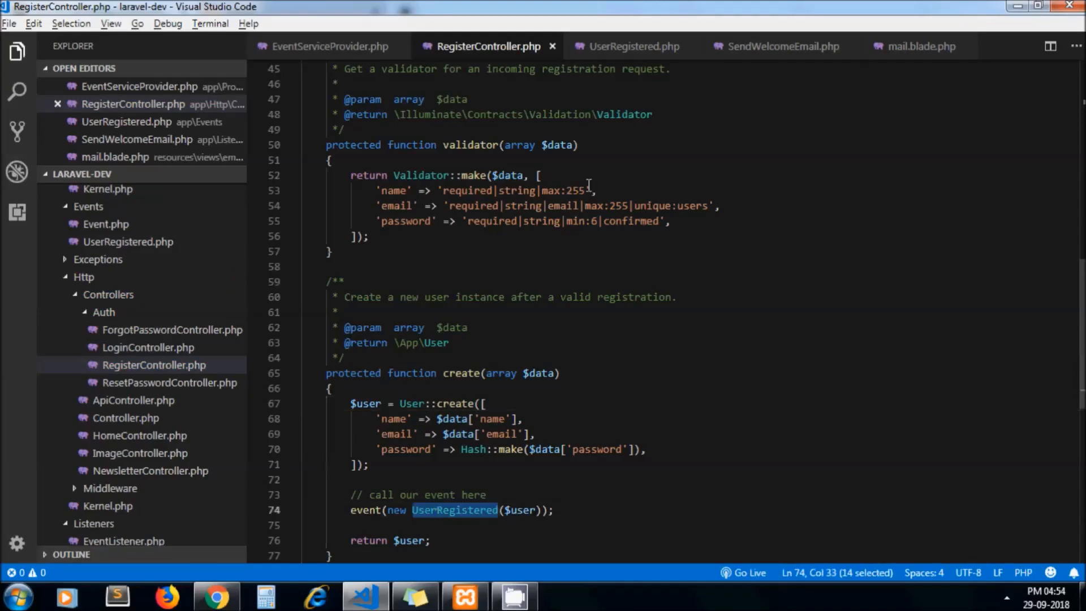
left_click(631, 46)
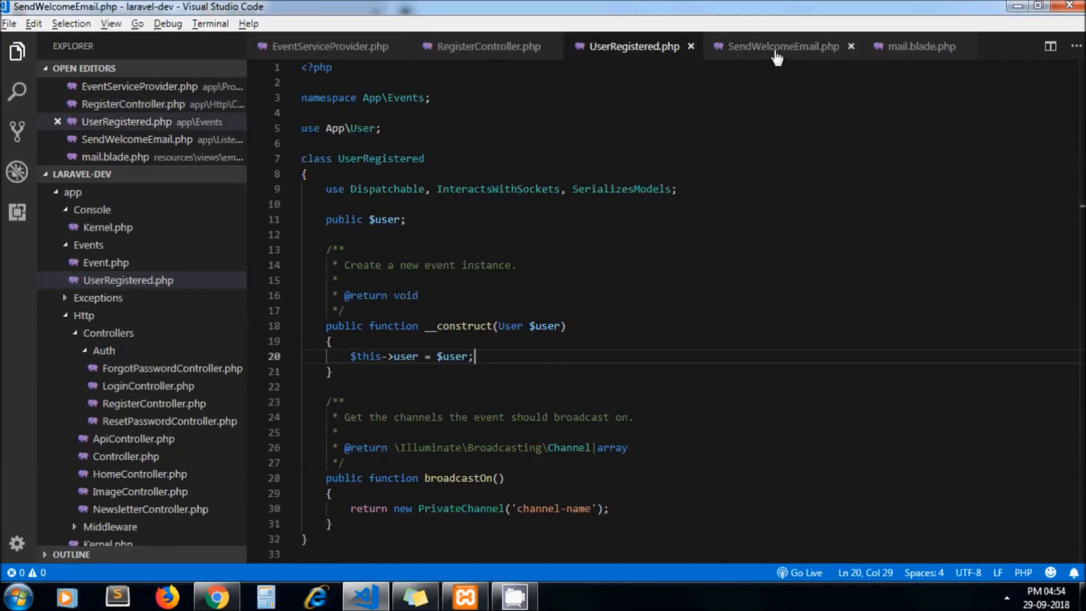
left_click(775, 47)
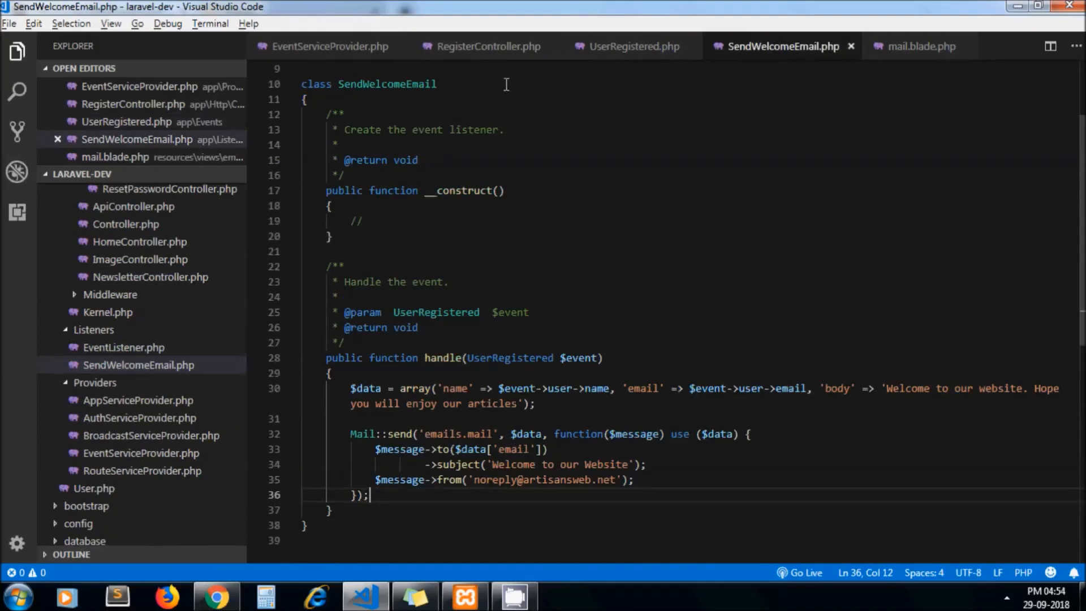
left_click(488, 46)
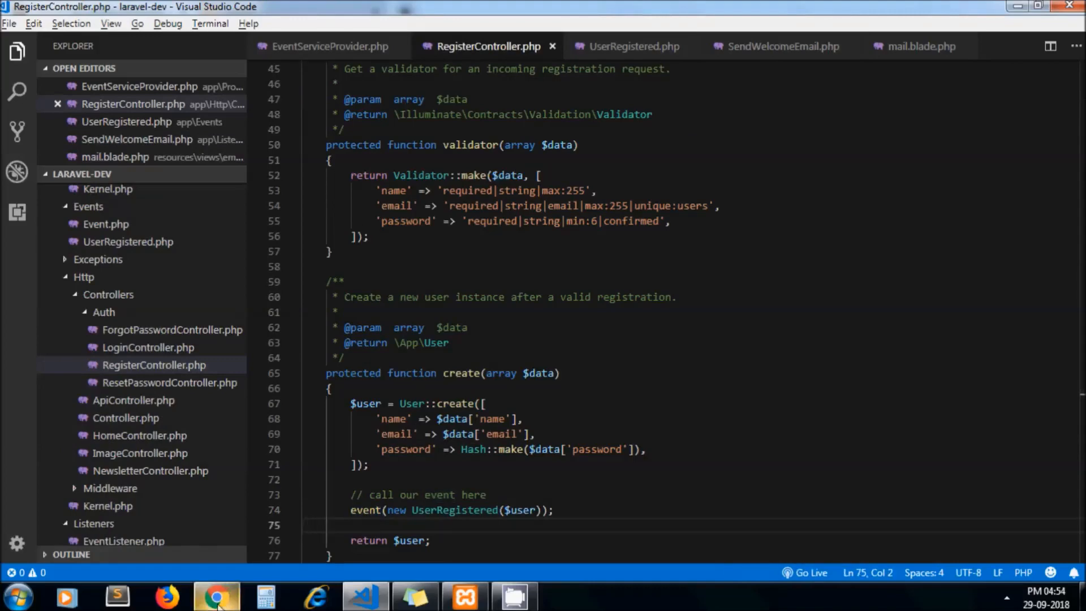
- Fill the registration form for Sam with a suggested email address and password
left_click(217, 596)
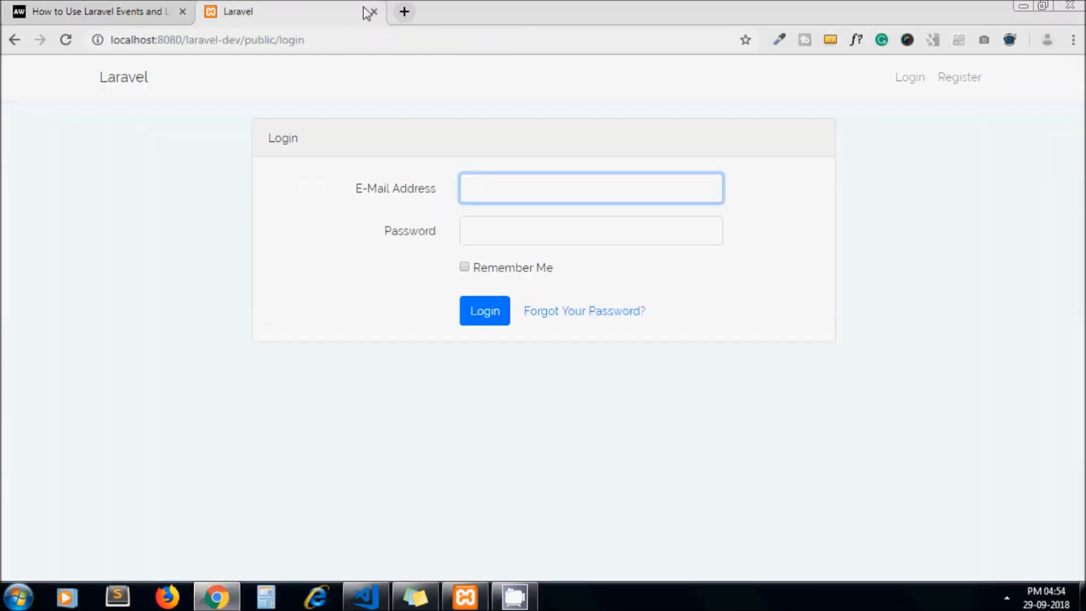
mouse_move(960, 77)
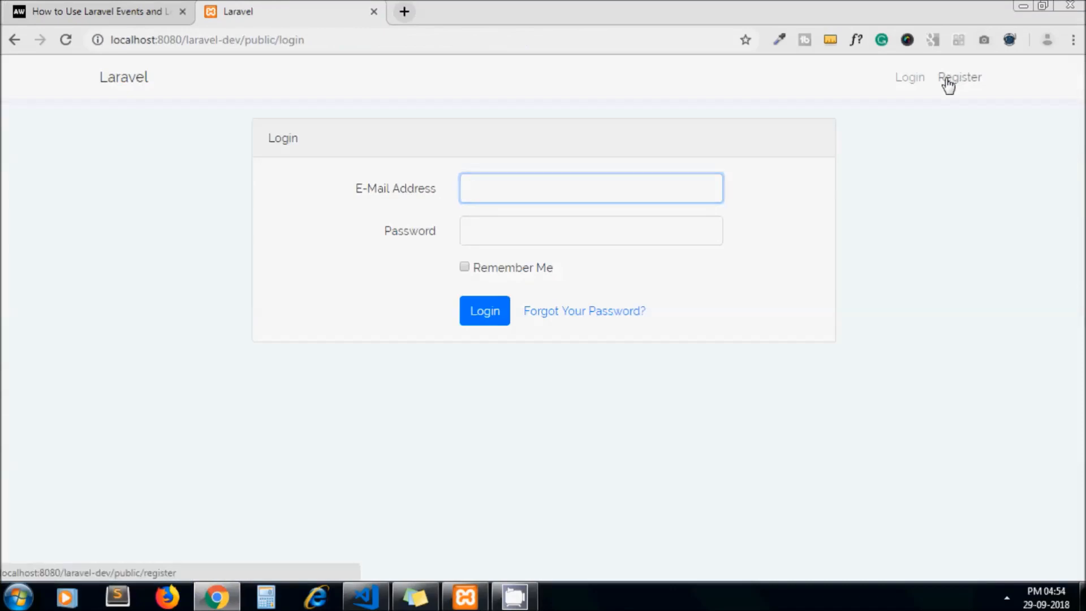
left_click(960, 77)
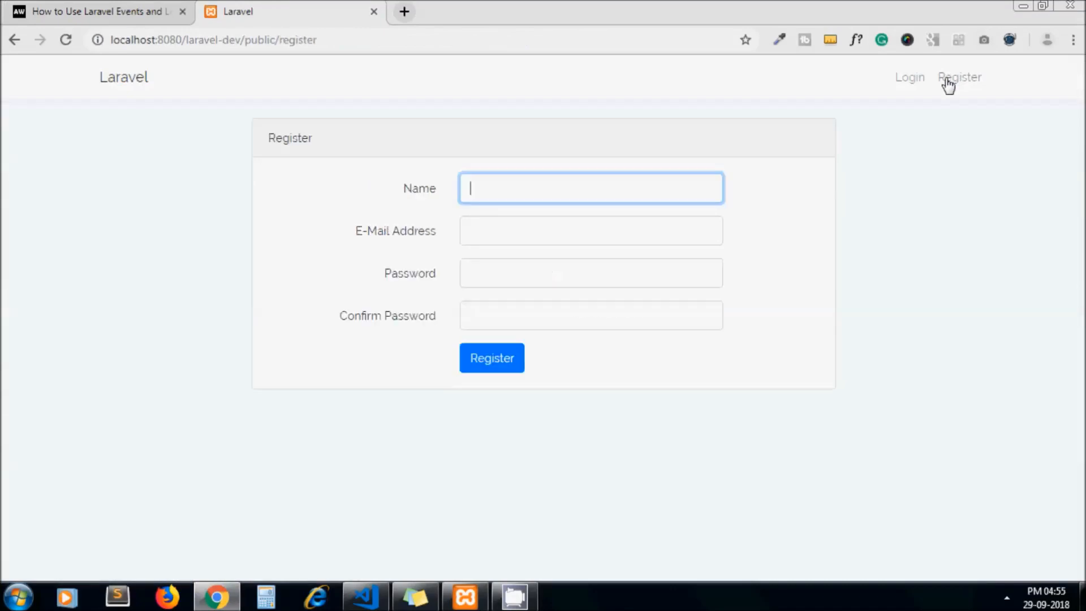
type("art")
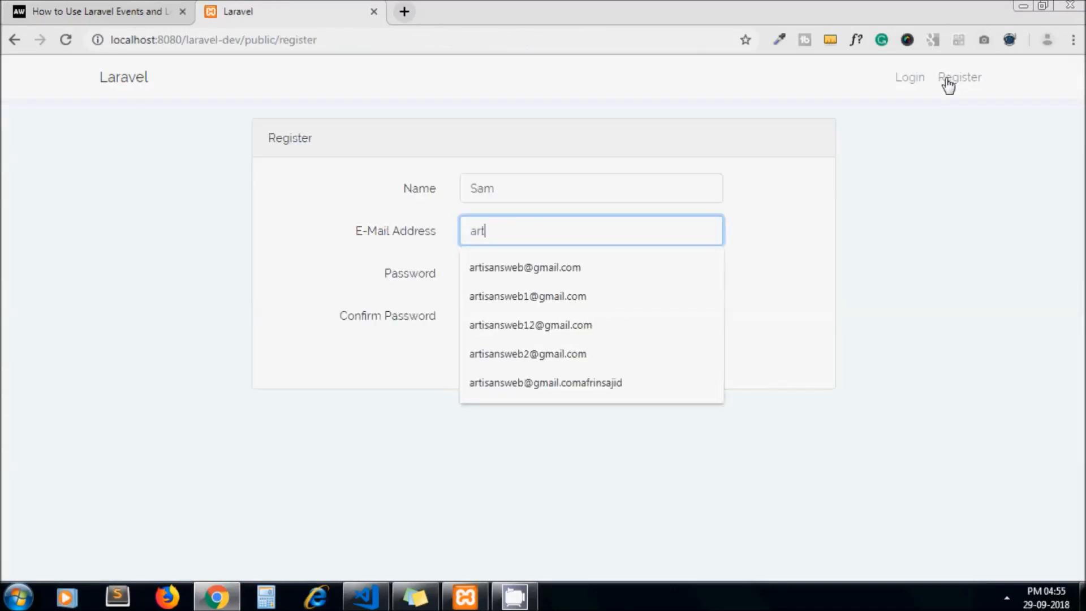
left_click(524, 267)
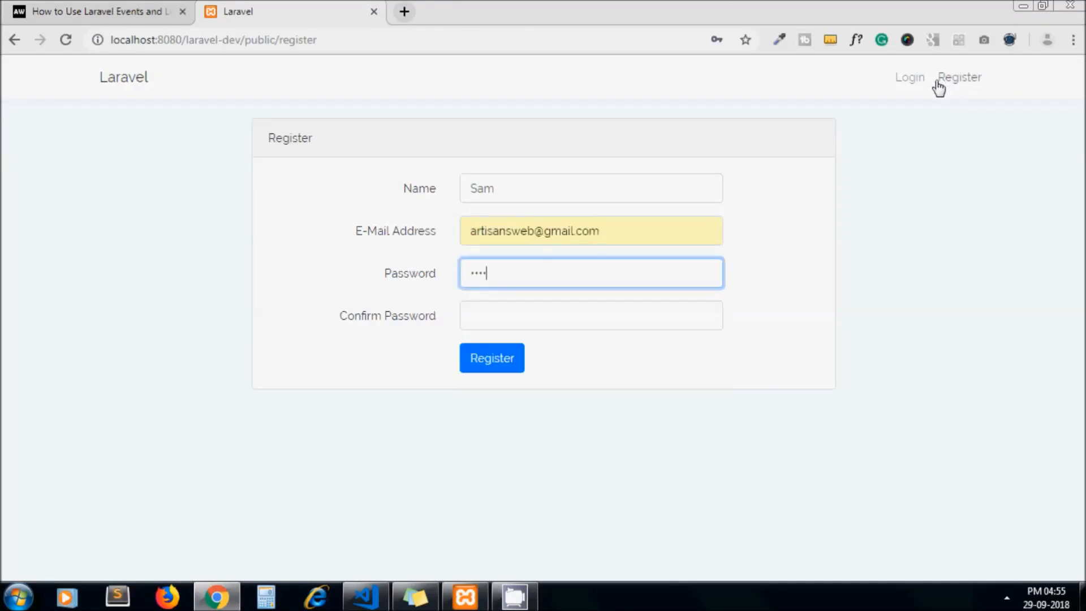
type("•••••")
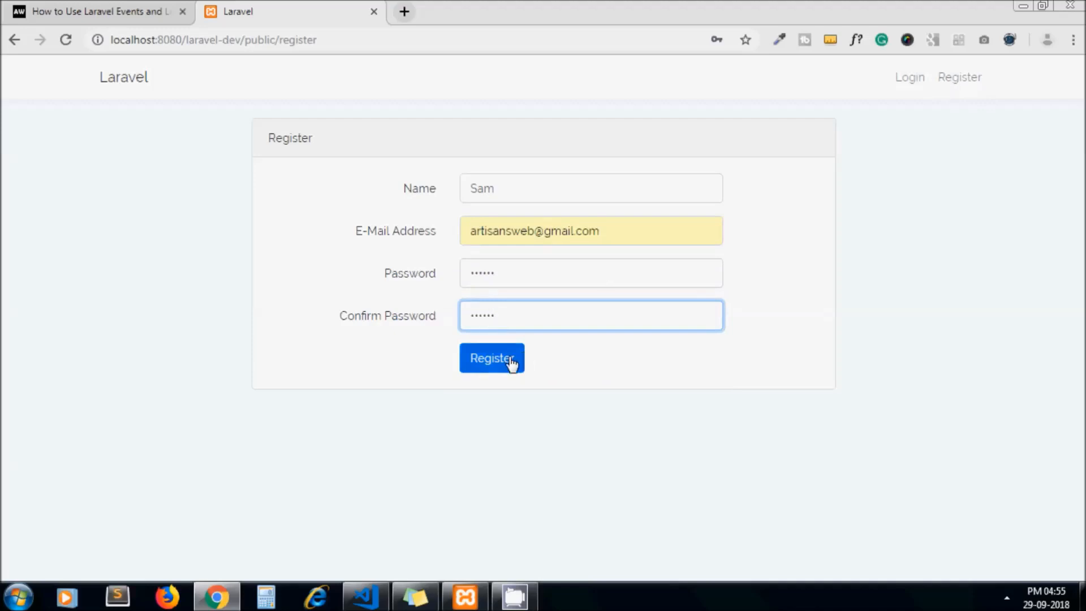
- Submit the registration, which reports trait App\Events\Dispatchable not found
left_click(492, 358)
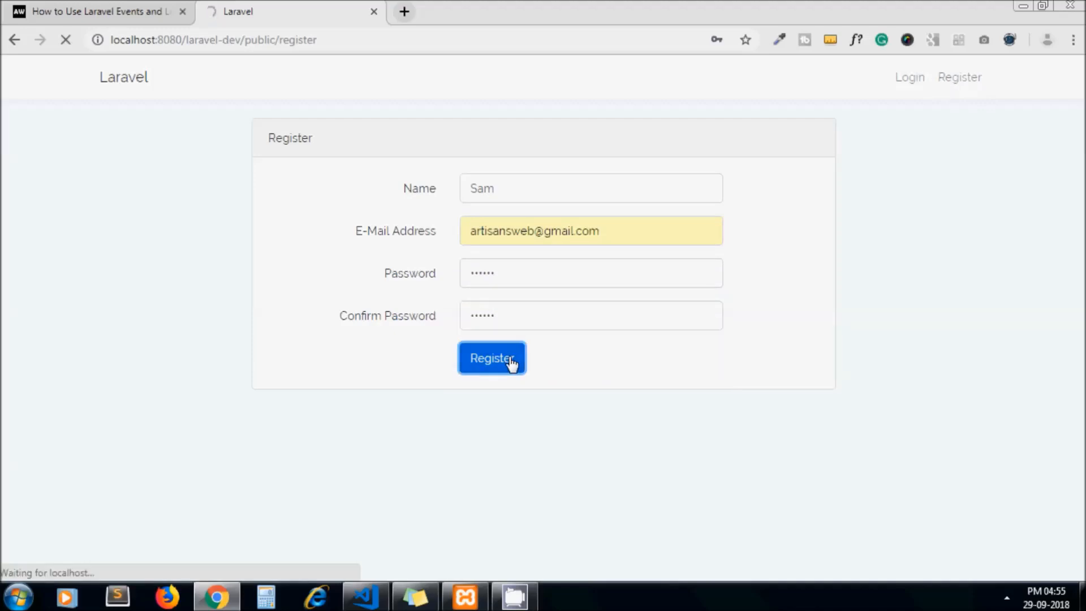
left_click(491, 359)
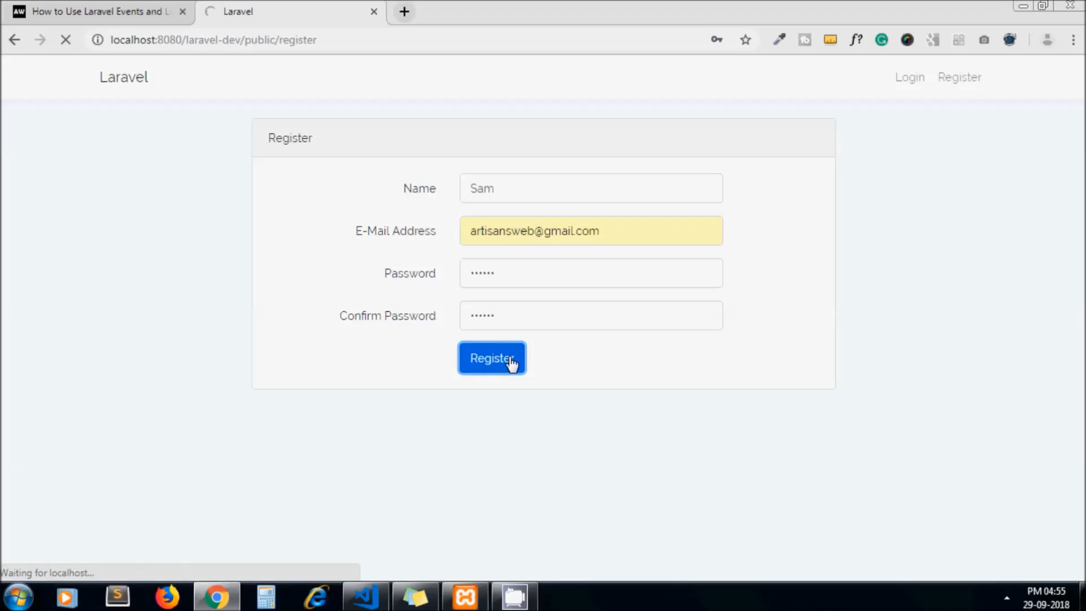
left_click(492, 358)
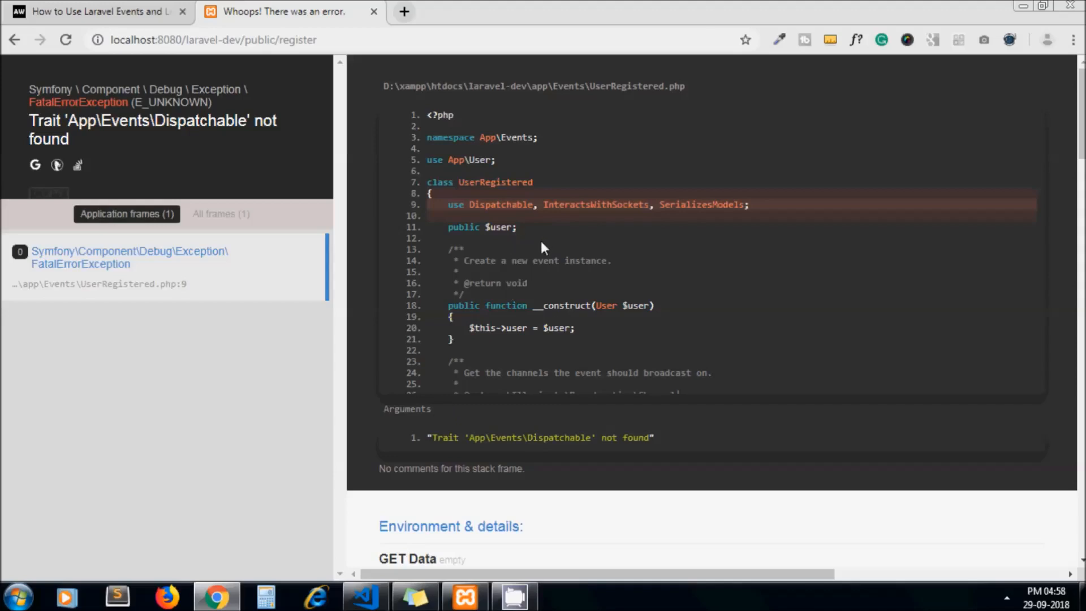
mouse_move(462, 323)
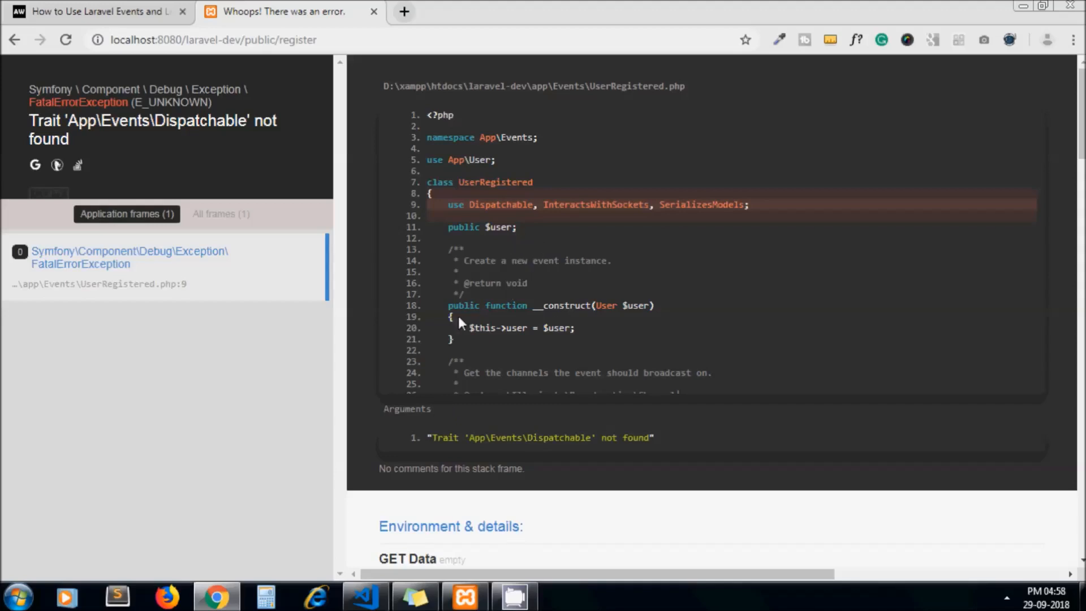
mouse_move(421, 544)
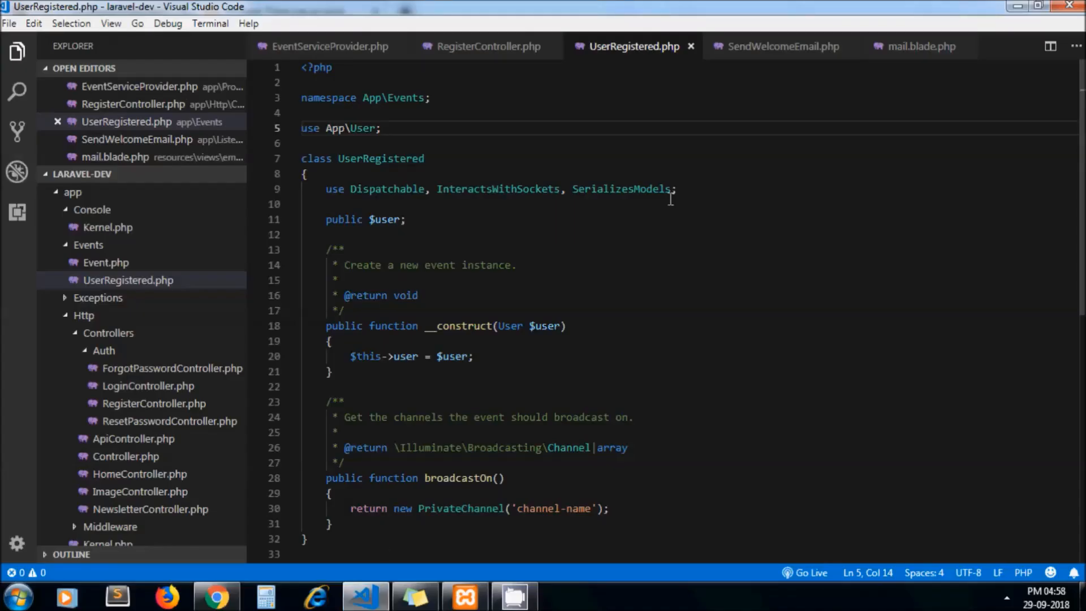
mouse_move(439, 148)
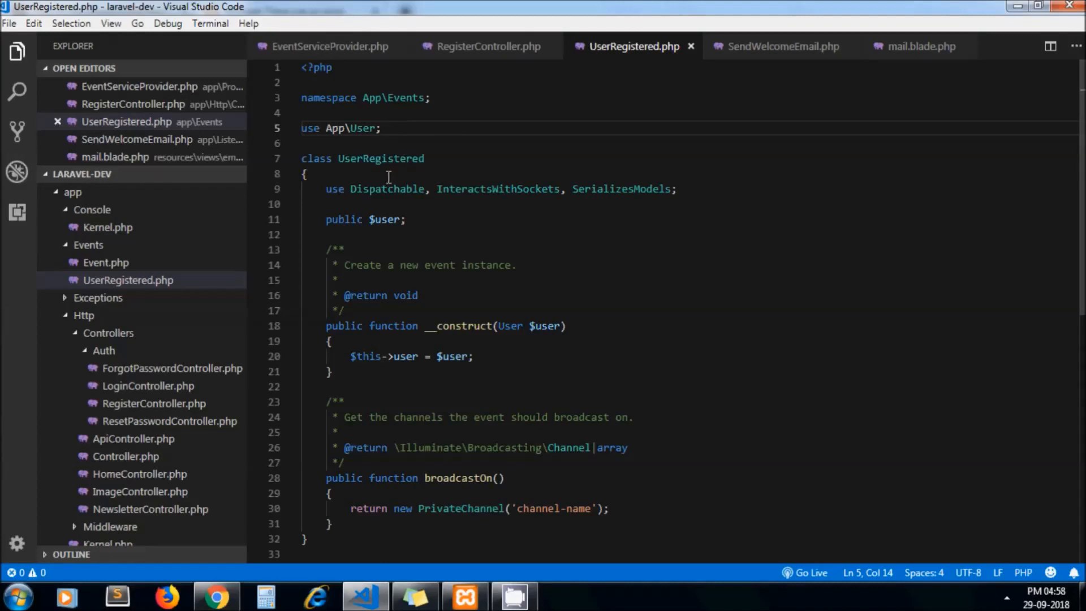
- Copy the use statements from the base Event.php class
left_click(105, 262)
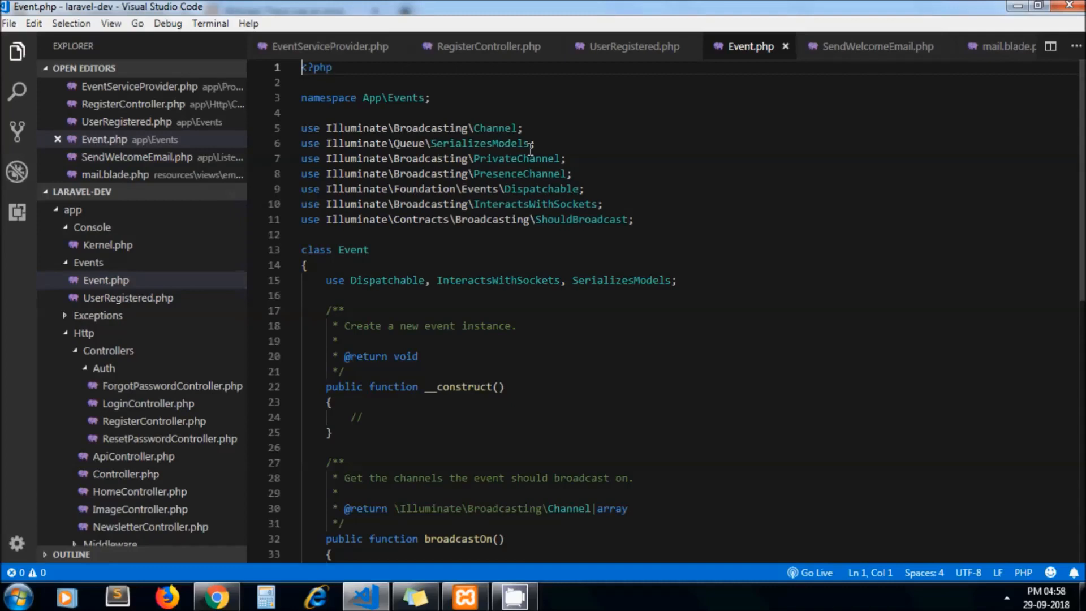
left_click(635, 220)
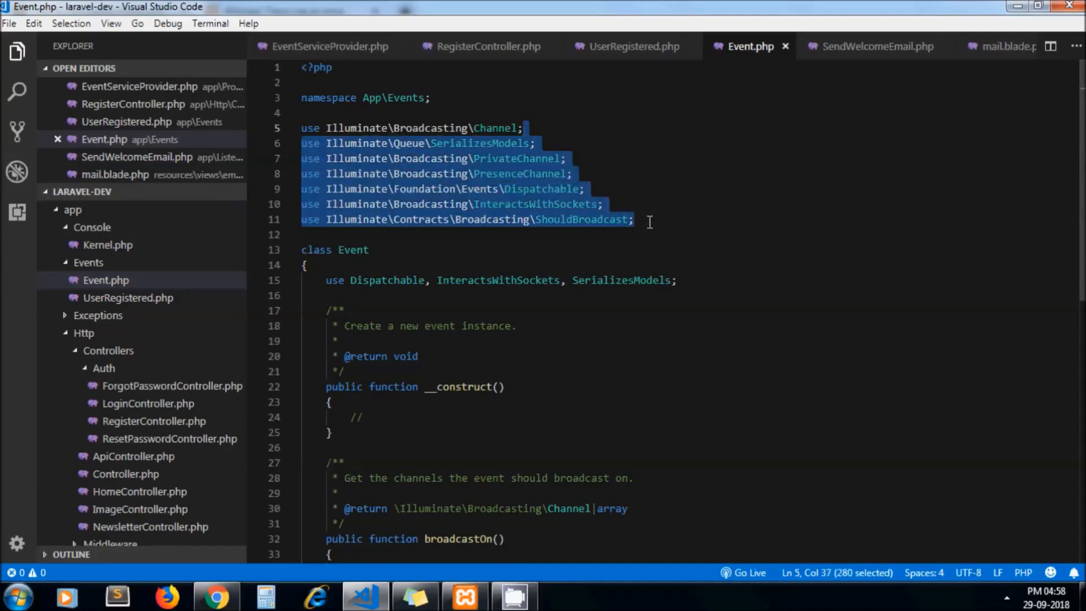
key("shift+Home")
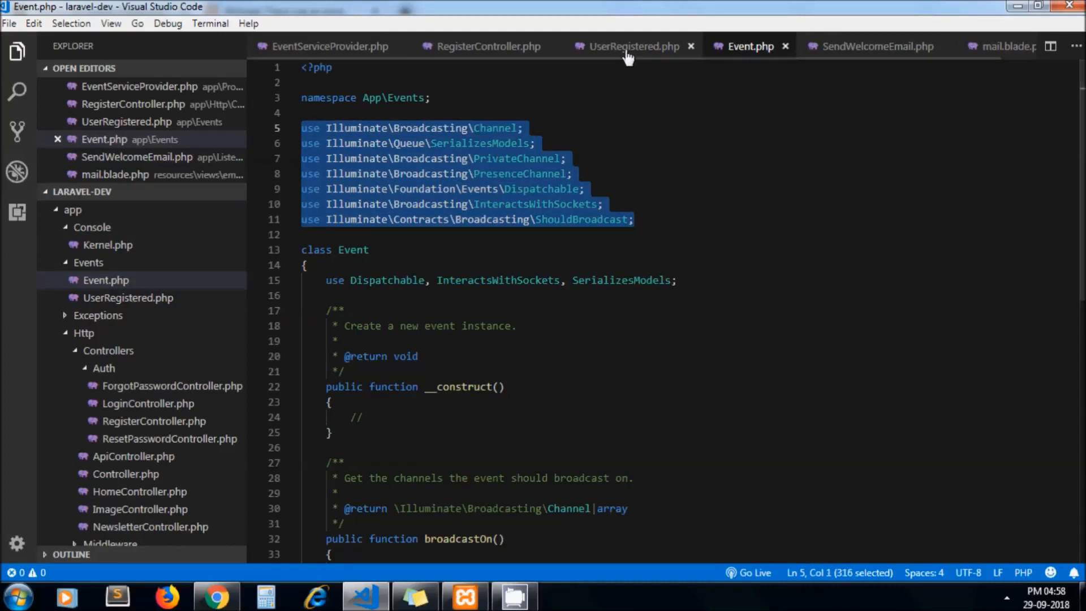
- Add SerializesModels, Dispatchable and InteractsWithSockets imports to UserRegistered.php, then return to the browser
left_click(631, 46)
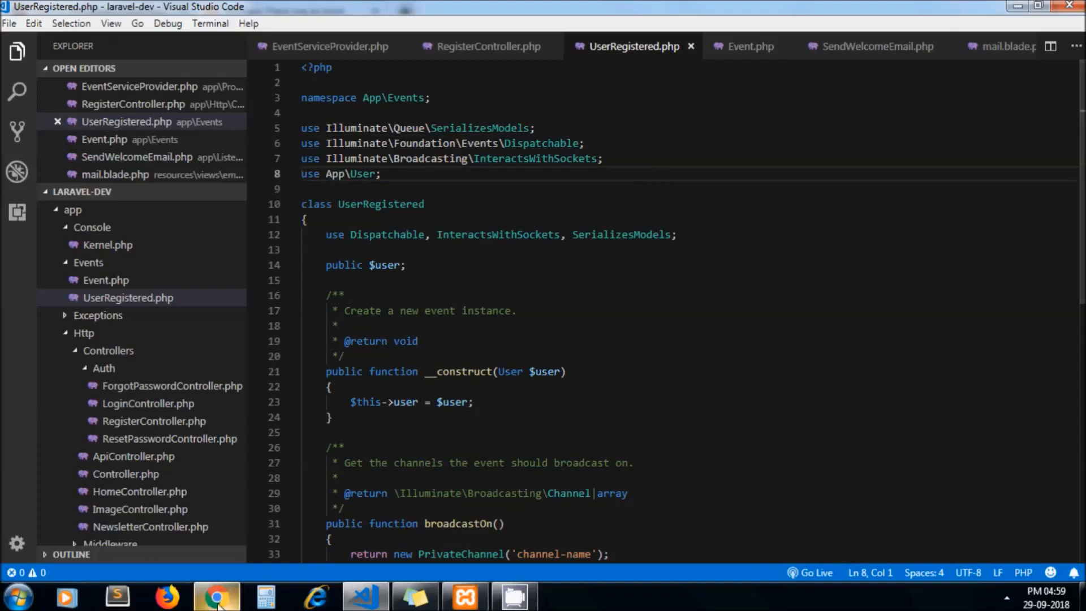
left_click(217, 596)
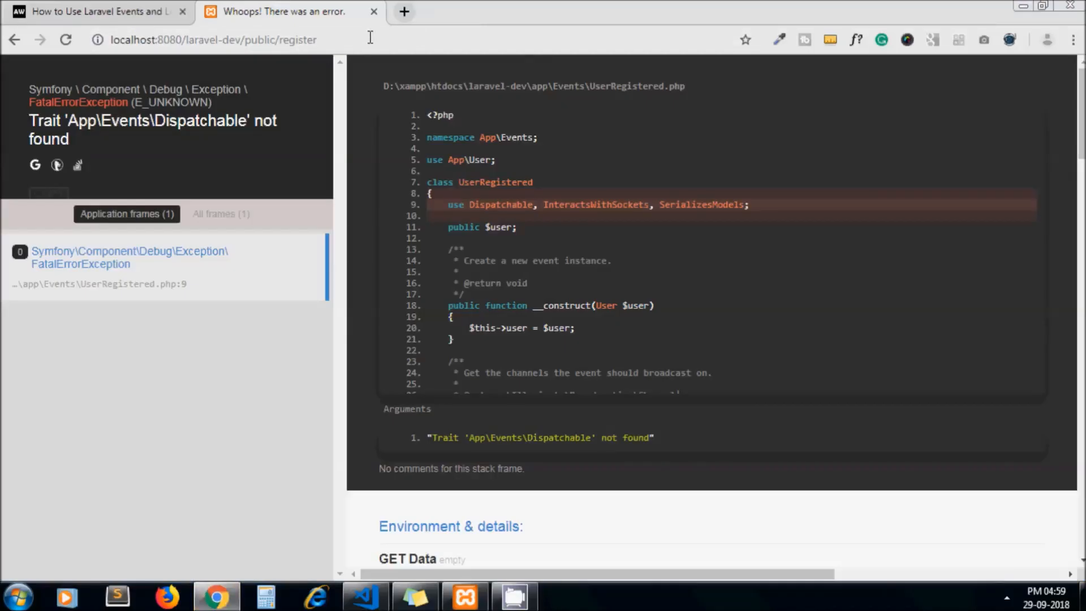
- Resubmit Sam's registration so the dashboard shows 'You are logged in!'
left_click(207, 40)
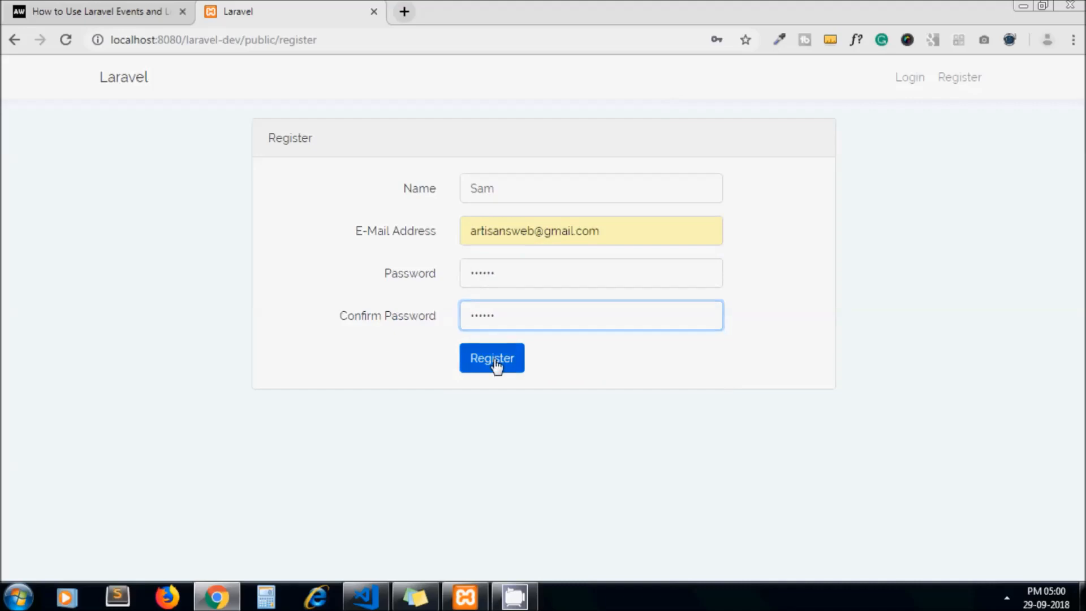
left_click(491, 358)
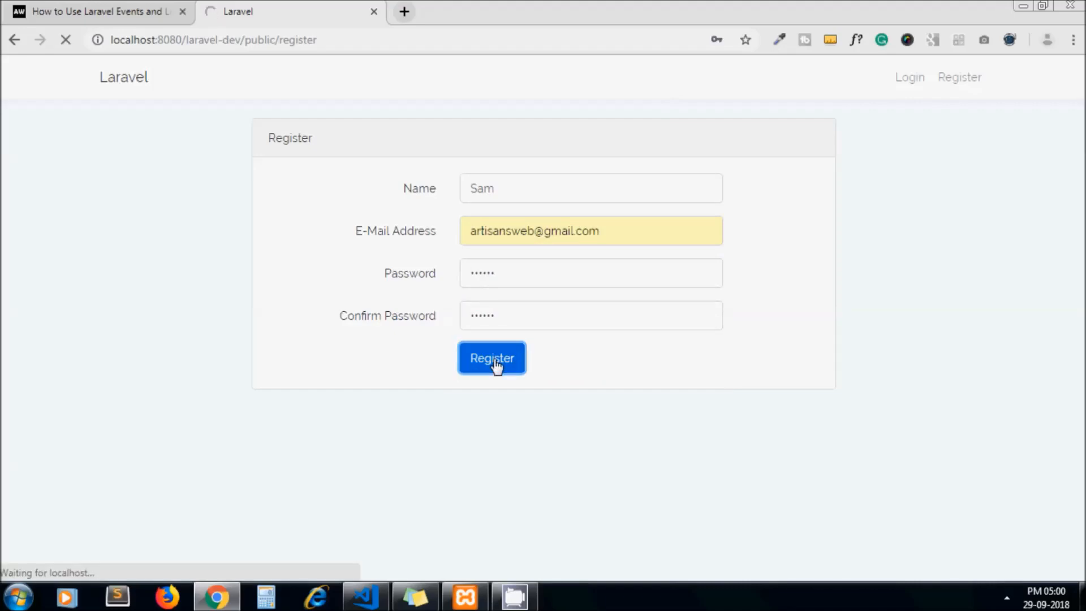
left_click(491, 358)
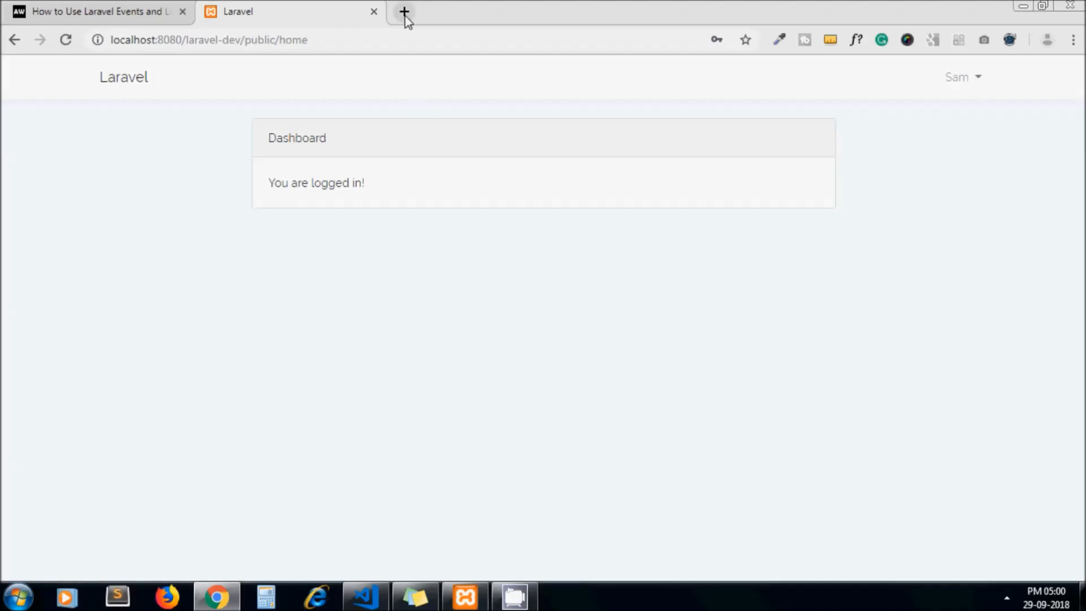
left_click(404, 12)
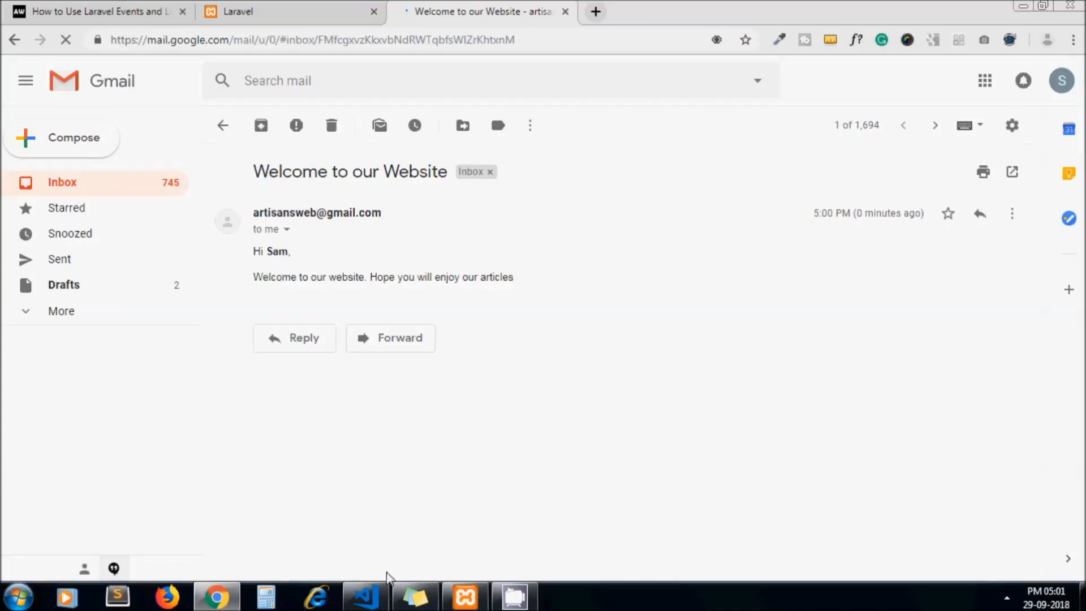
- Compare the received 'Welcome to our Website' email with SendWelcomeEmail's handle code, then return to the tutorial article
left_click(365, 595)
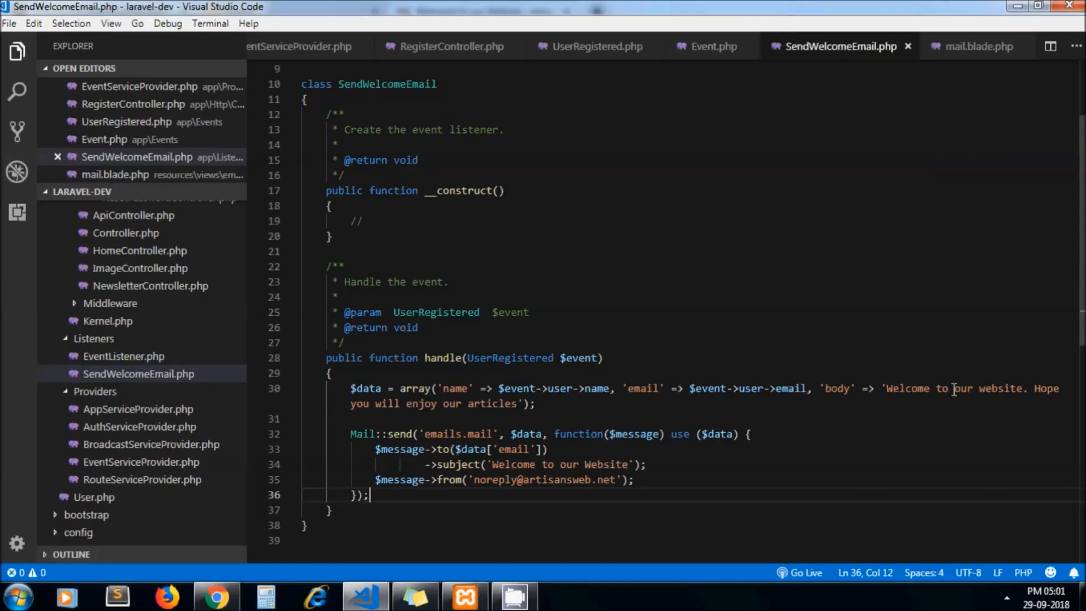
left_click(217, 596)
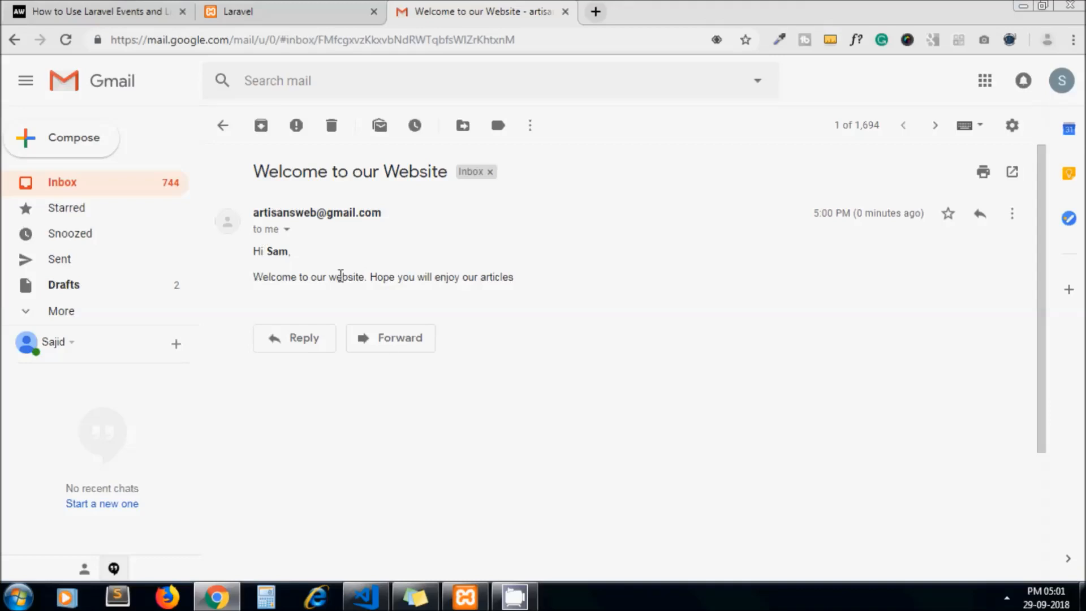
left_click(289, 11)
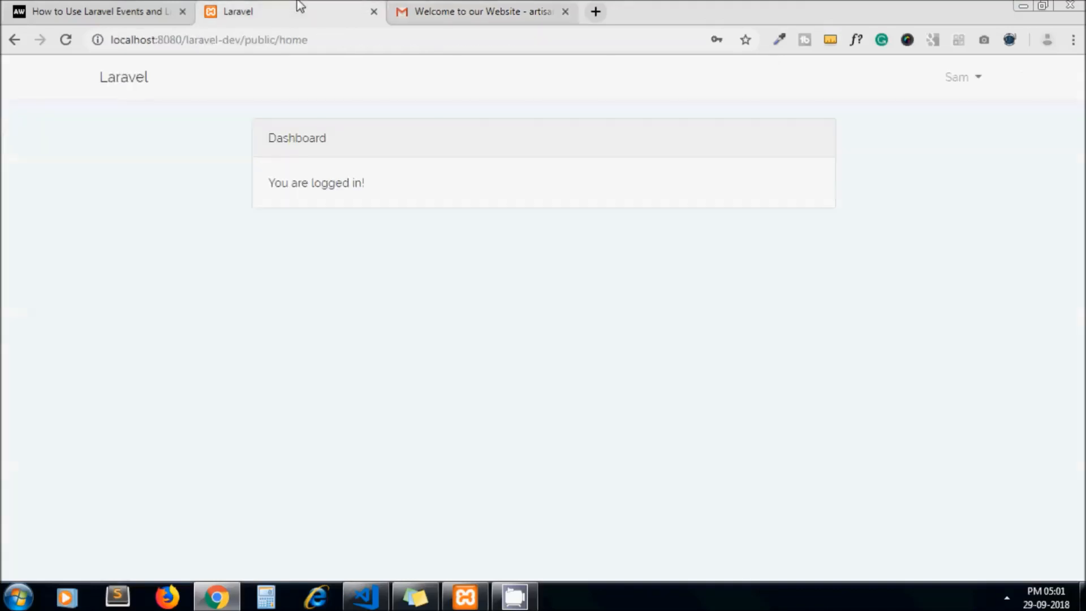
left_click(97, 11)
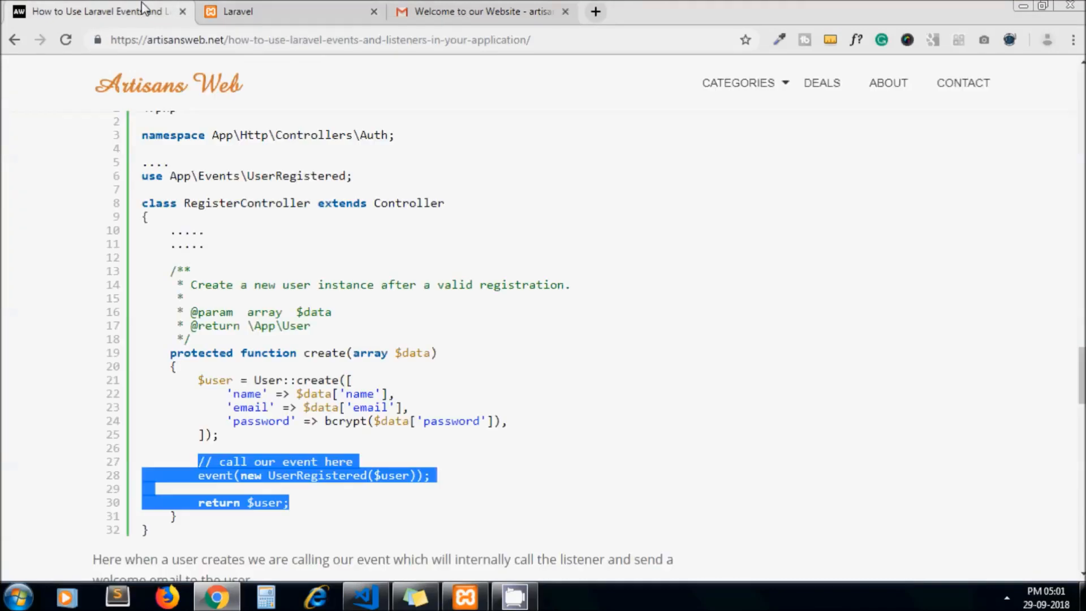